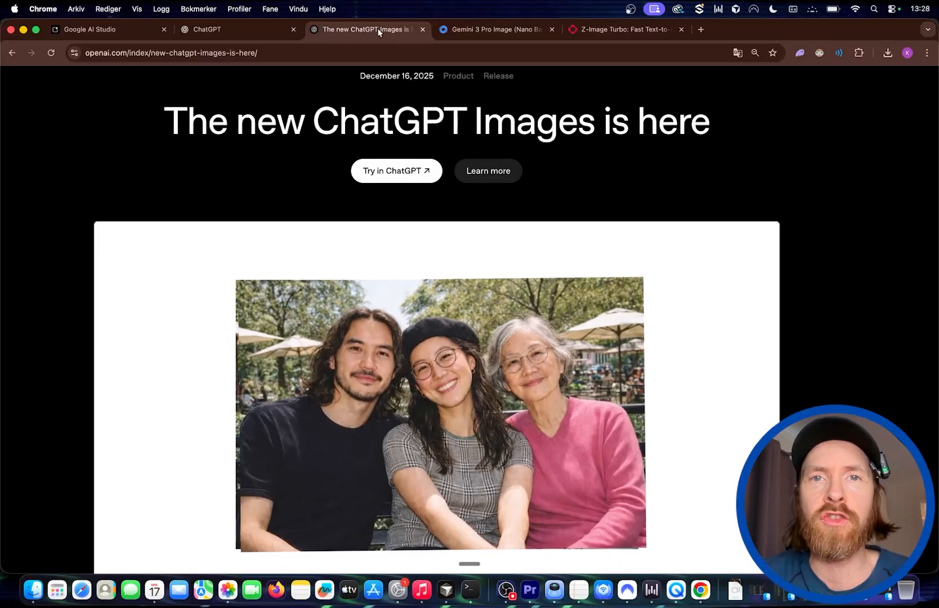
Step: Look through the ChatGPT Images and Nano Banana Pro announcement tabs
left_click(496, 29)
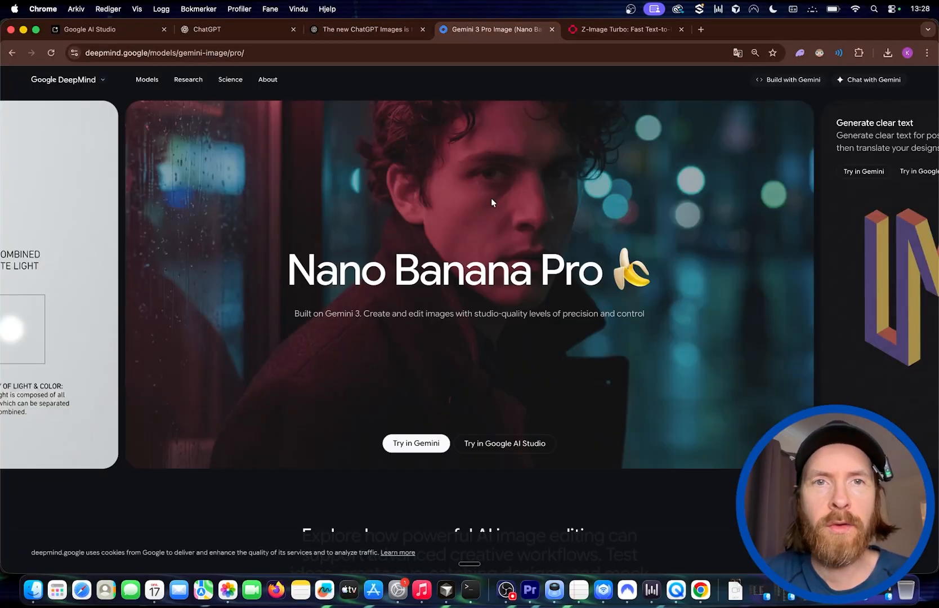
left_click(365, 29)
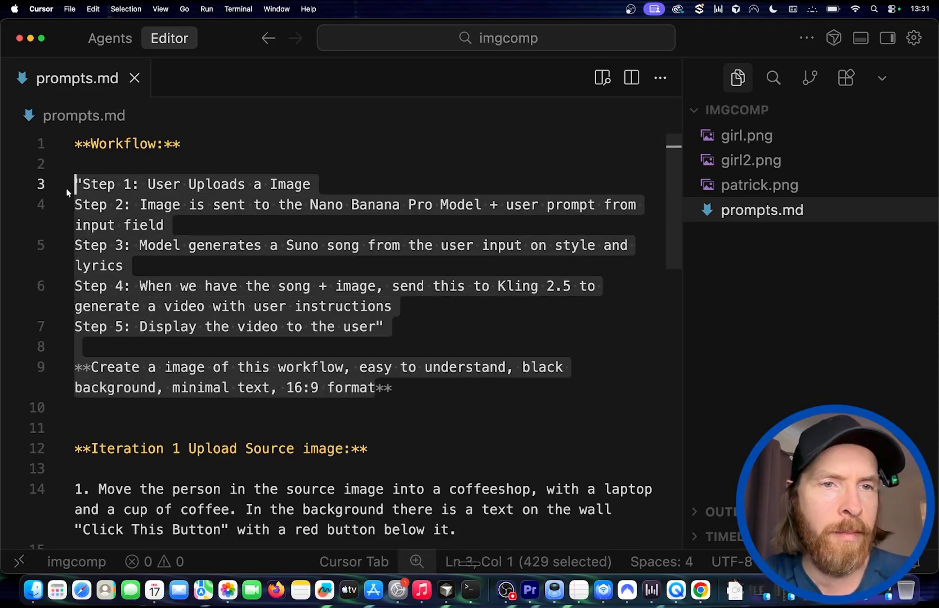
Step: Copy the five workflow steps and infographic request from prompts.md lines 3–9
left_click(148, 307)
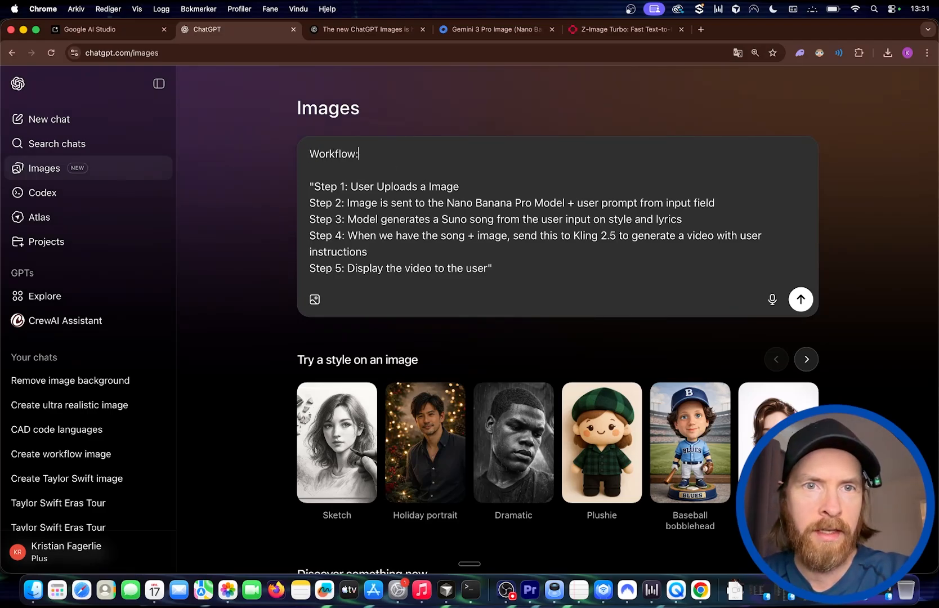
Step: Send ChatGPT the workflow image prompt: easy to understand, black background, minimal text
type("Create a image of this workflow, easy to understand, black background, minimal text, 16:9 format")
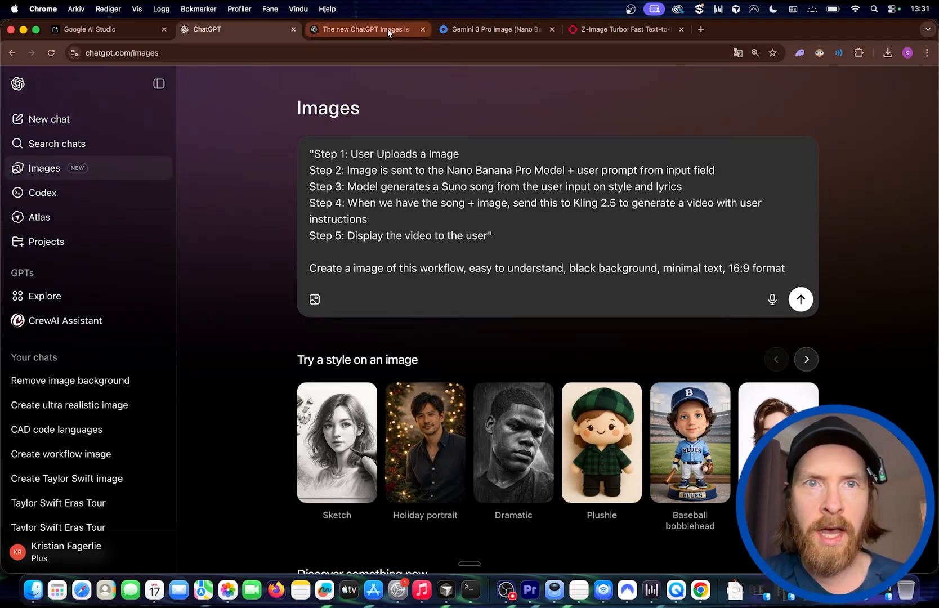
left_click(101, 30)
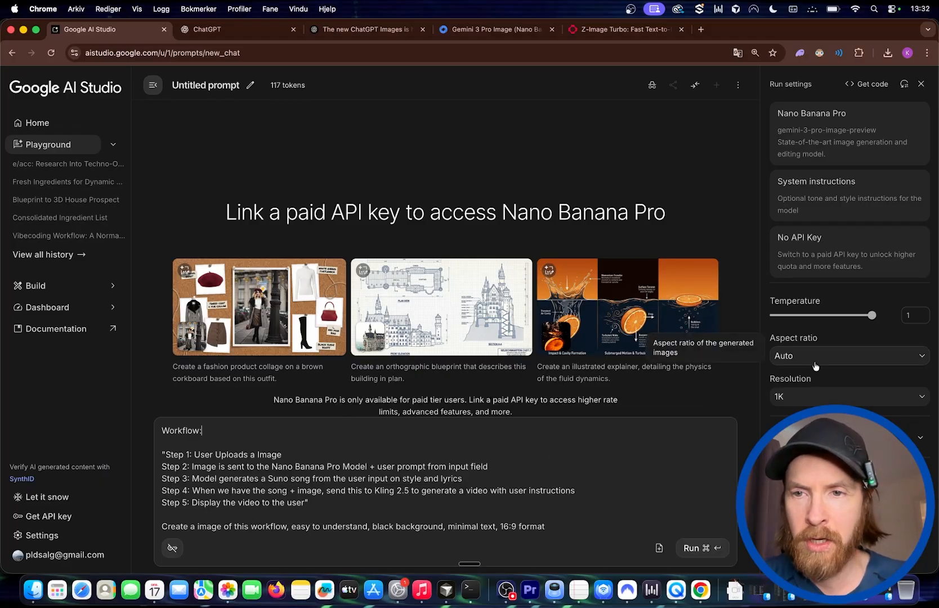
Step: Set Nano Banana Pro's aspect ratio to 16:9 and run the workflow prompt
left_click(215, 30)
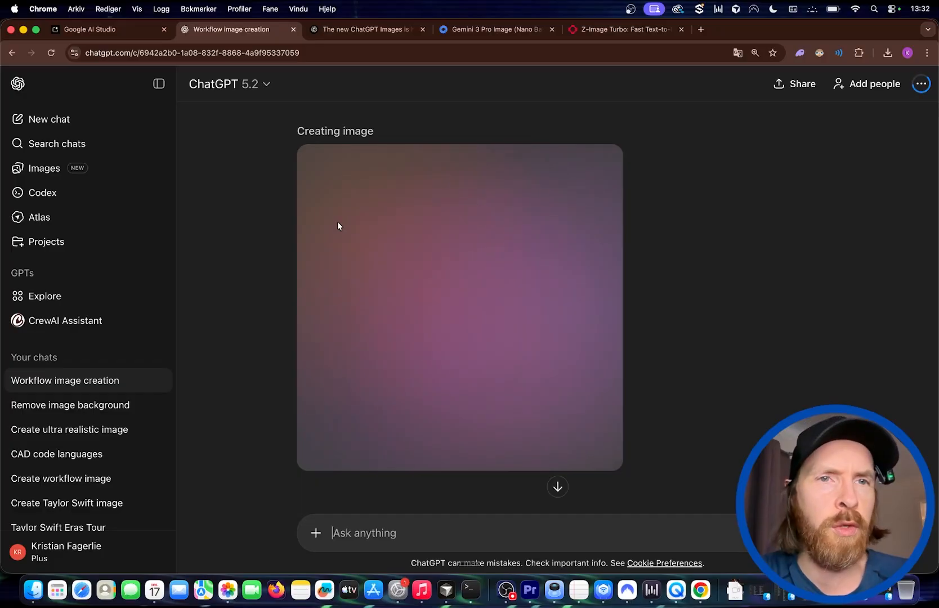
left_click(93, 29)
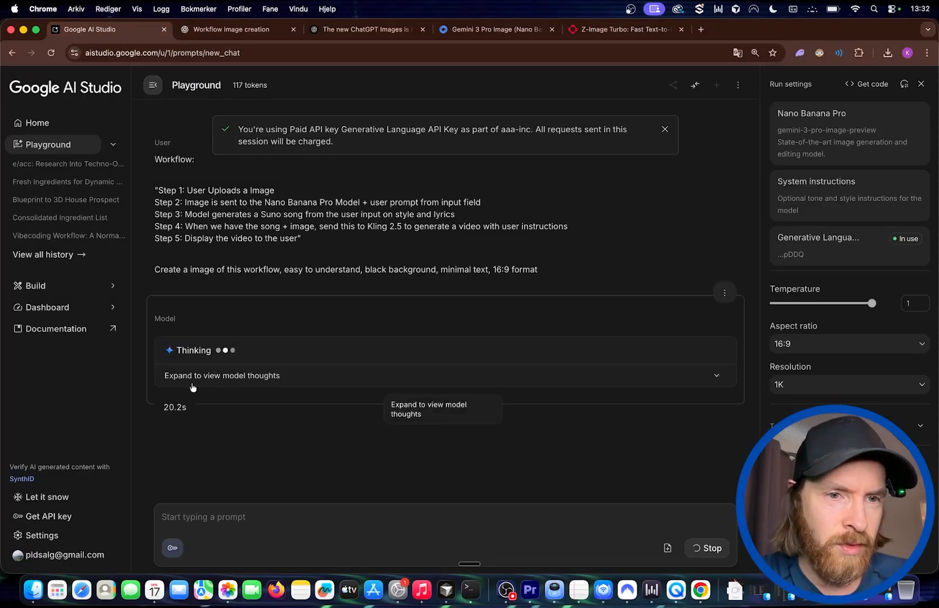
left_click(235, 29)
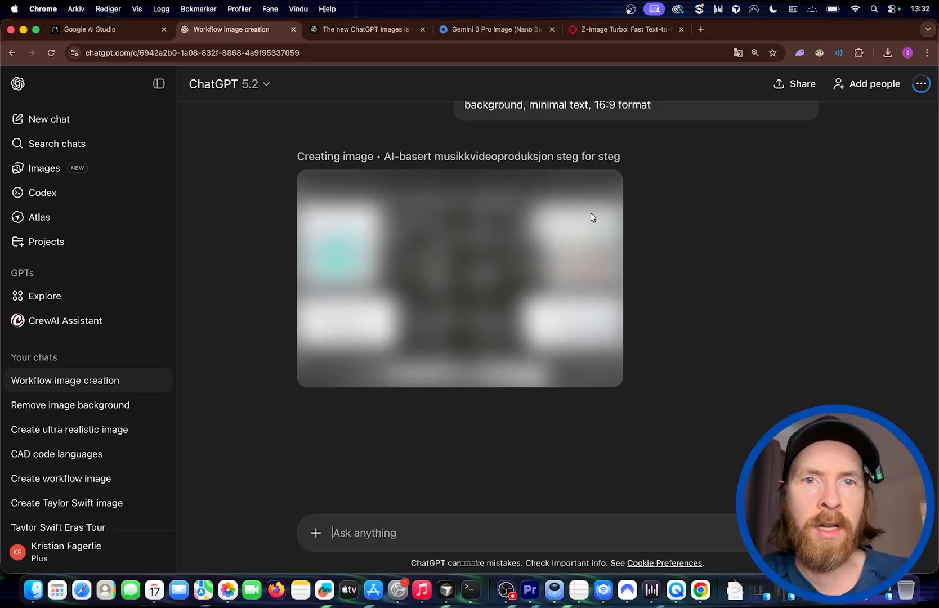
left_click(109, 28)
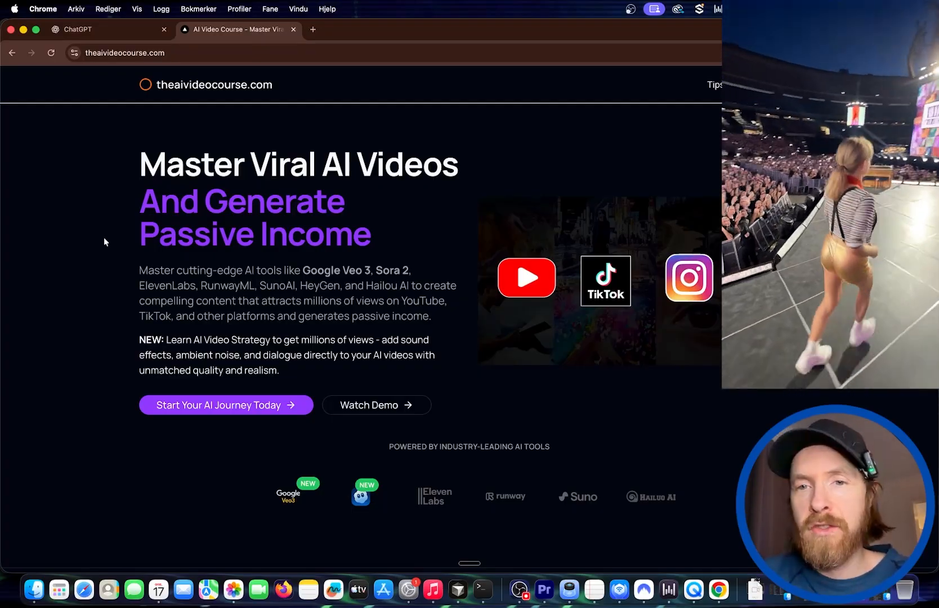
scroll("down", 3)
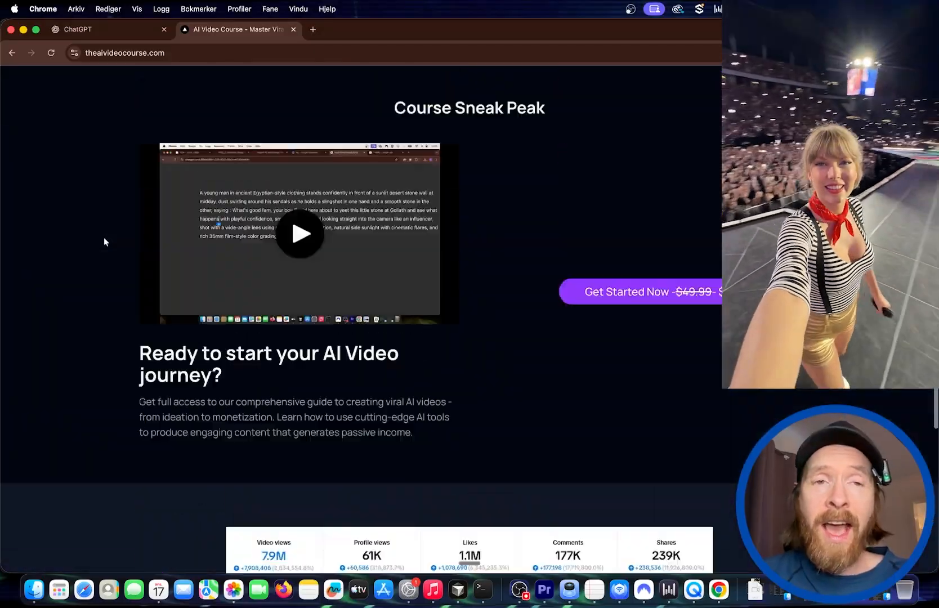
scroll("up", 3)
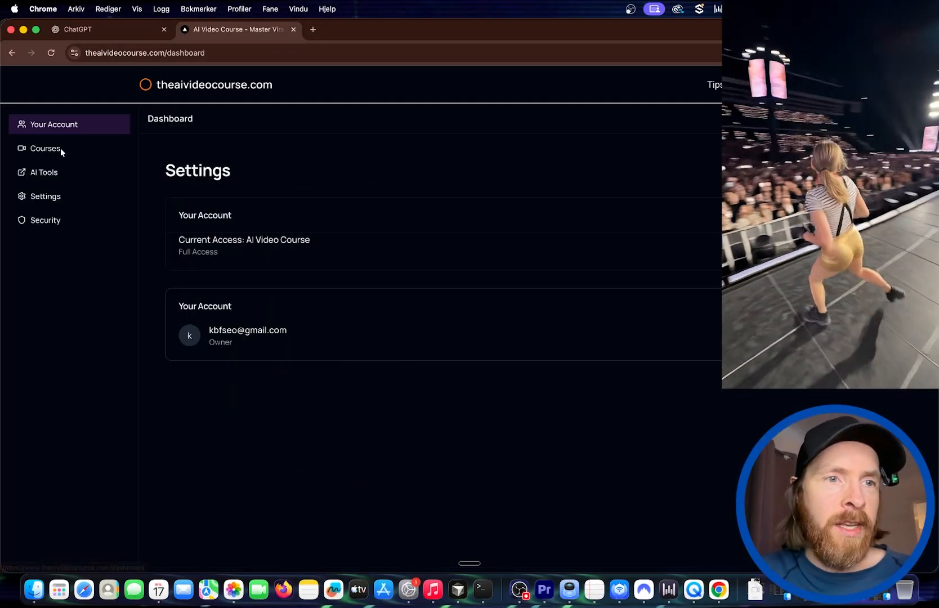
left_click(45, 148)
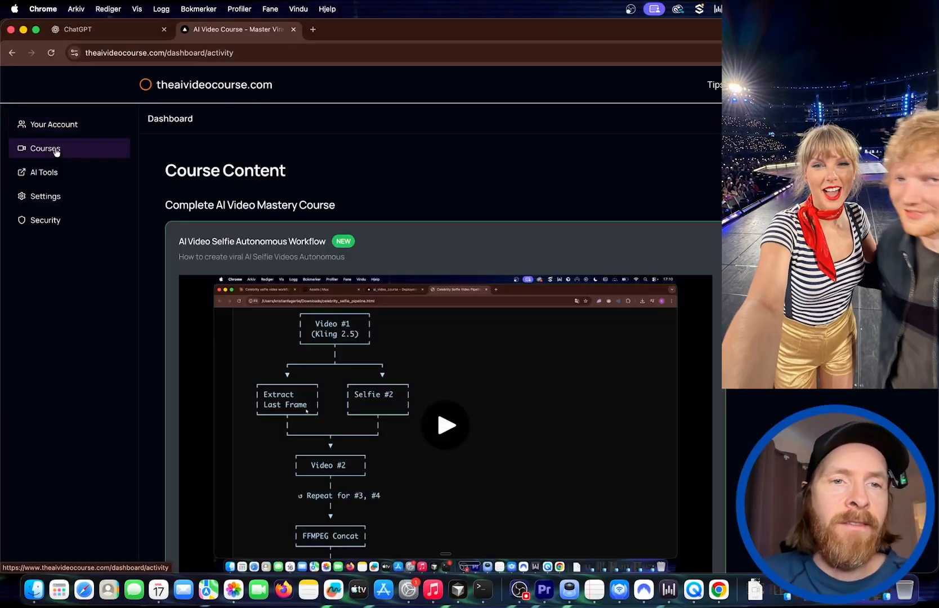
scroll("down", 3)
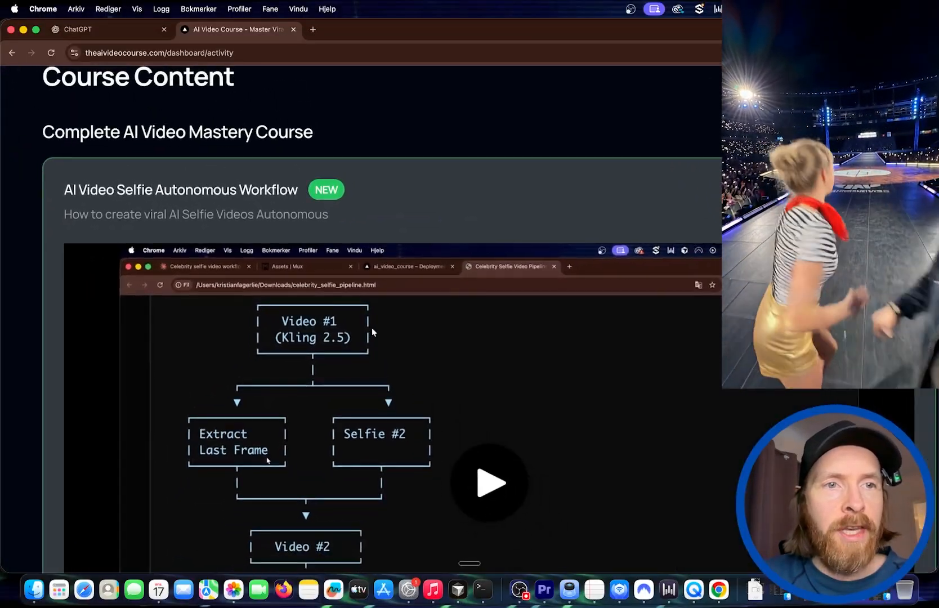
scroll("down", 3)
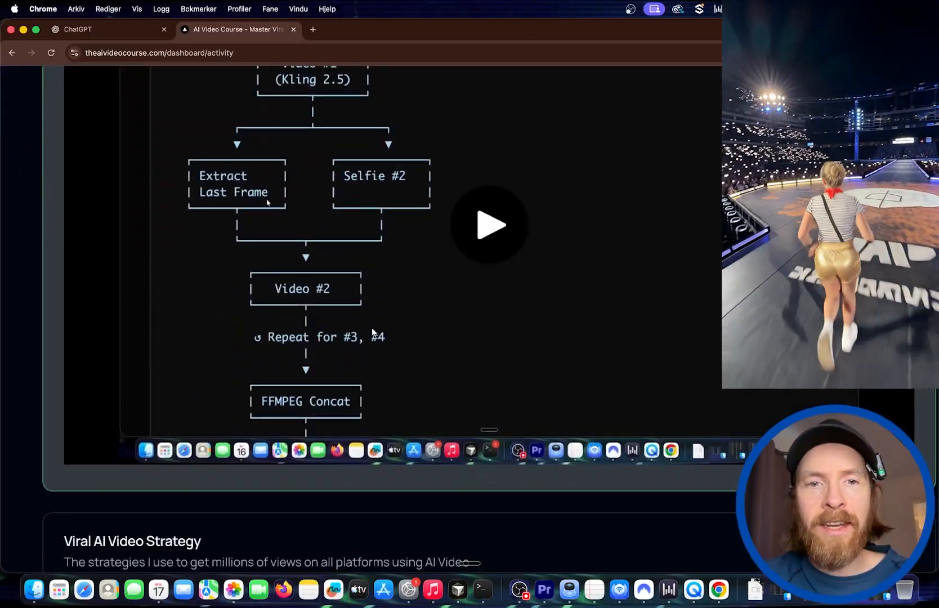
scroll("up", 3)
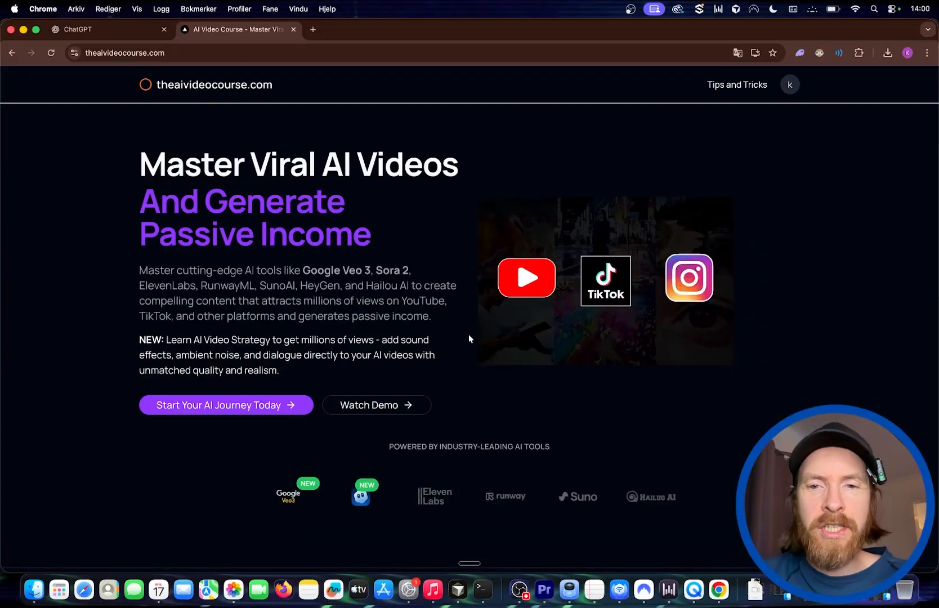
scroll("down", 3)
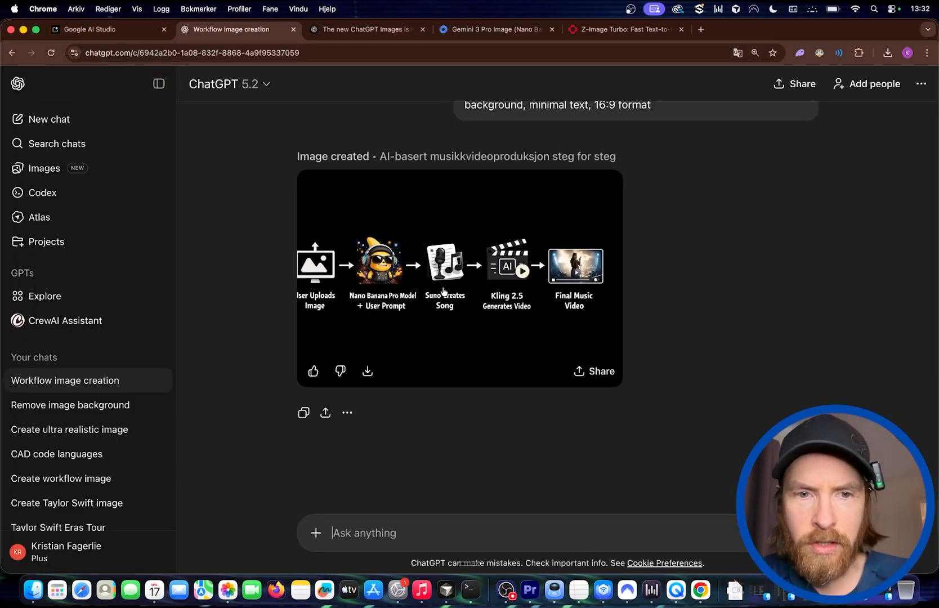
Step: Check AI Studio's progress, then enlarge ChatGPT's finished workflow infographic
left_click(94, 29)
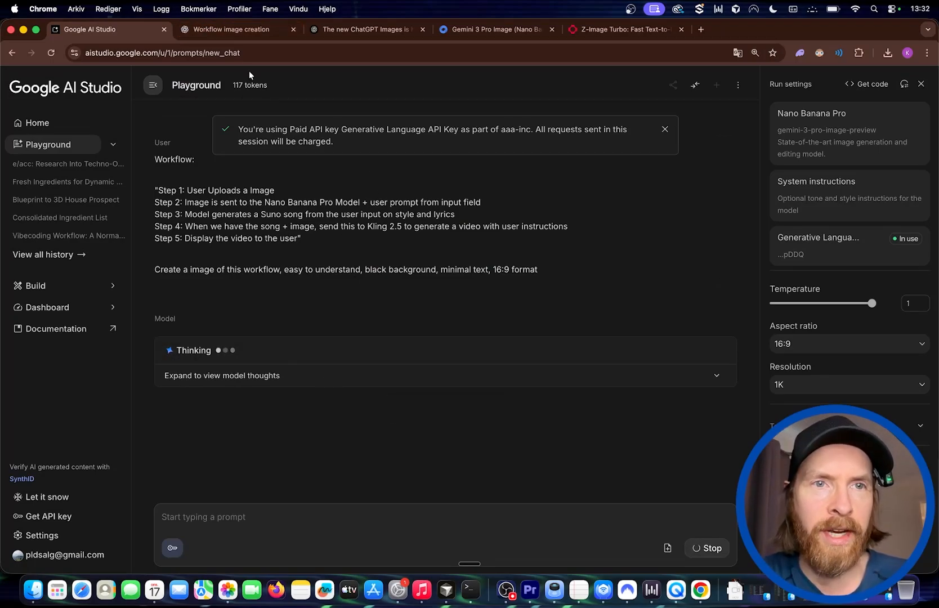
left_click(235, 29)
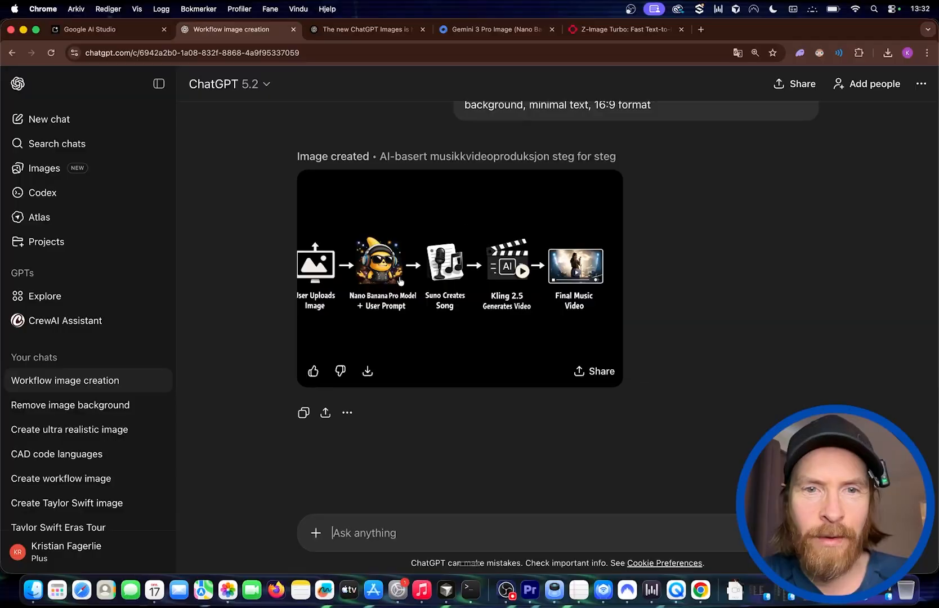
left_click(460, 266)
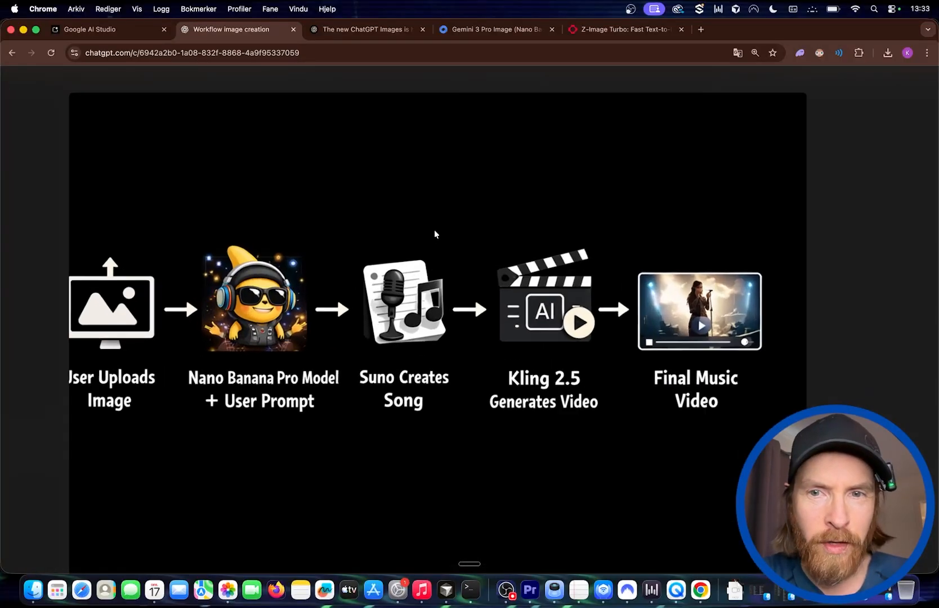
left_click(435, 300)
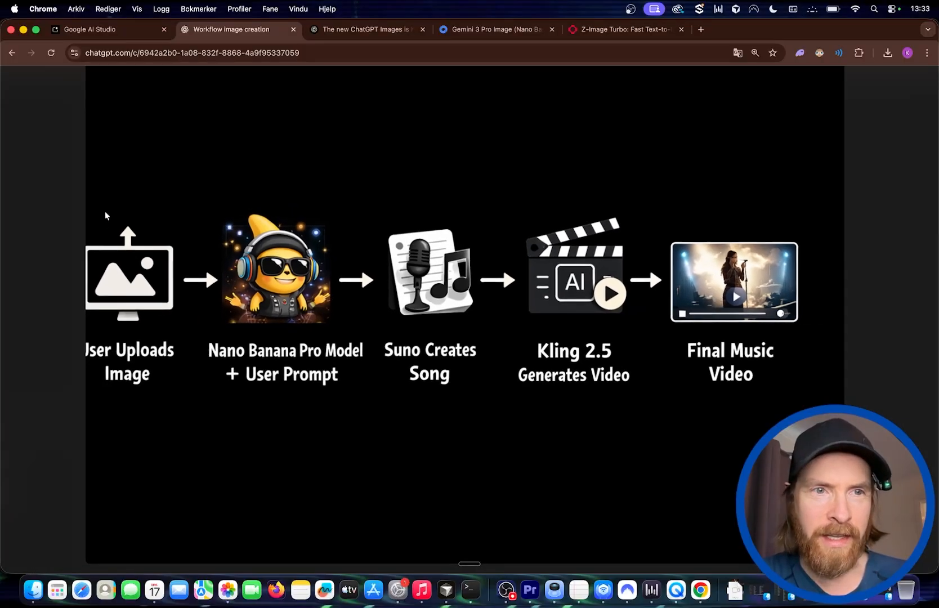
mouse_move(620, 301)
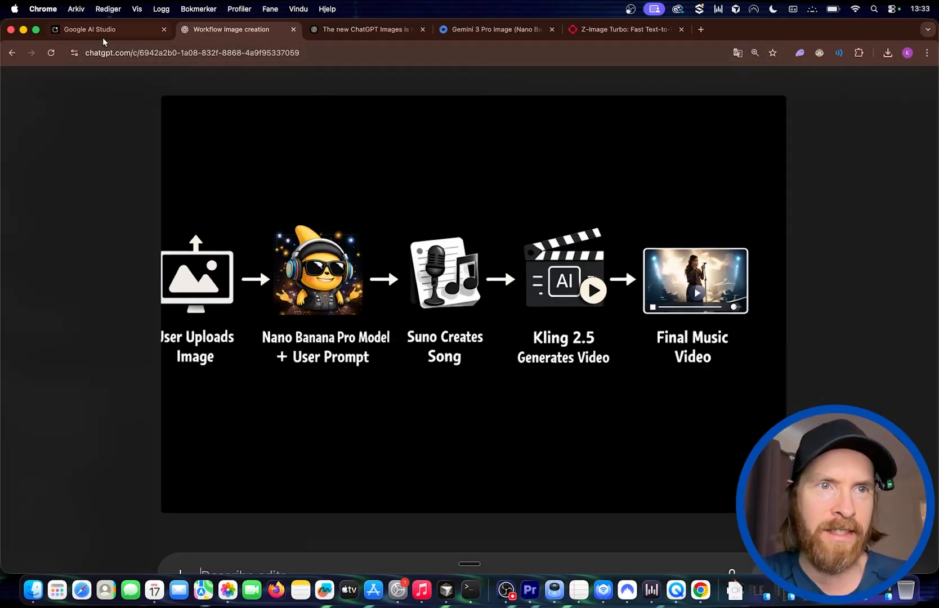
Step: Expand Nano Banana Pro's neon workflow infographic, close it, and return to ChatGPT
left_click(90, 30)
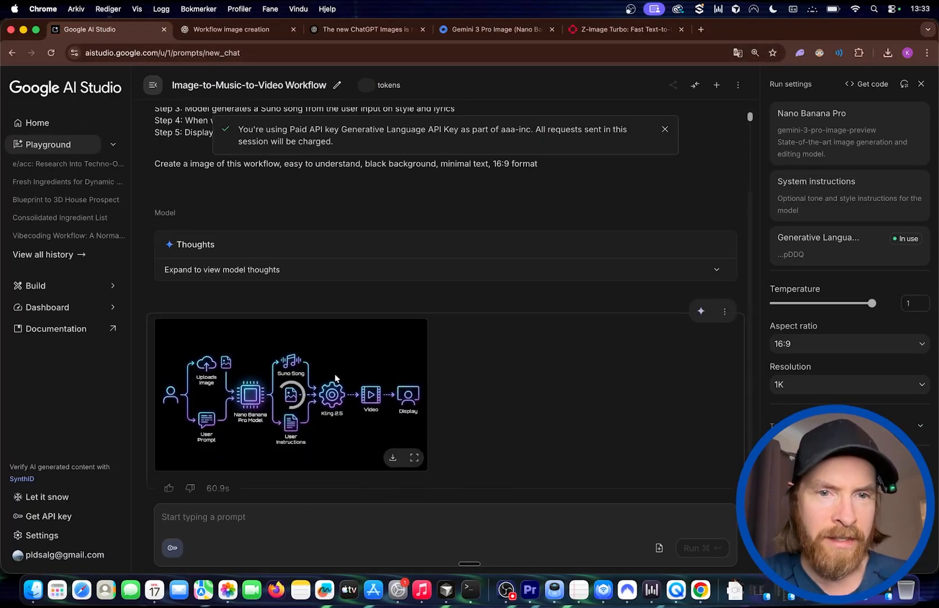
left_click(413, 458)
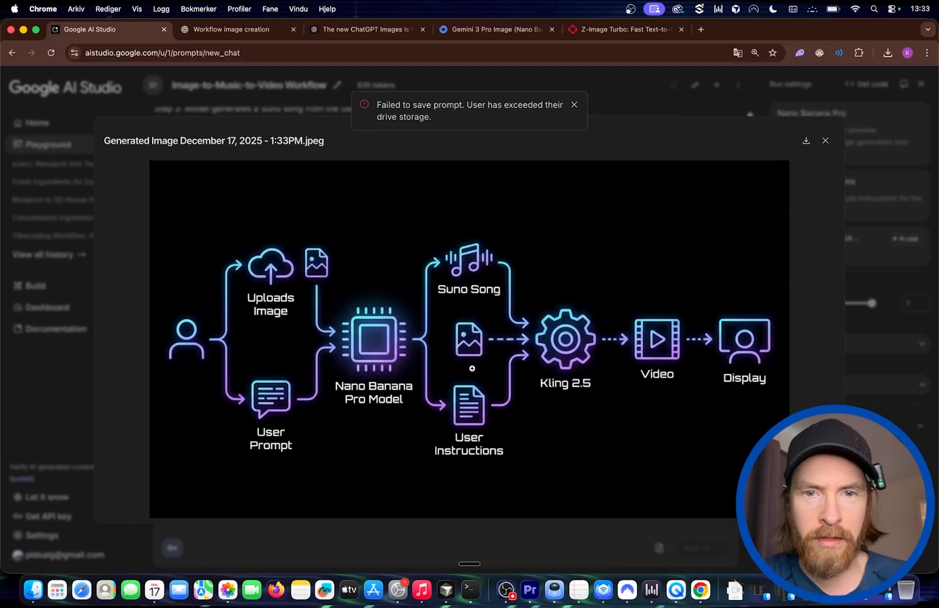
mouse_move(827, 141)
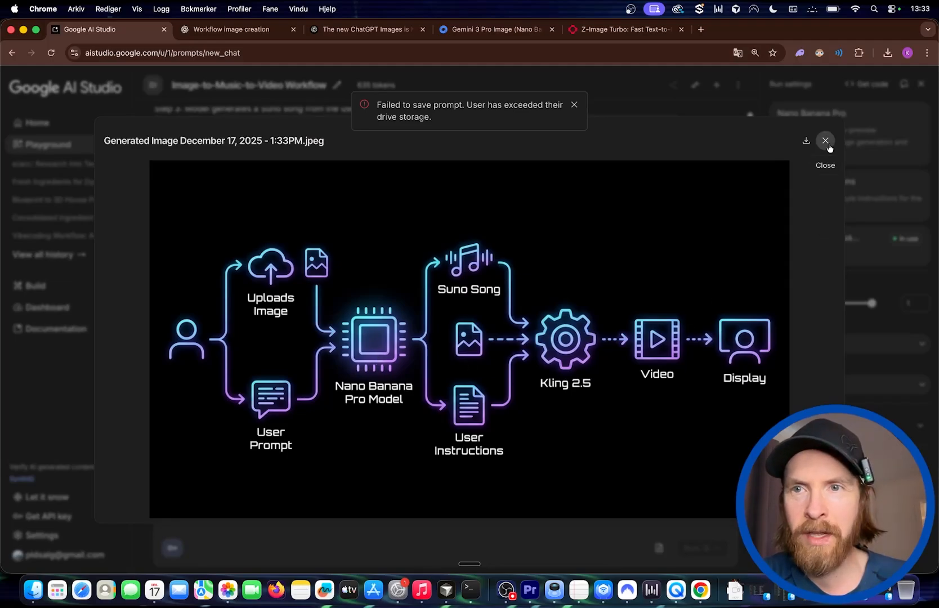
left_click(827, 142)
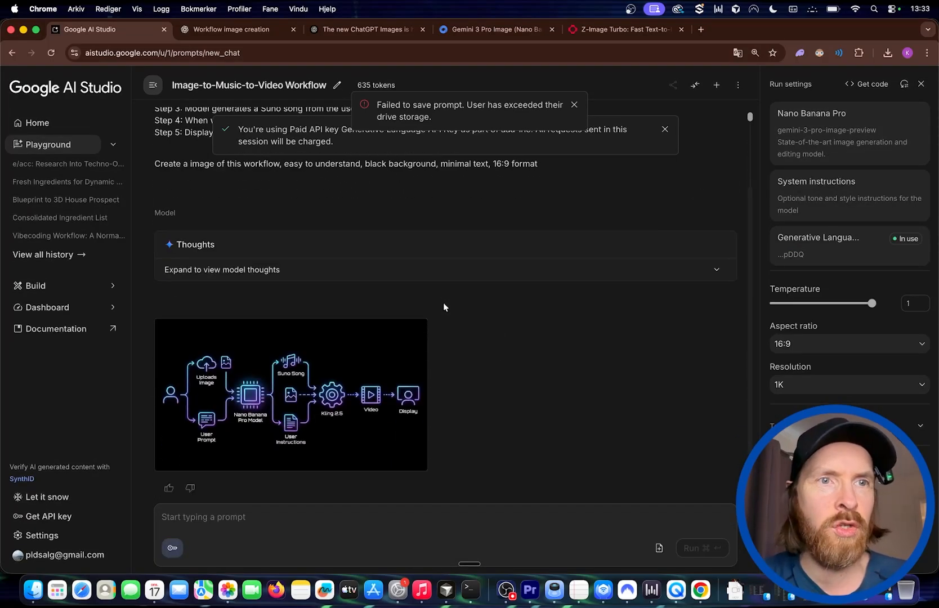
left_click(235, 29)
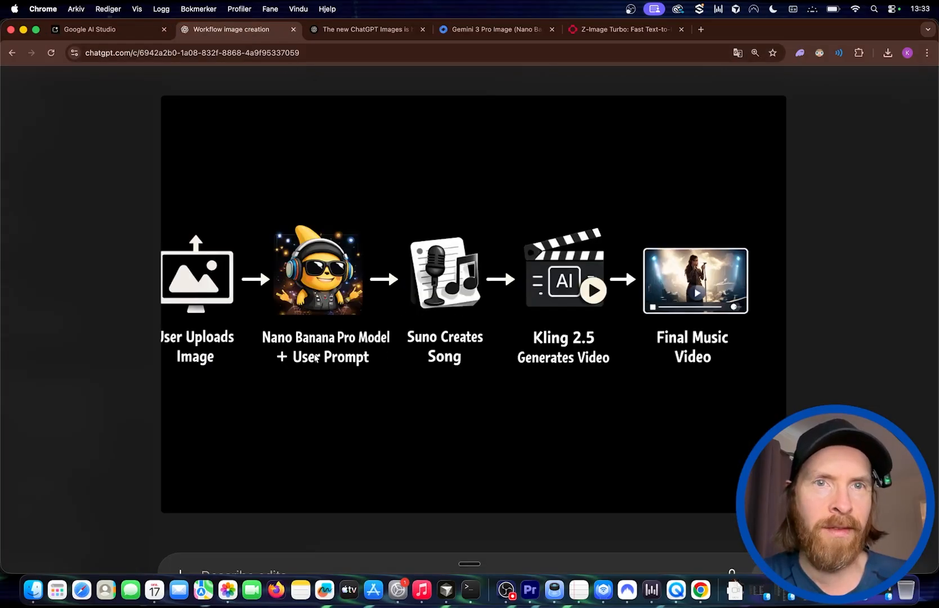
mouse_move(430, 329)
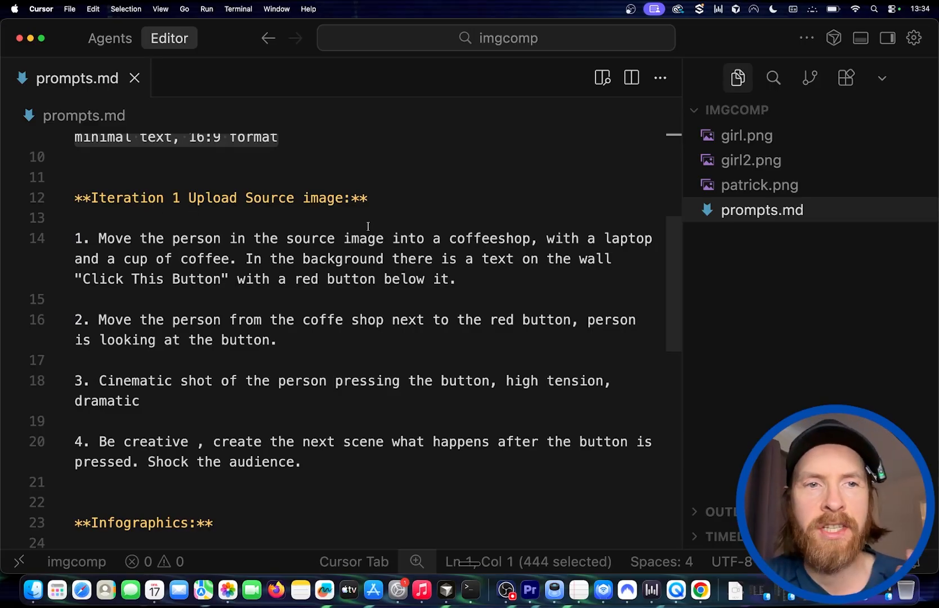
mouse_move(198, 254)
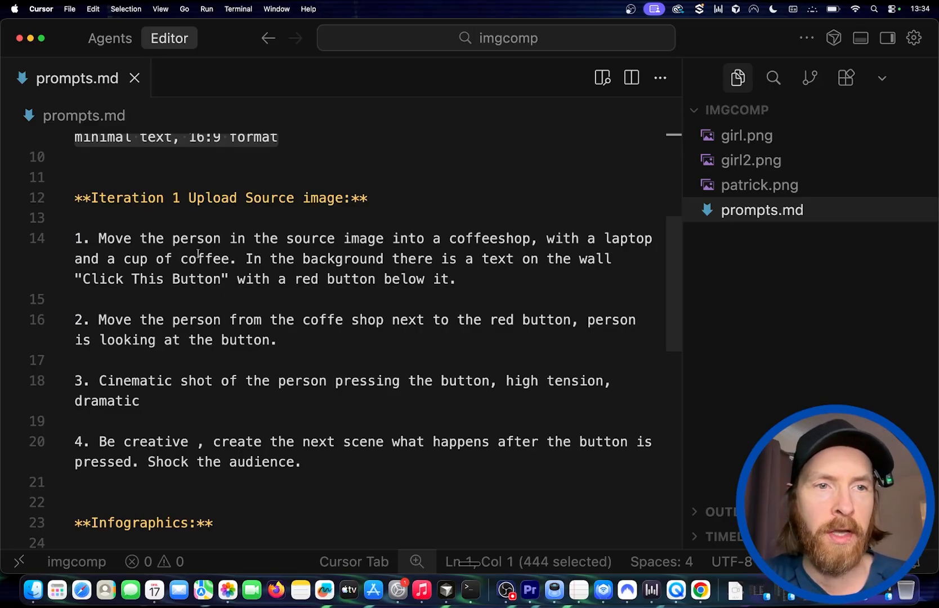
mouse_move(369, 351)
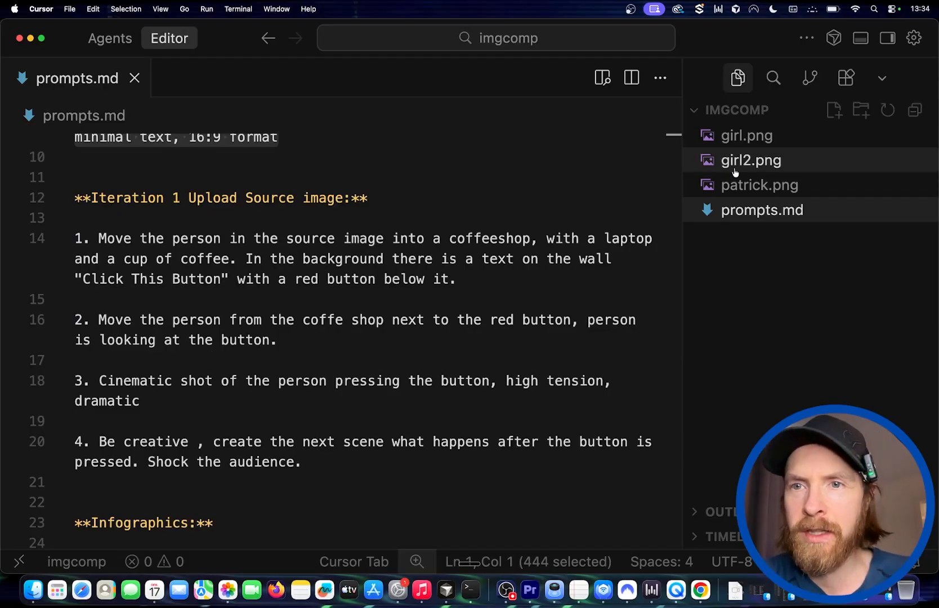
Step: Preview the girl2.png portrait in Cursor, then return to prompts.md
left_click(751, 160)
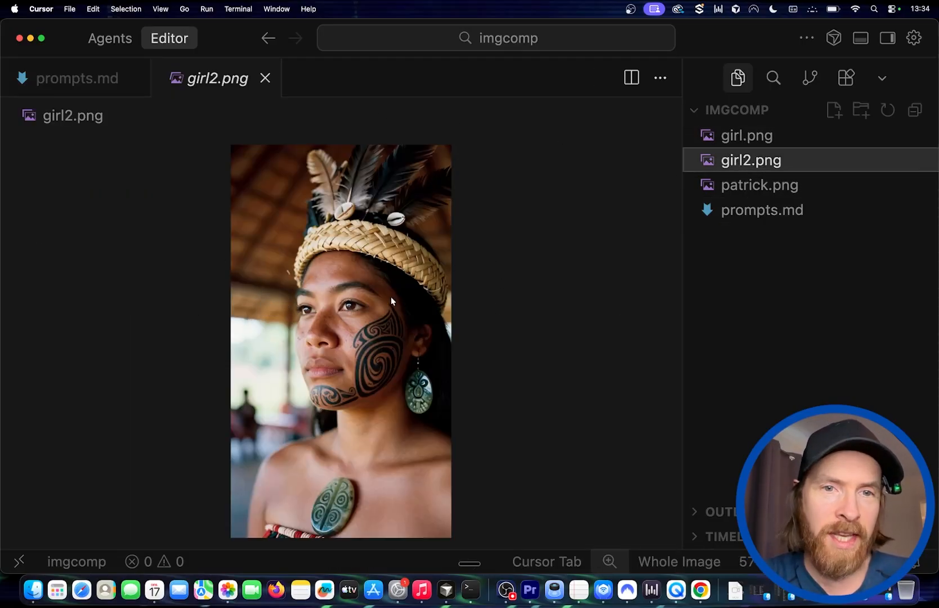
mouse_move(411, 292)
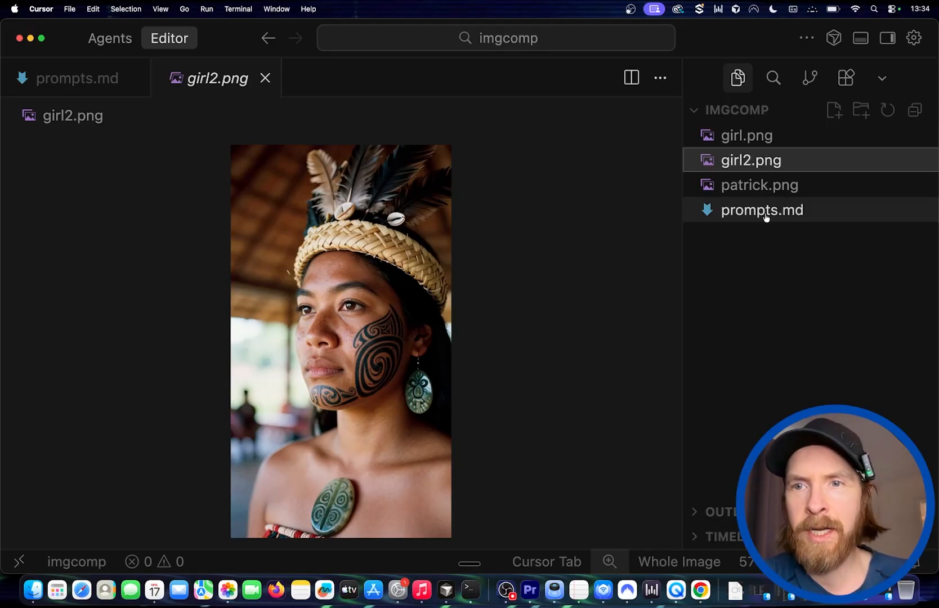
left_click(762, 210)
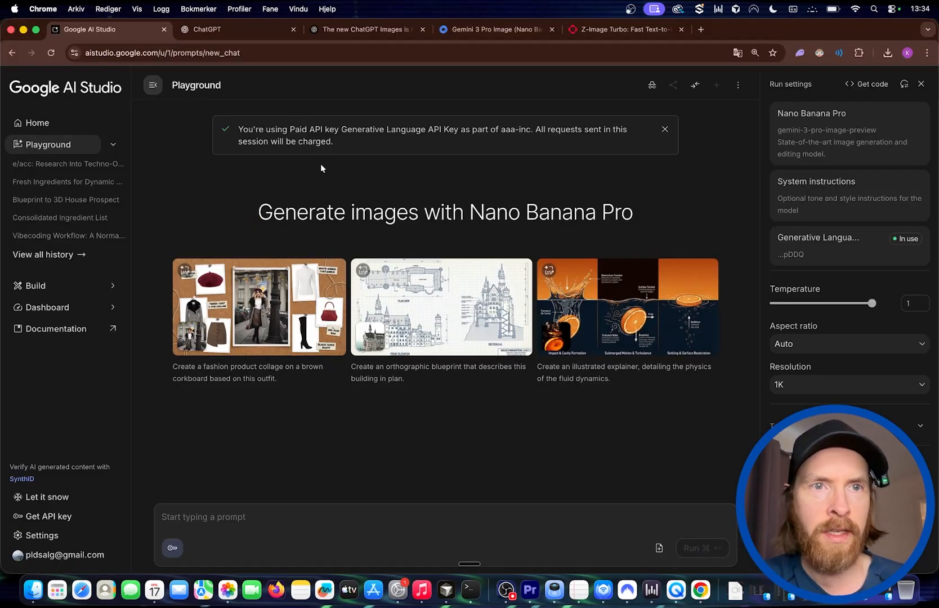
Step: Enter the coffeeshop prompt with laptop and coffee cup, and open the image file chooser
type("Move the person in the source image into a coffeeshop, with a laptop and a cup of coffee. In the background there is a text on the wall \"Click This Button\" with a red button below it.")
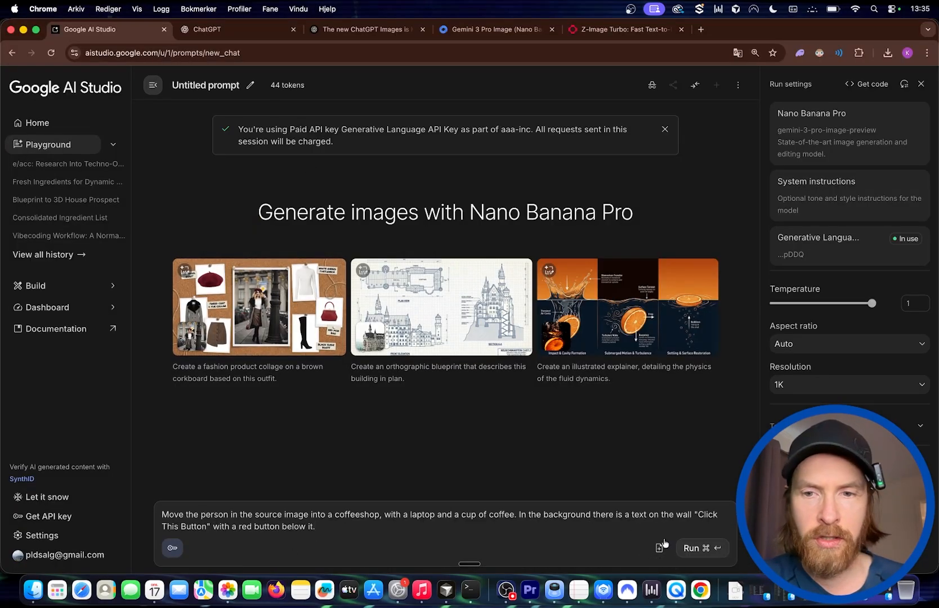
left_click(659, 548)
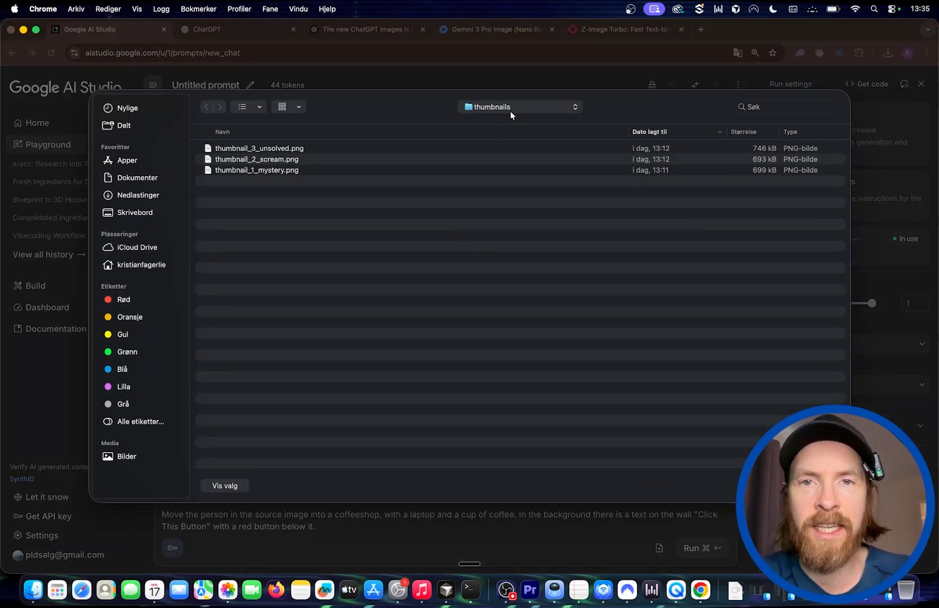
left_click(236, 30)
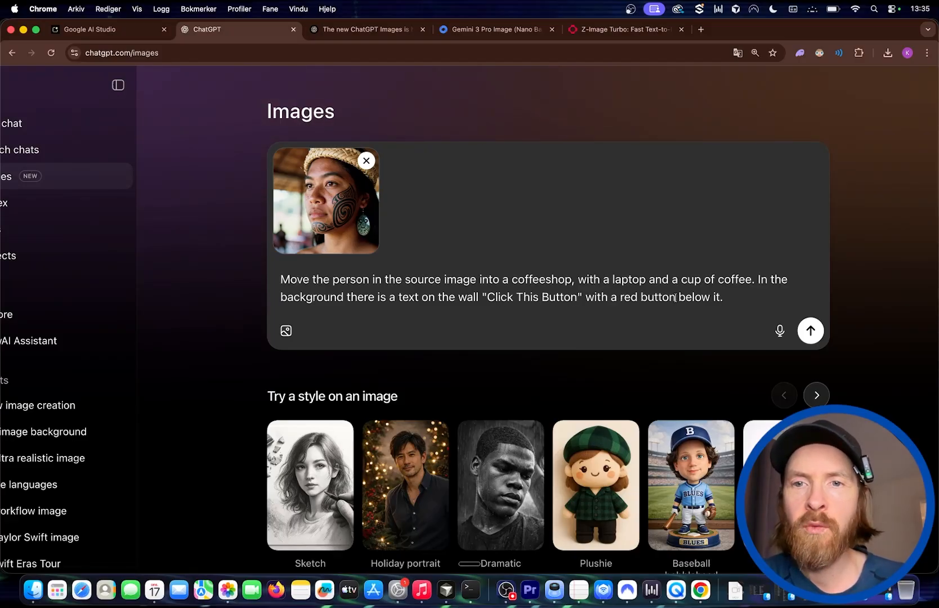
mouse_move(811, 331)
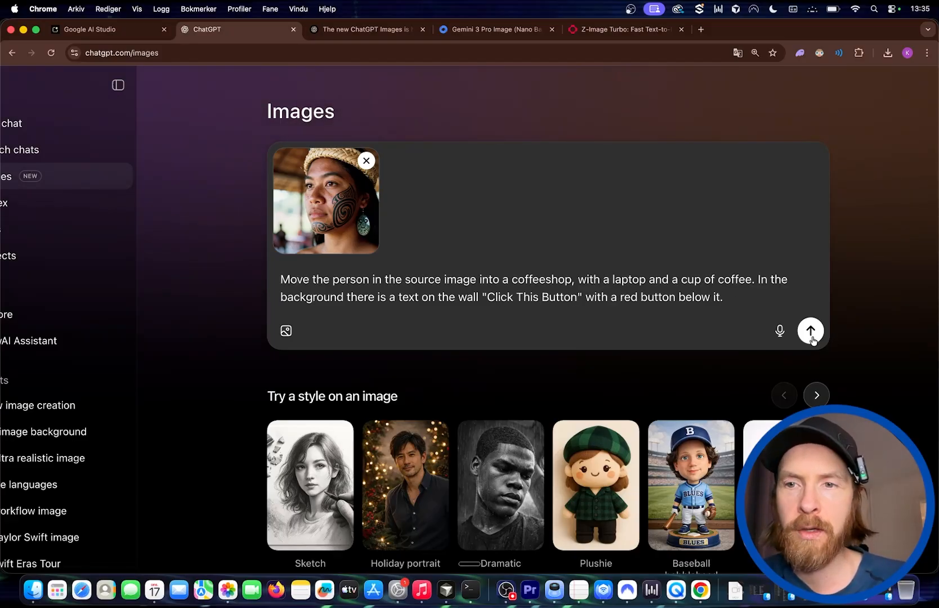
Step: Send the coffeeshop request in ChatGPT and run it in Nano Banana Pro at 16:9
left_click(93, 29)
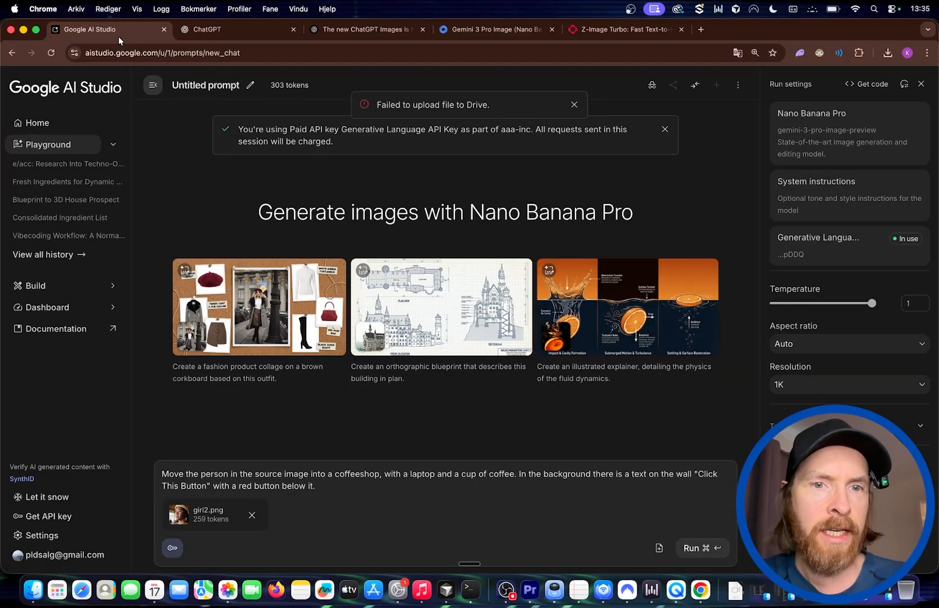
mouse_move(718, 555)
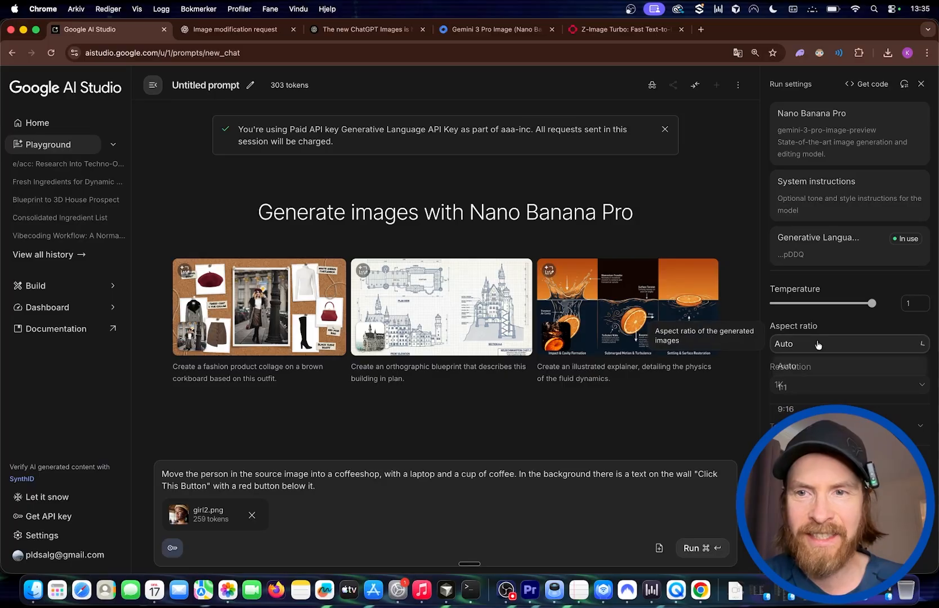
left_click(847, 343)
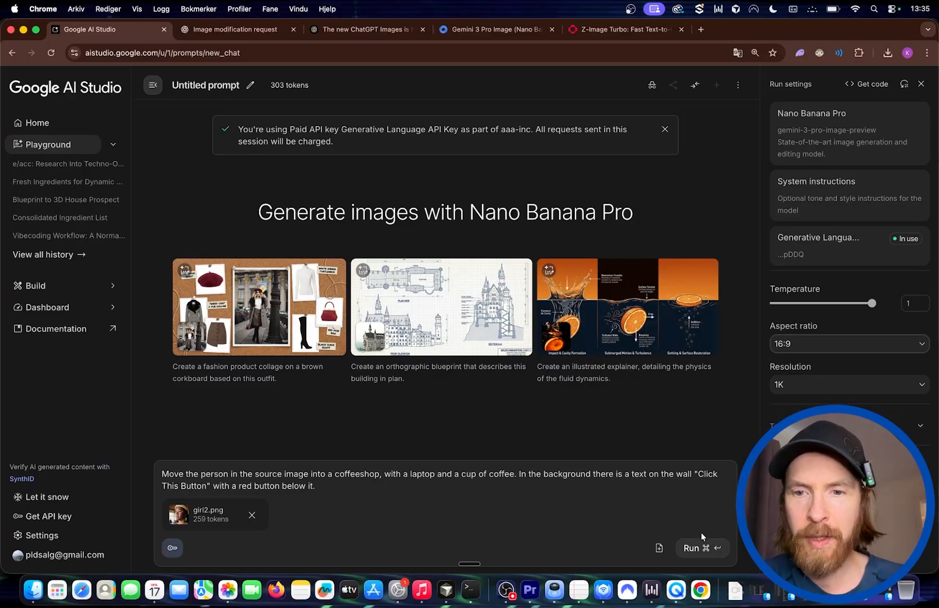
left_click(233, 29)
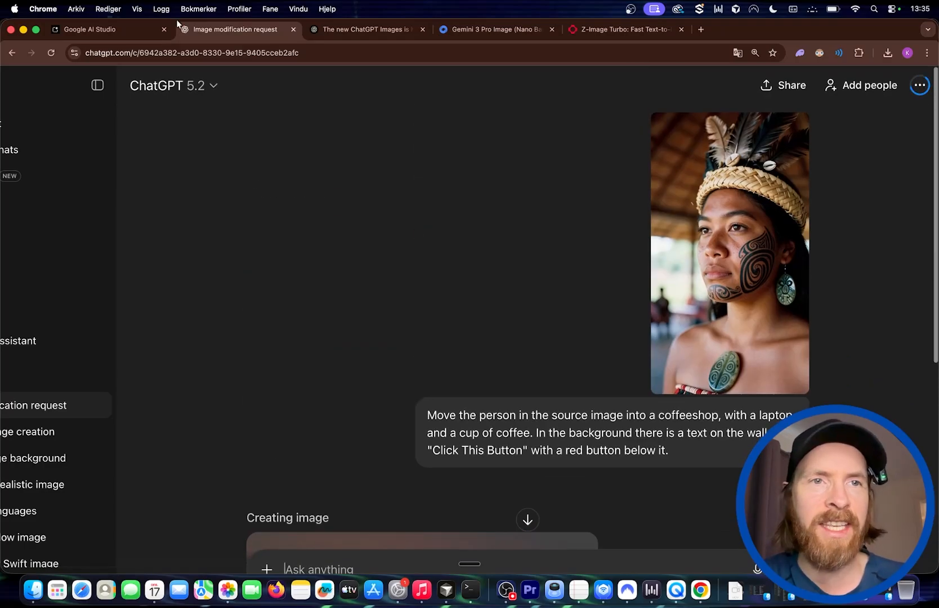
left_click(89, 28)
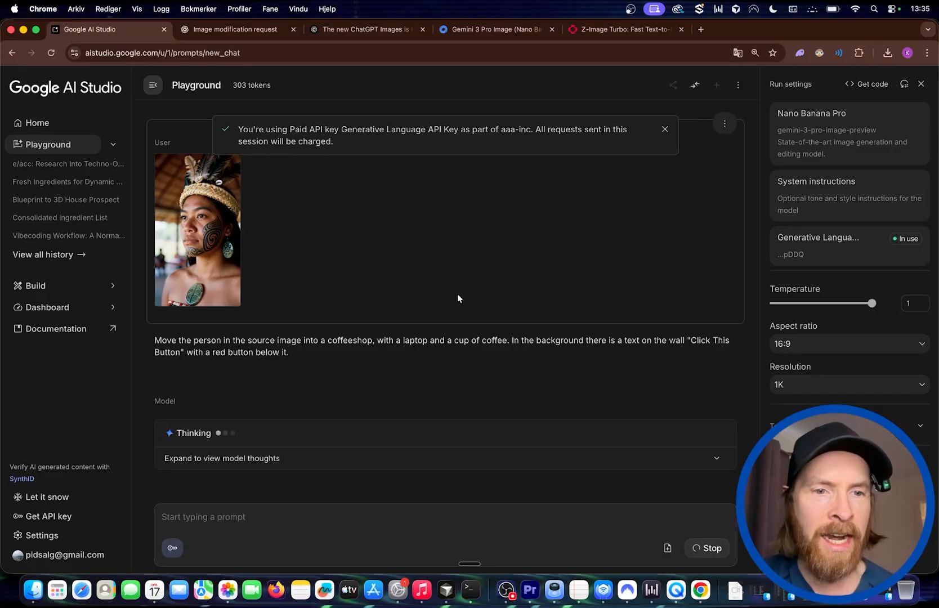
Step: View ChatGPT's and Nano Banana Pro's finished coffeeshop images full size
left_click(234, 28)
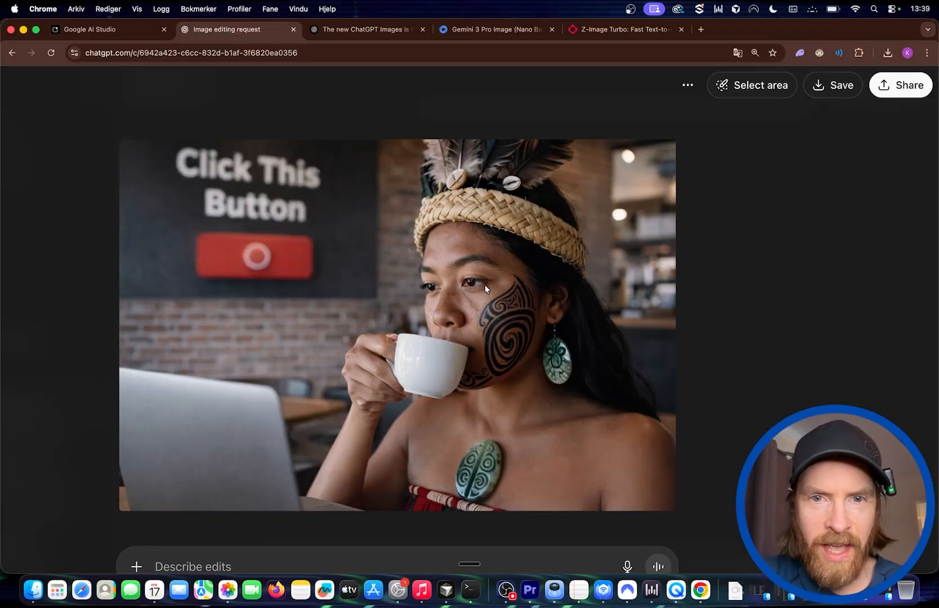
mouse_move(473, 345)
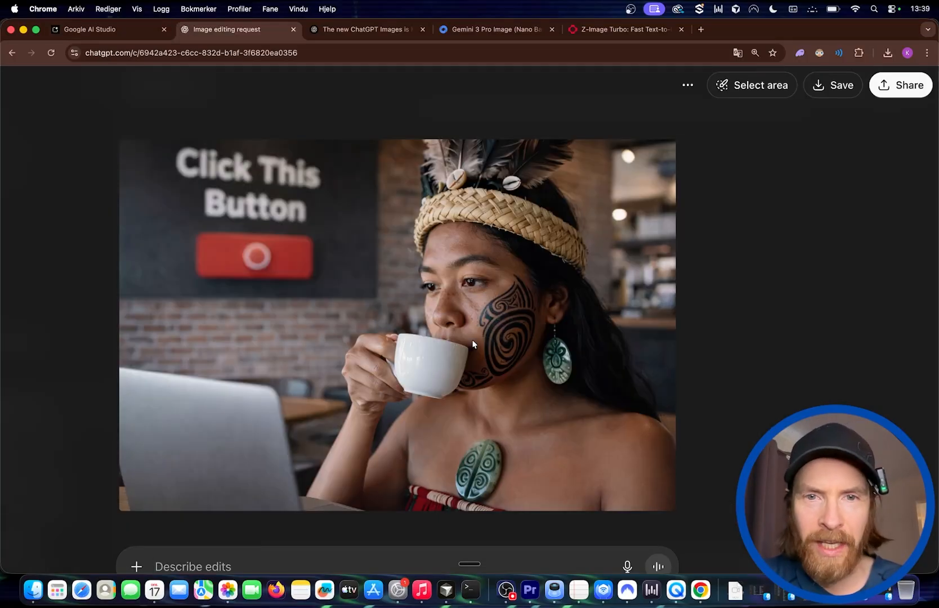
mouse_move(317, 190)
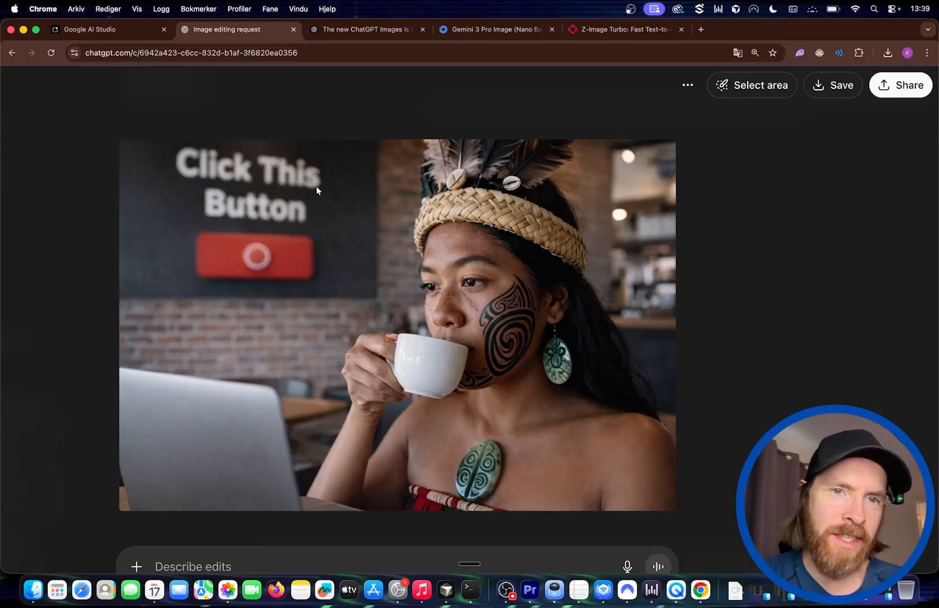
mouse_move(285, 268)
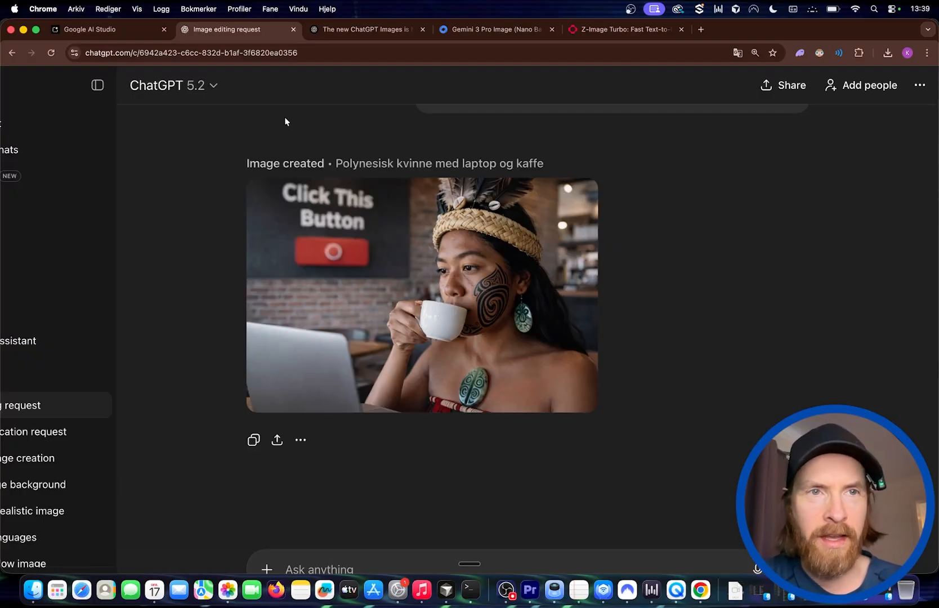
left_click(103, 30)
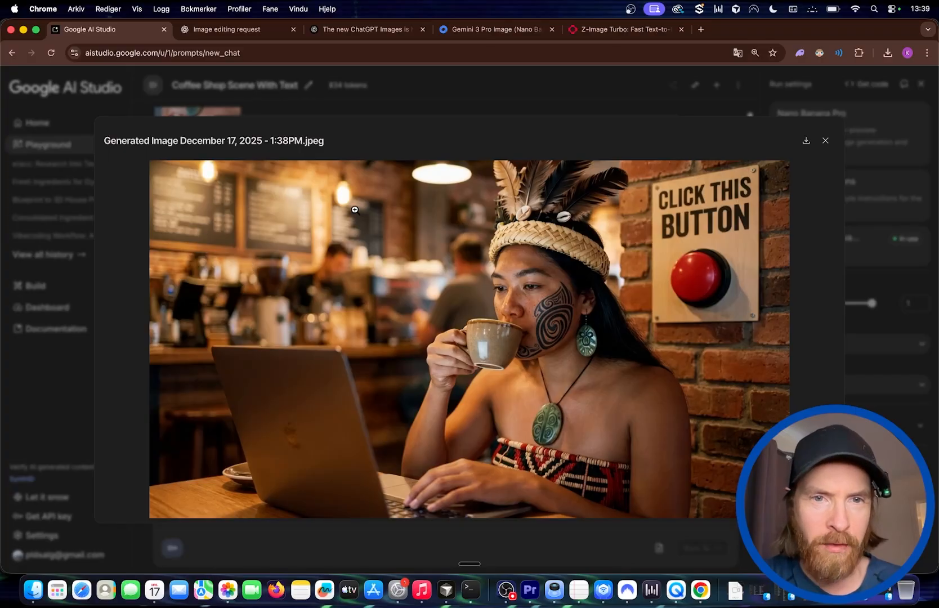
mouse_move(759, 306)
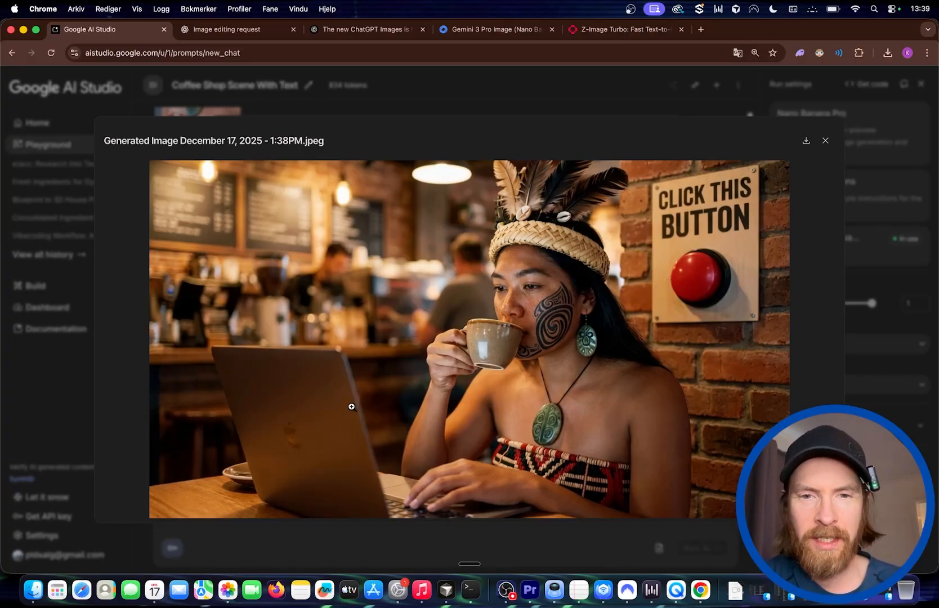
mouse_move(555, 314)
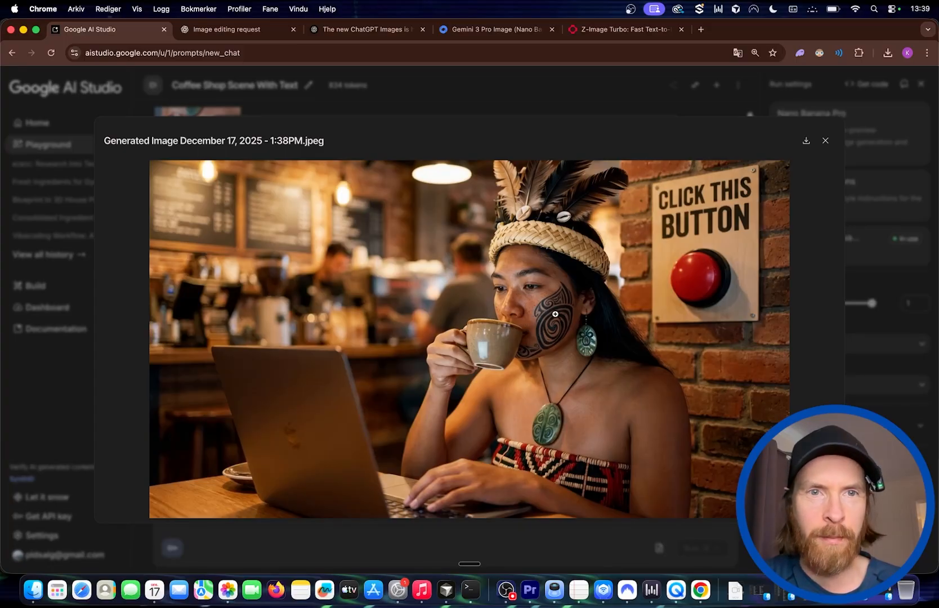
left_click(826, 141)
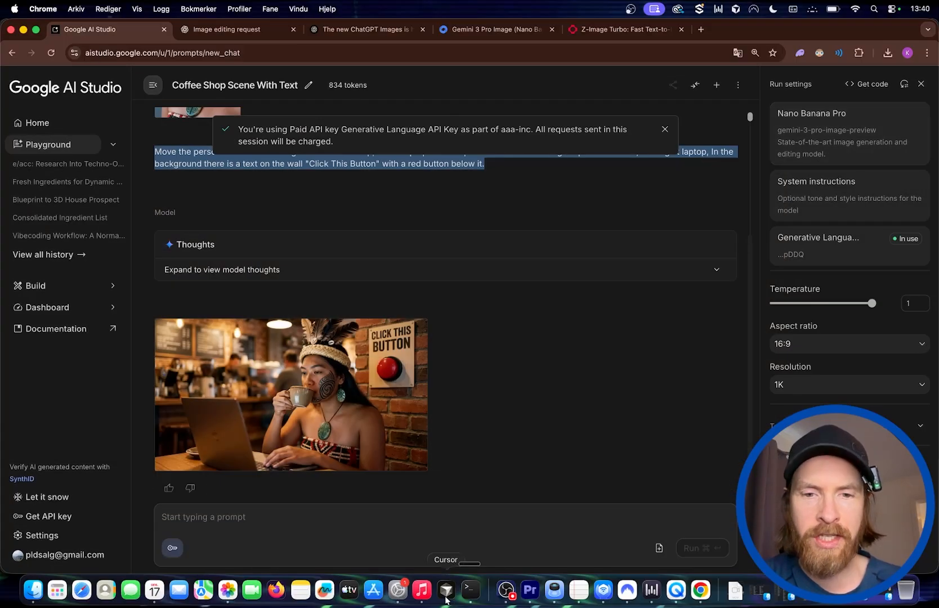
Step: Send 'next she is standing next to the red button, she is looking at the button.' to both models
left_click(445, 595)
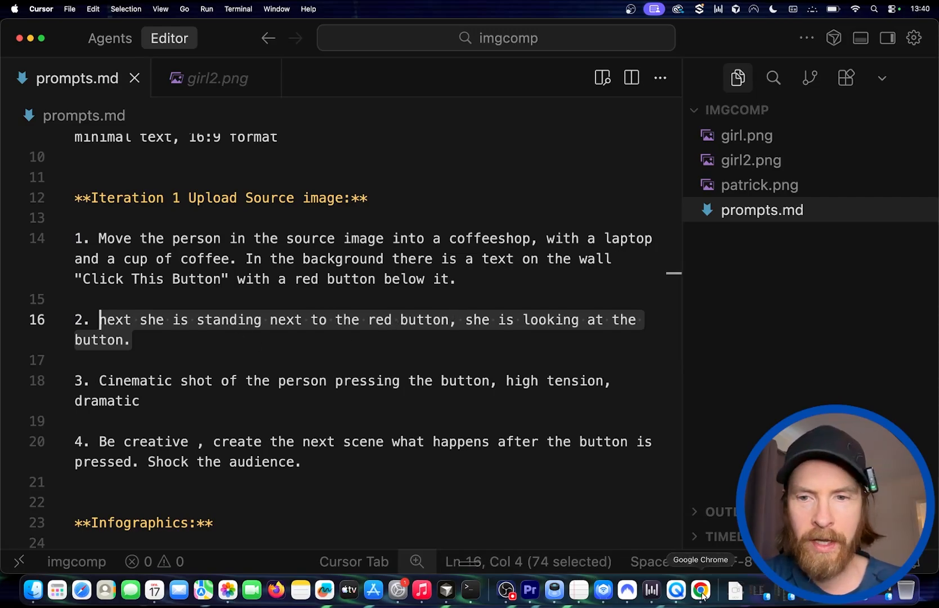
left_click(700, 591)
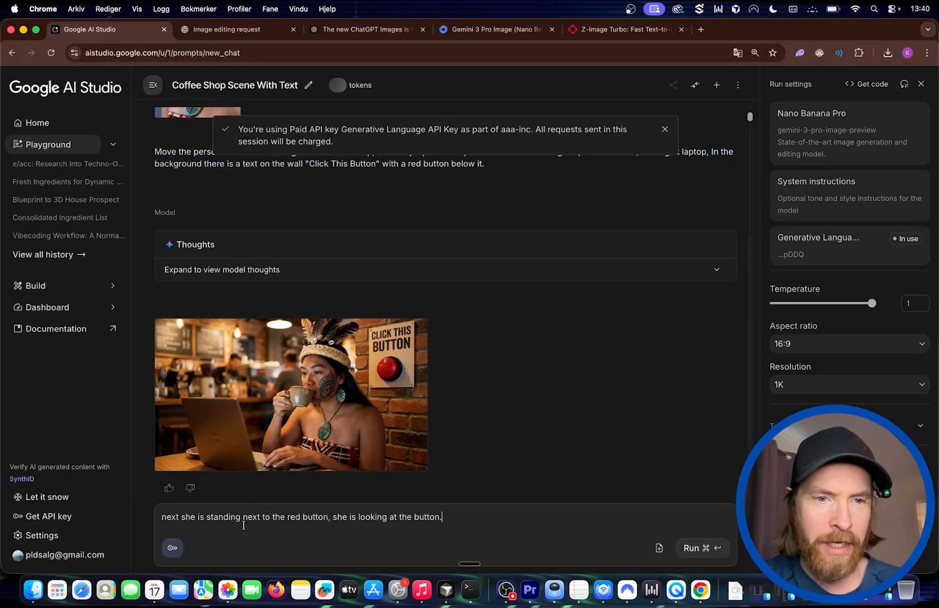
left_click(701, 548)
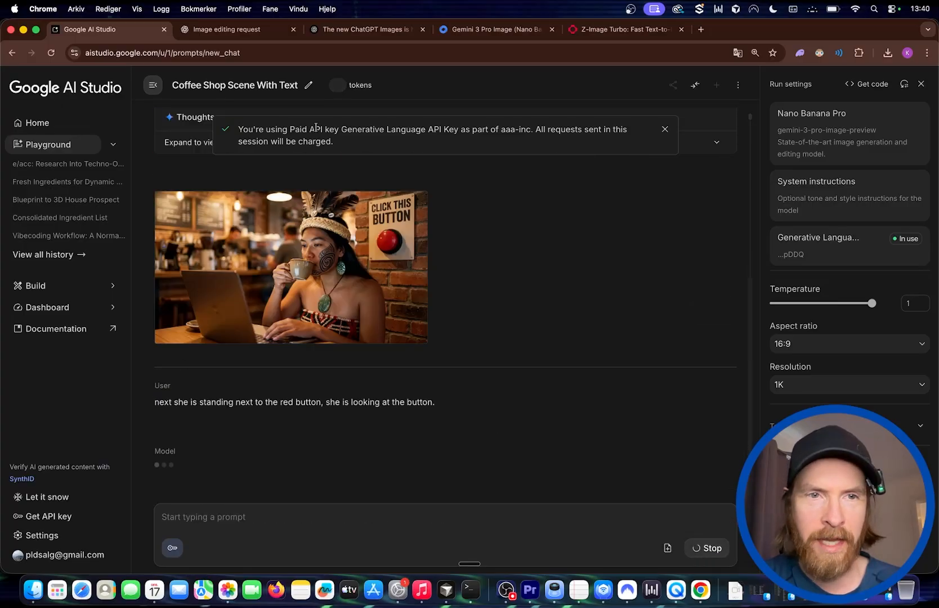
left_click(227, 29)
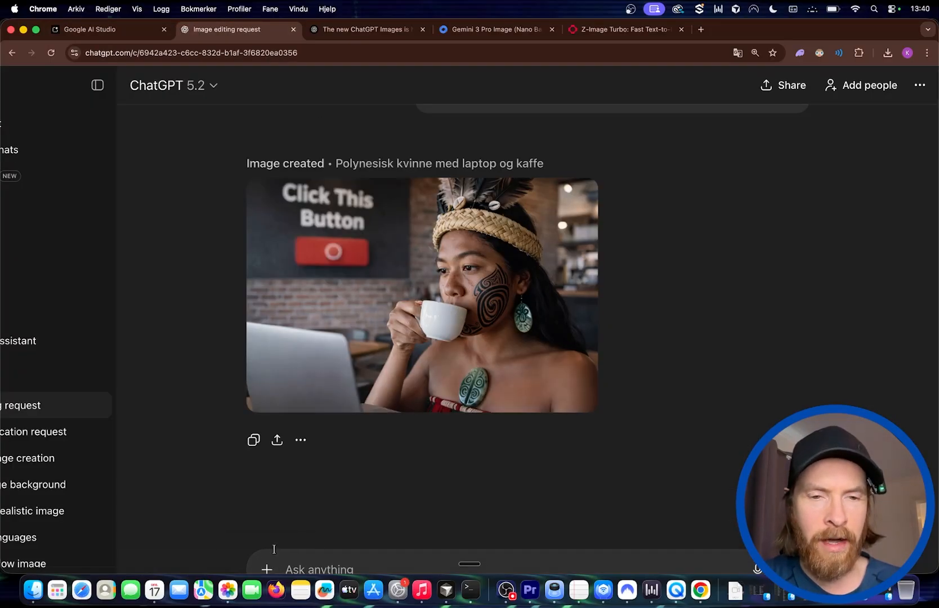
type("next she is standing next to the red button, she is looking at the button.")
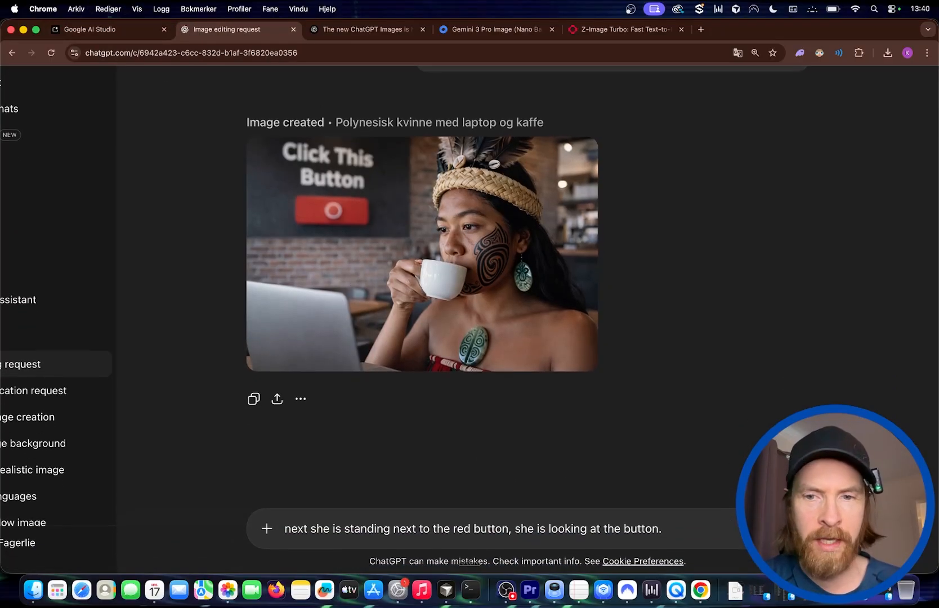
key("Return")
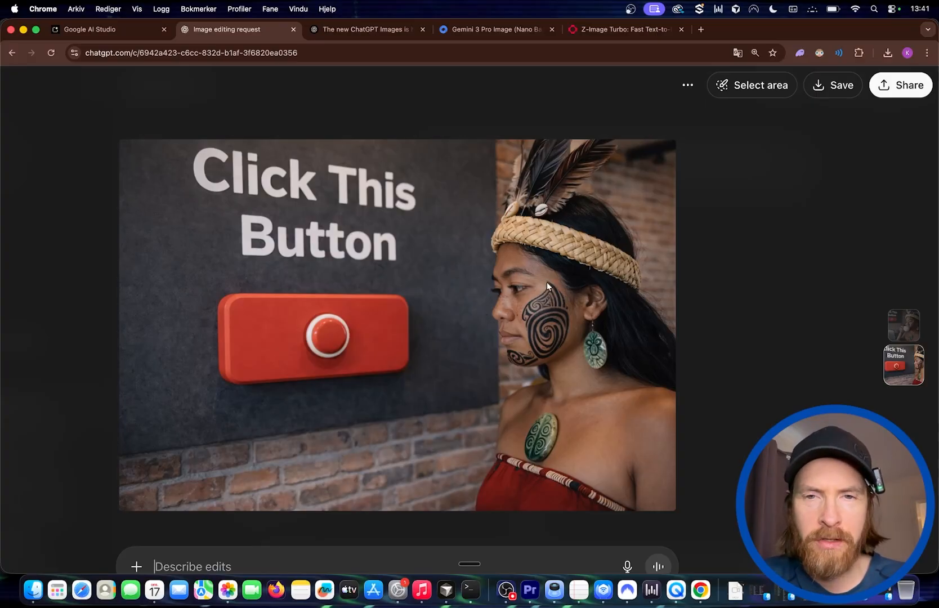
mouse_move(558, 269)
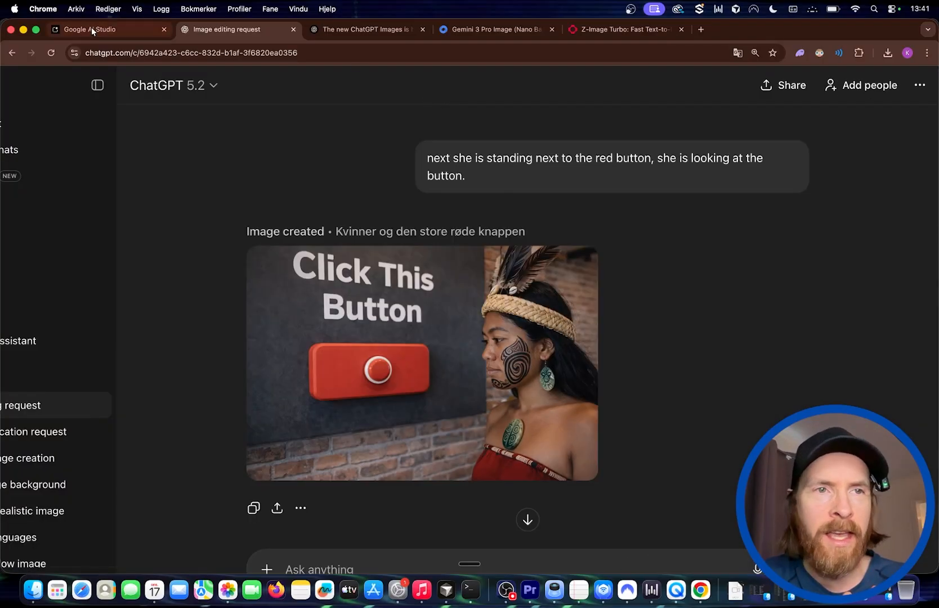
Step: View Nano Banana Pro's red-button scene at full size, then flip back between the tabs
left_click(90, 28)
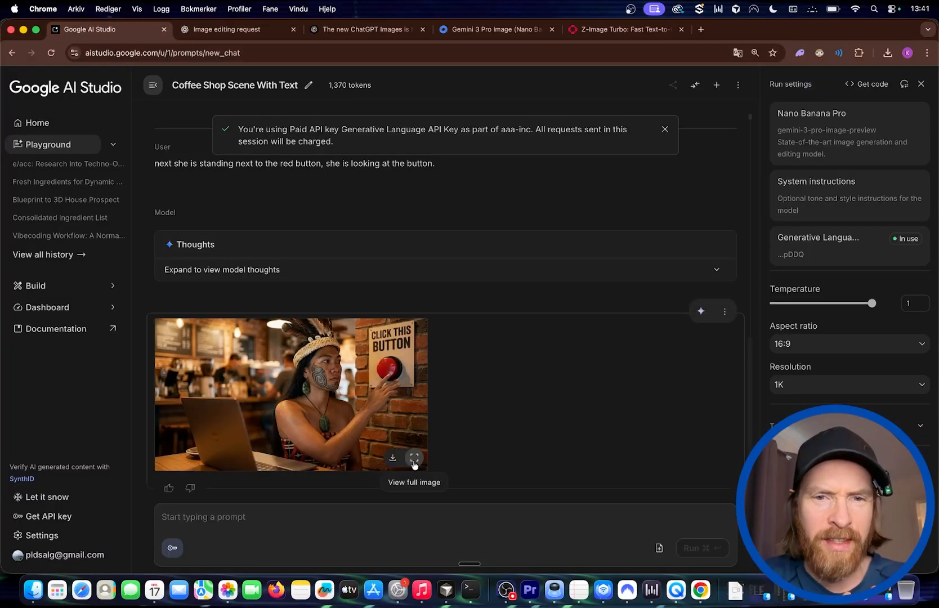
left_click(416, 473)
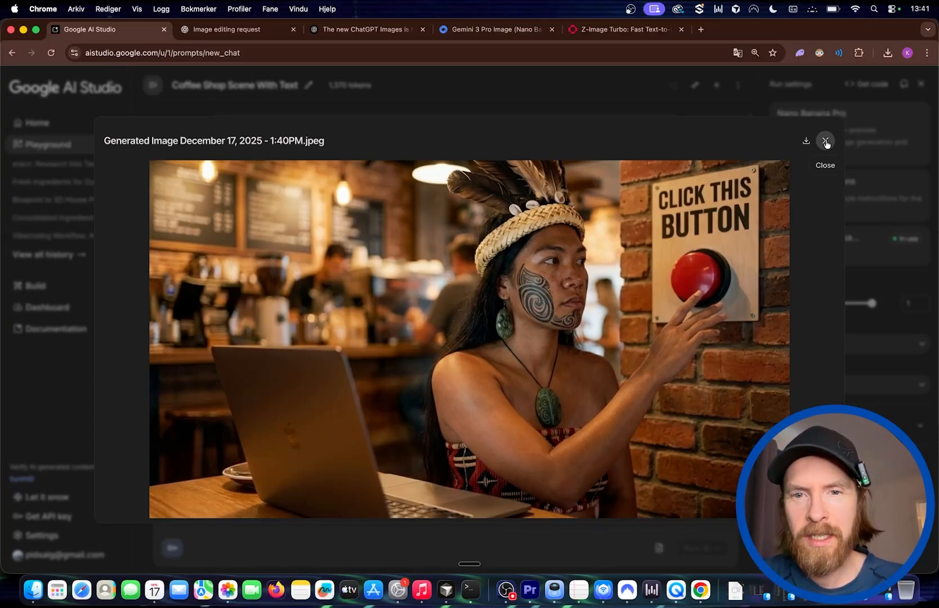
mouse_move(580, 271)
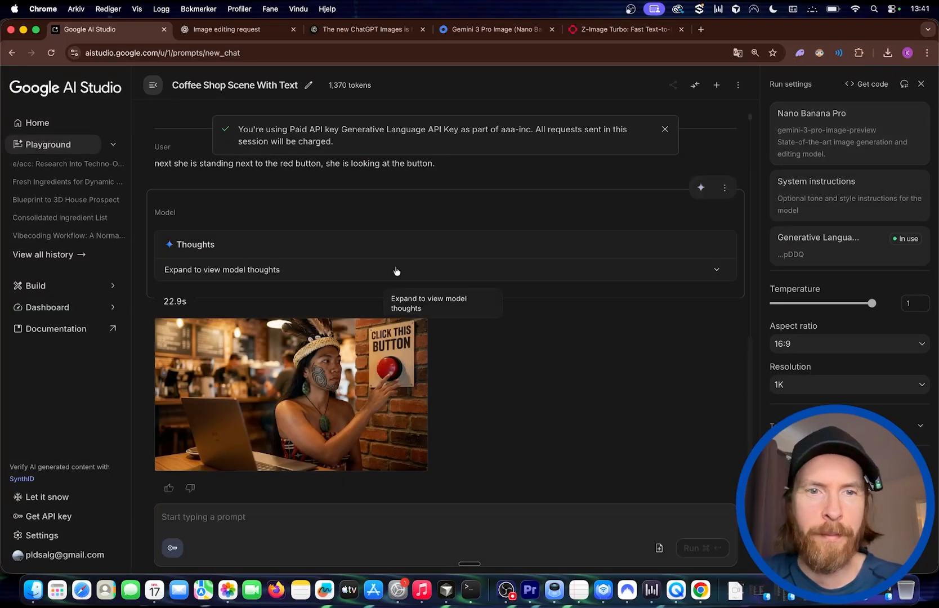
left_click(229, 29)
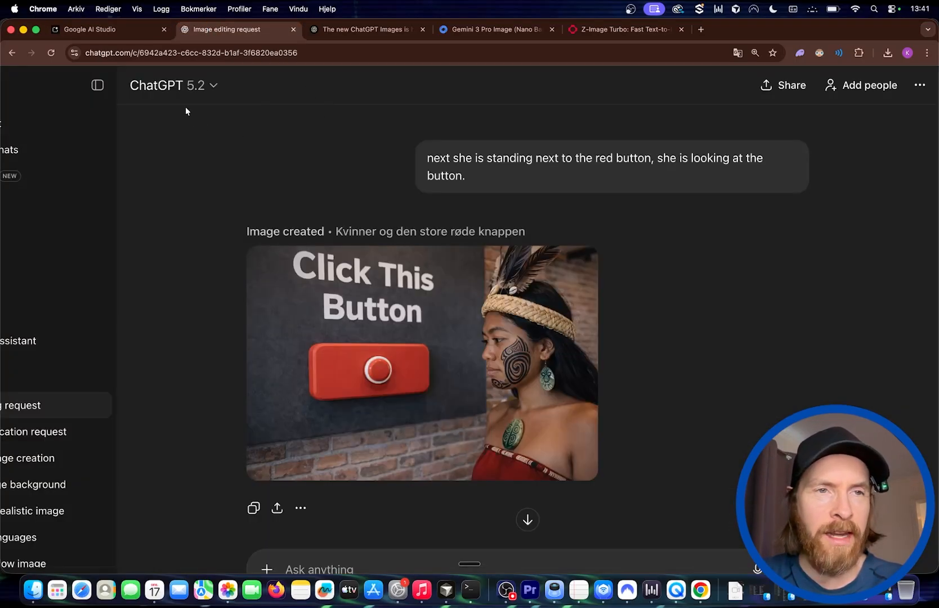
left_click(106, 29)
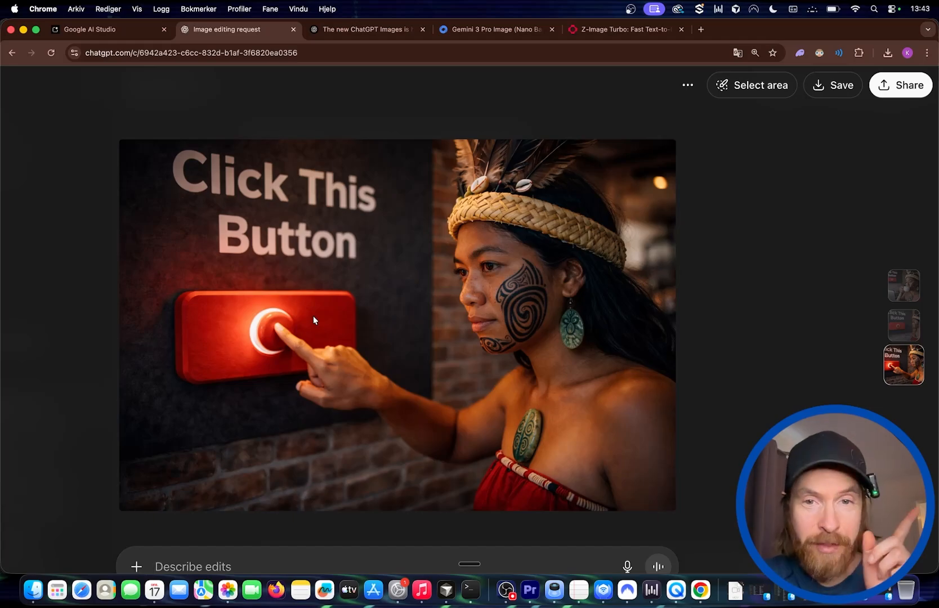
mouse_move(463, 225)
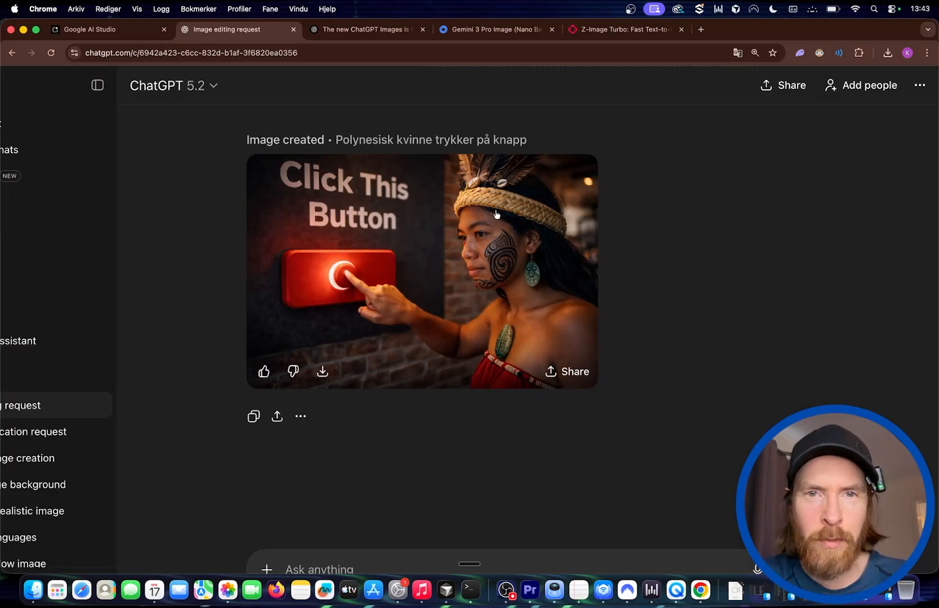
Step: View AI Studio's button-pressing image full size, then scroll to ChatGPT's version to compare
left_click(95, 28)
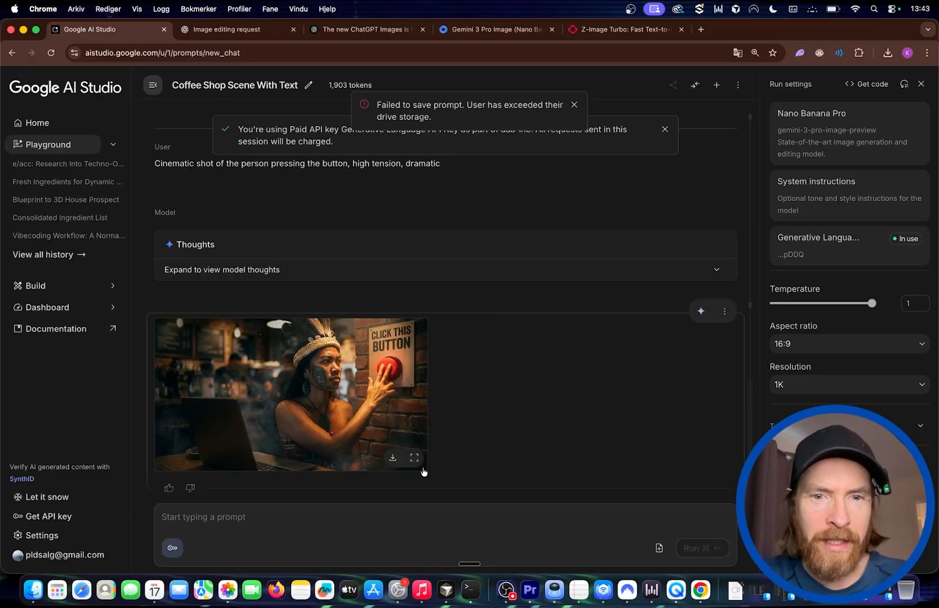
left_click(414, 458)
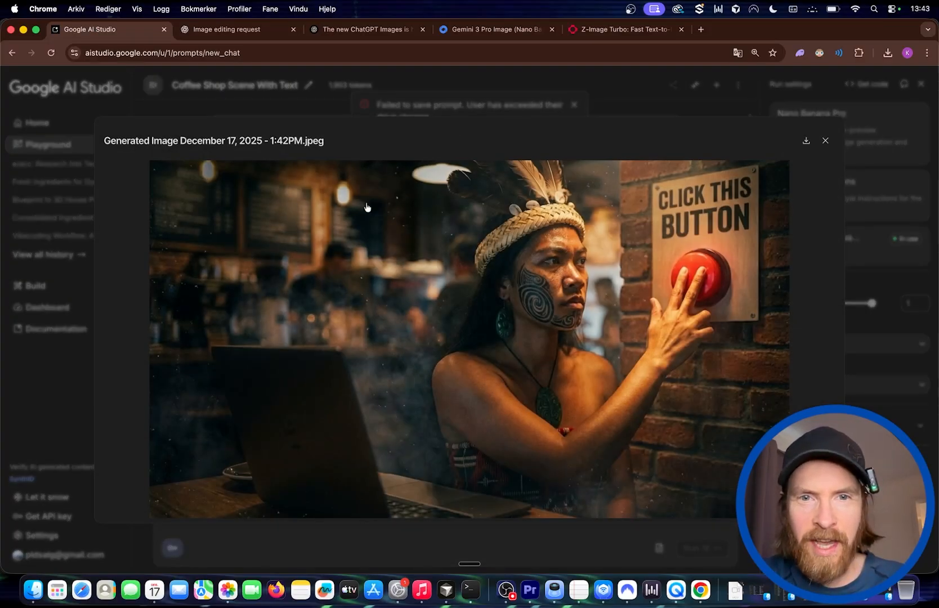
mouse_move(460, 301)
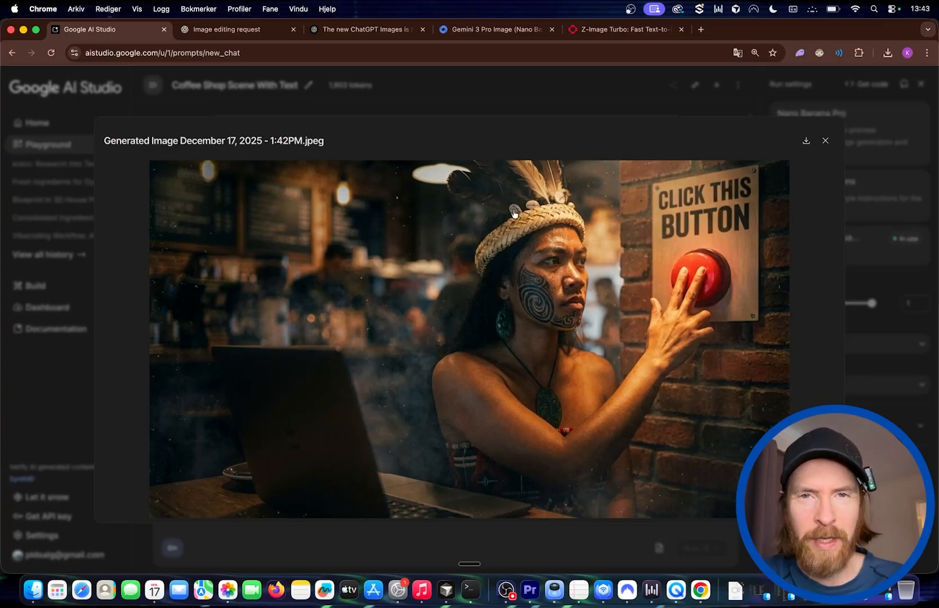
left_click(825, 140)
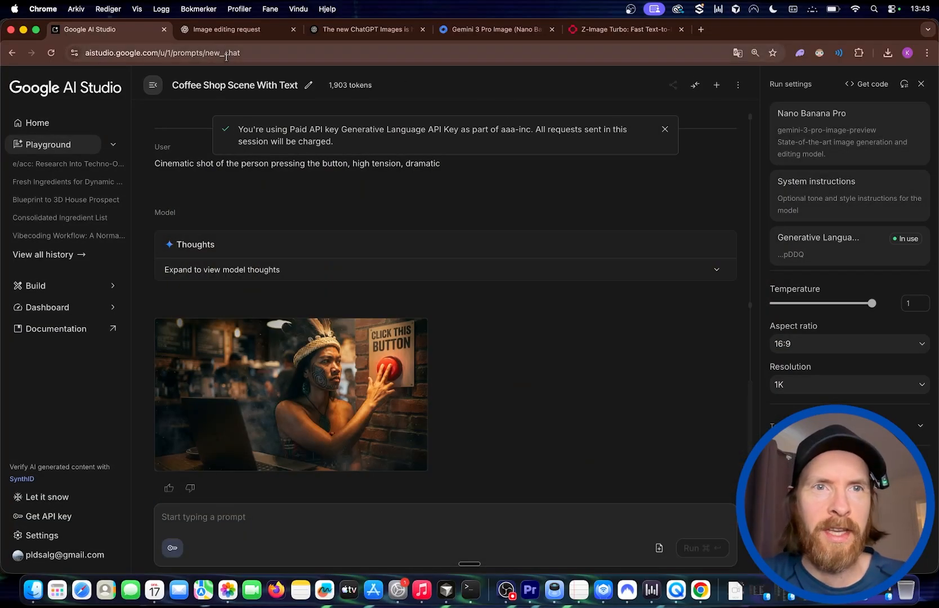
left_click(224, 29)
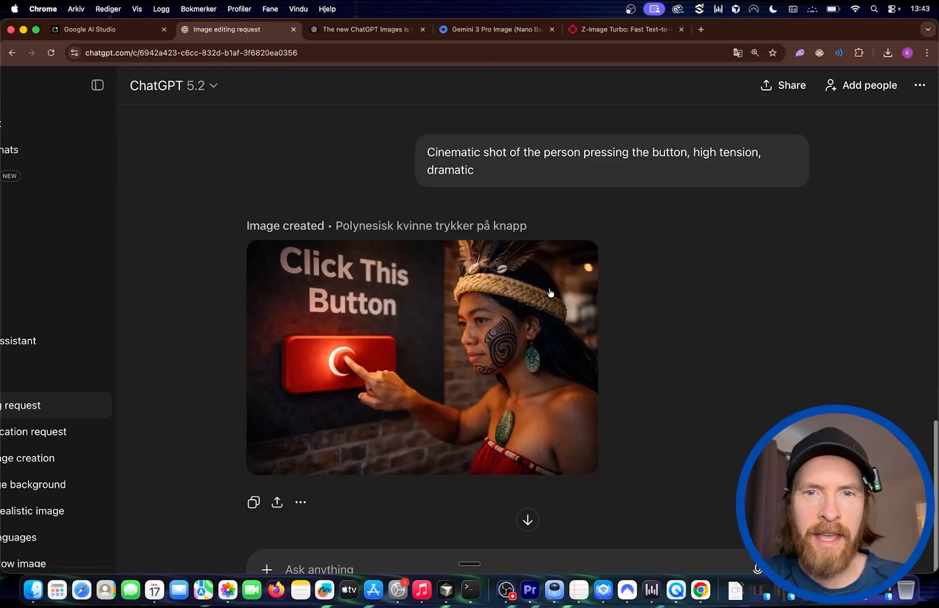
scroll("down", 3)
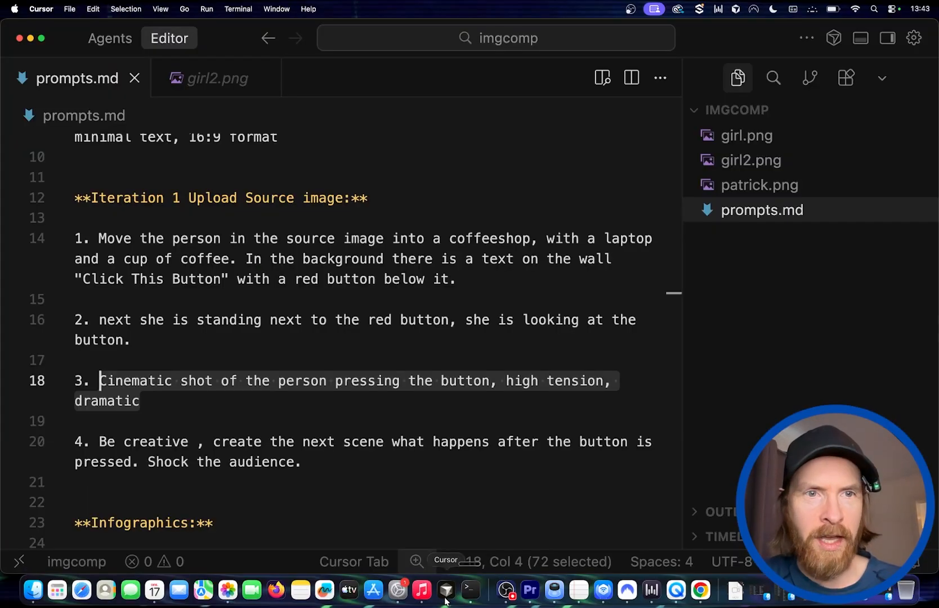
Step: Run the shocking next-scene prompt in AI Studio, checking both tabs for generation progress
scroll("down", 3)
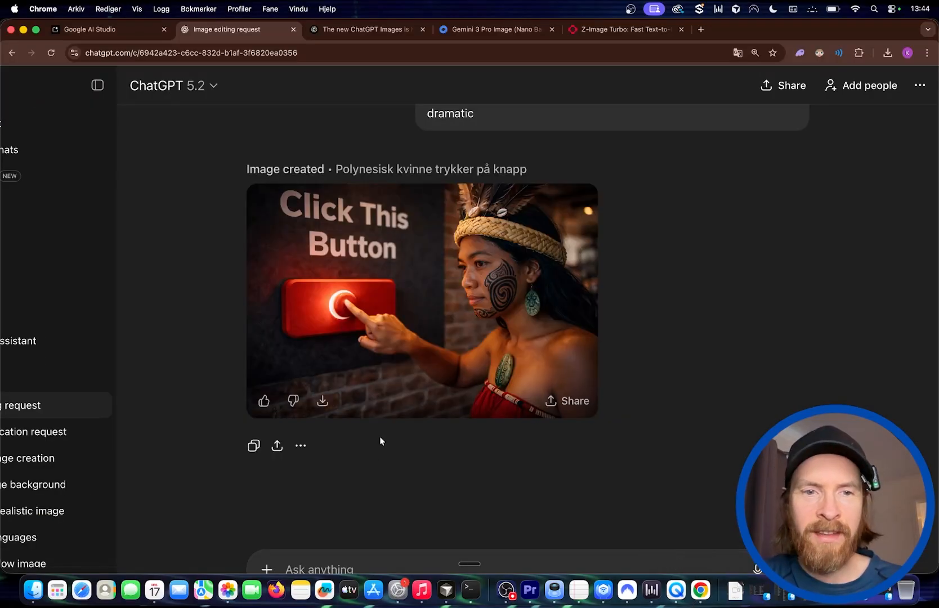
scroll("down", 3)
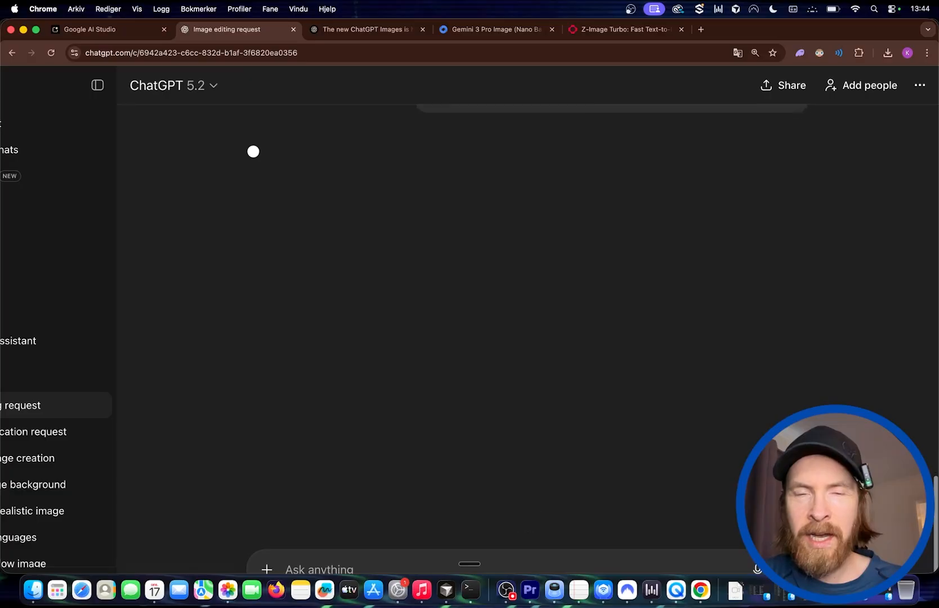
left_click(110, 29)
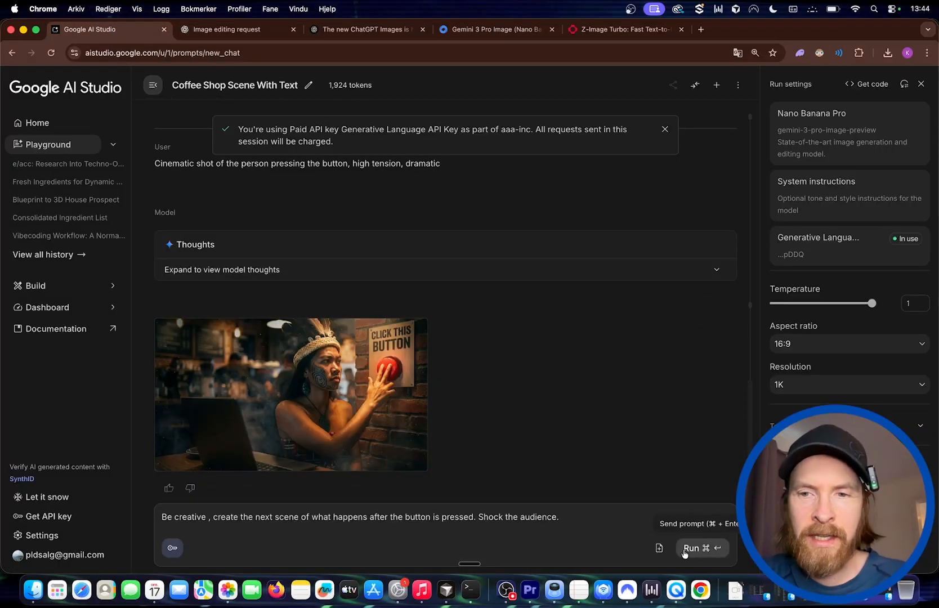
left_click(702, 553)
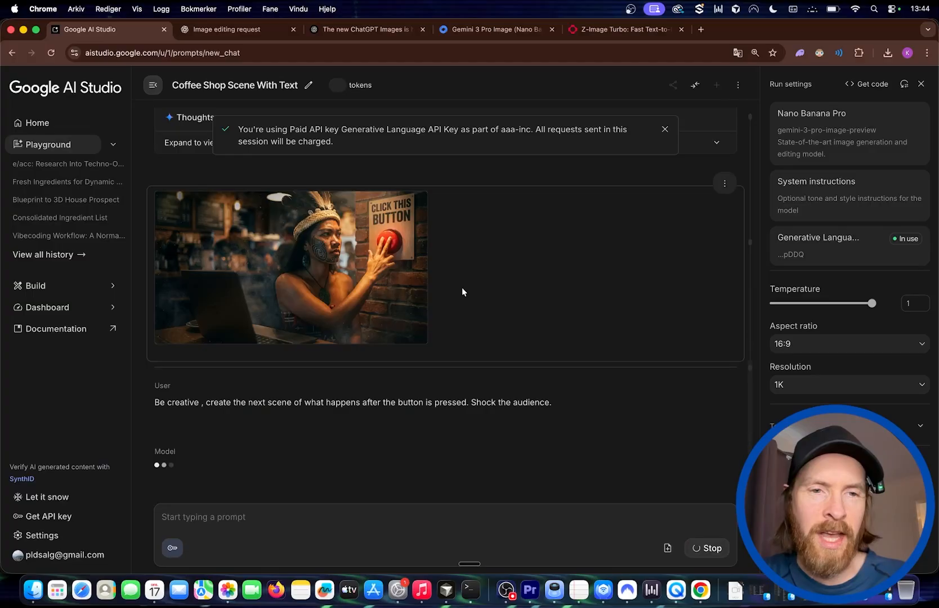
left_click(236, 29)
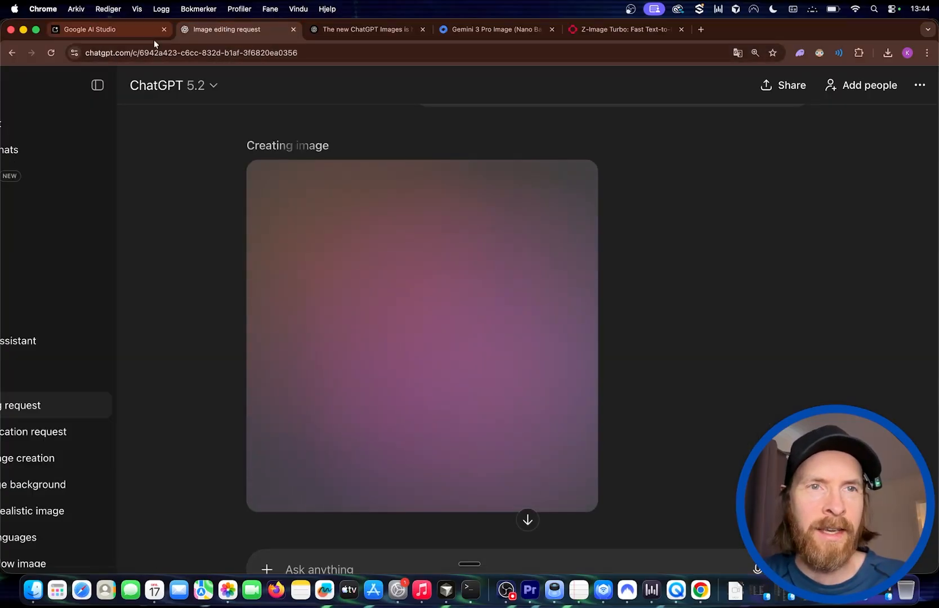
left_click(110, 29)
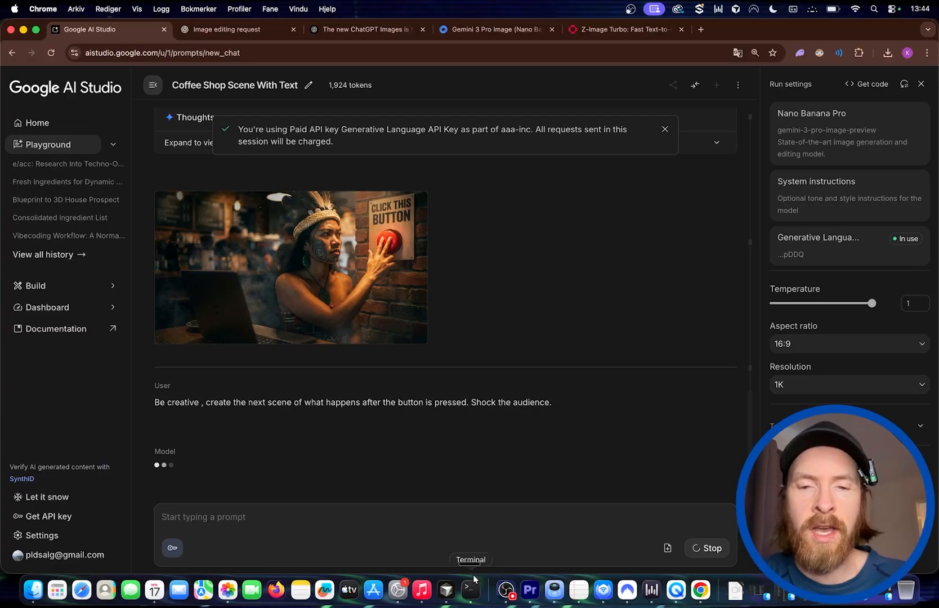
left_click(235, 29)
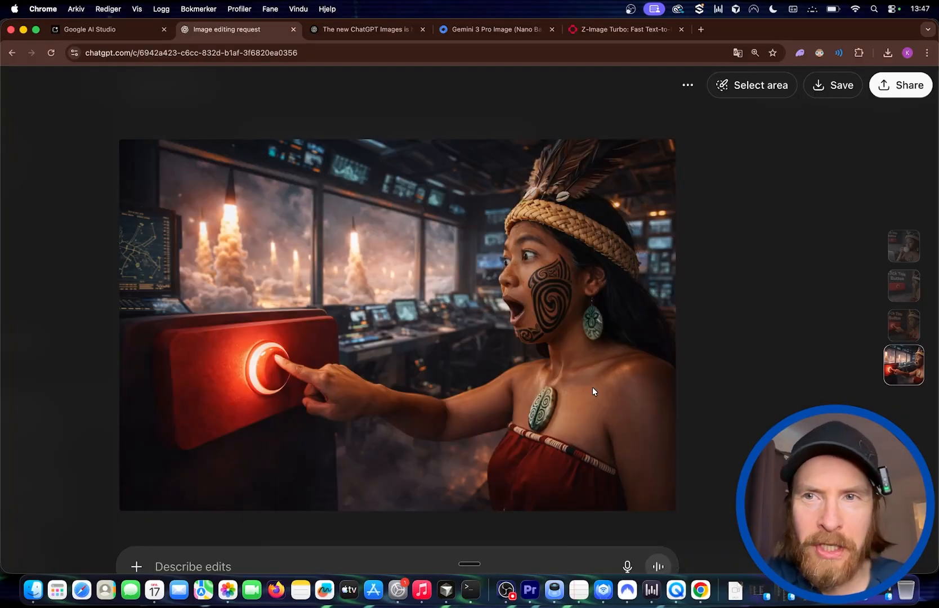
mouse_move(380, 273)
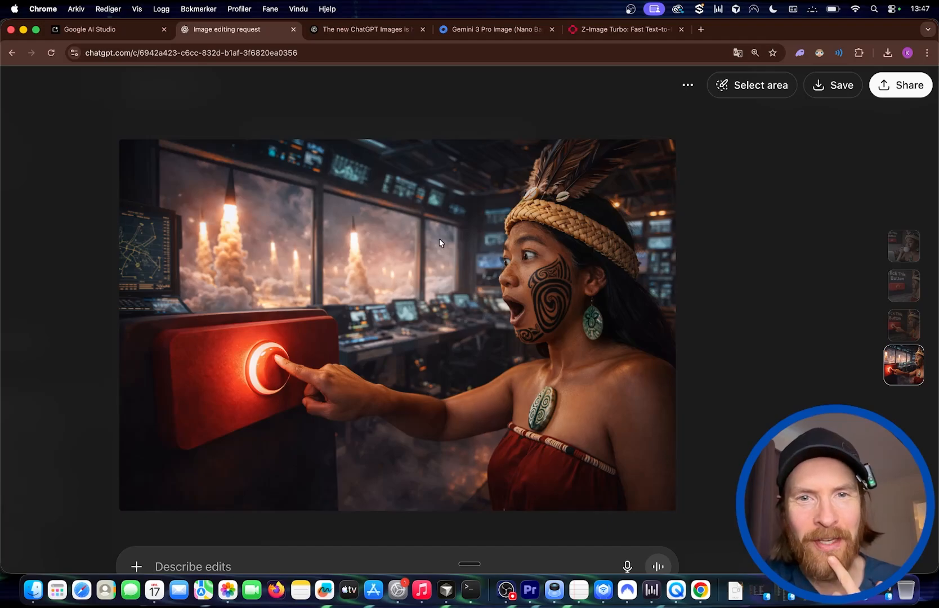
mouse_move(368, 291)
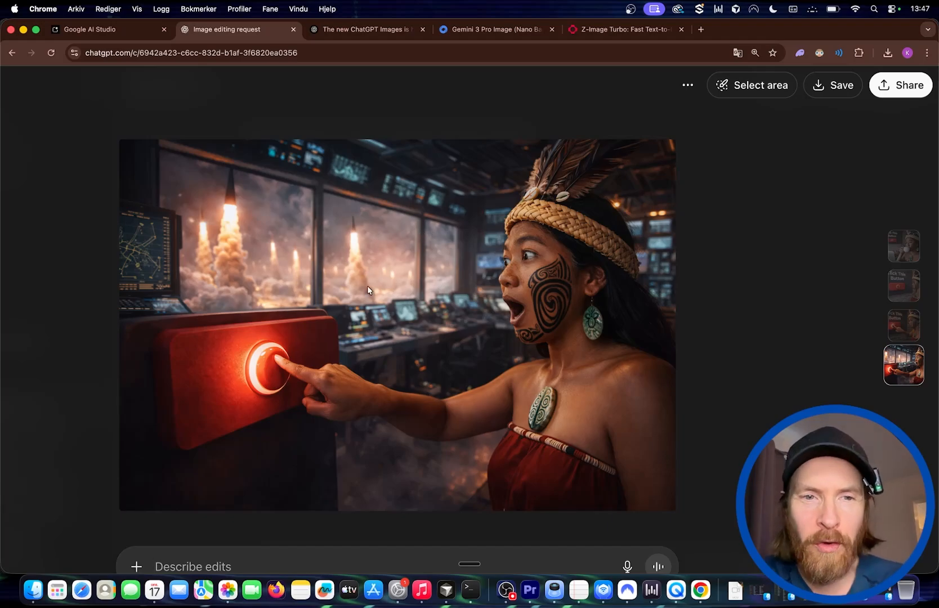
mouse_move(293, 287)
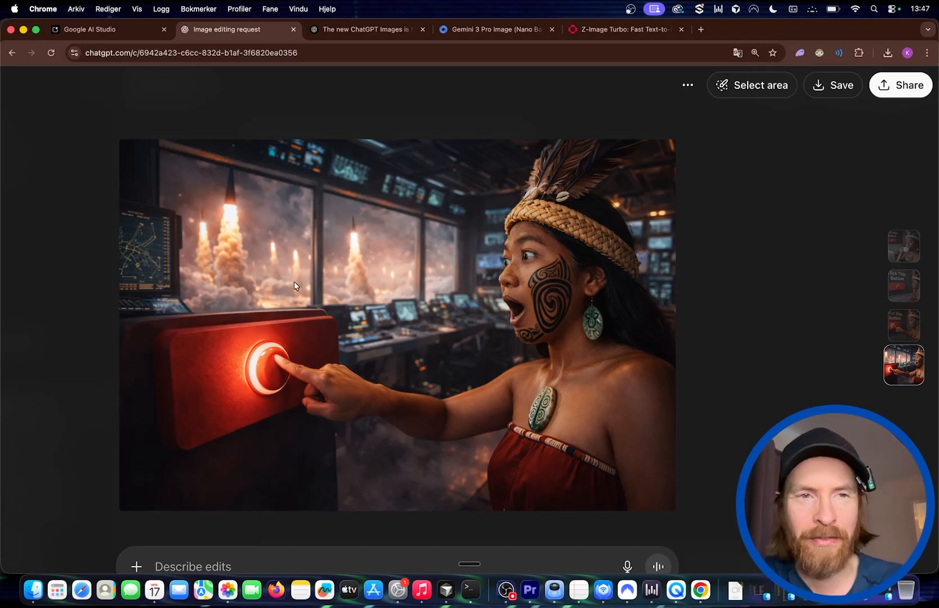
mouse_move(258, 245)
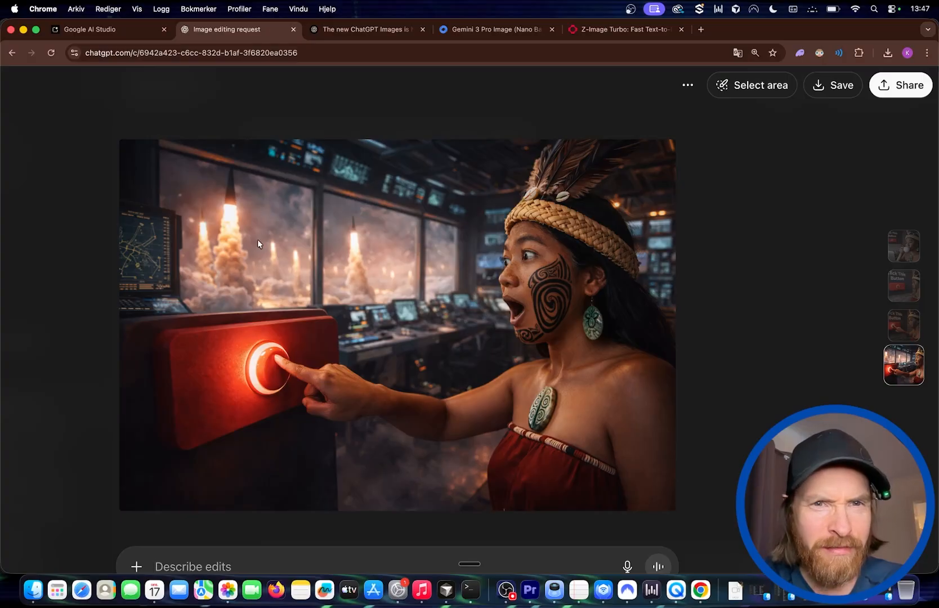
mouse_move(376, 248)
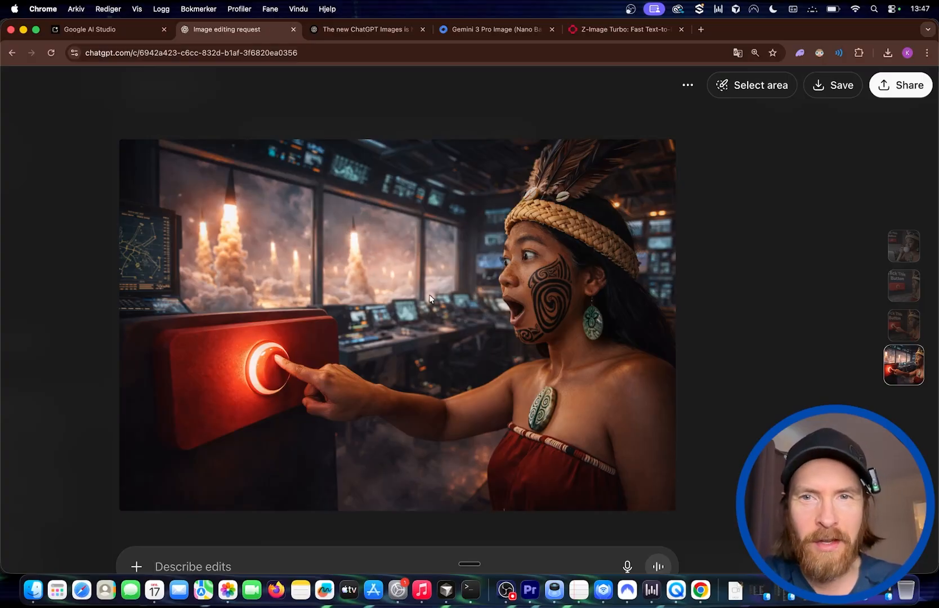
mouse_move(353, 271)
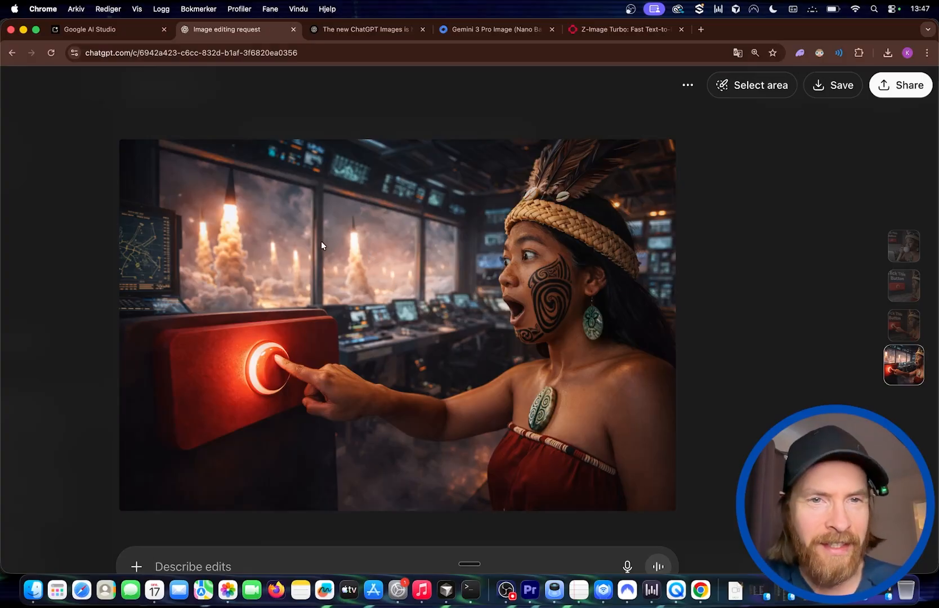
left_click(91, 29)
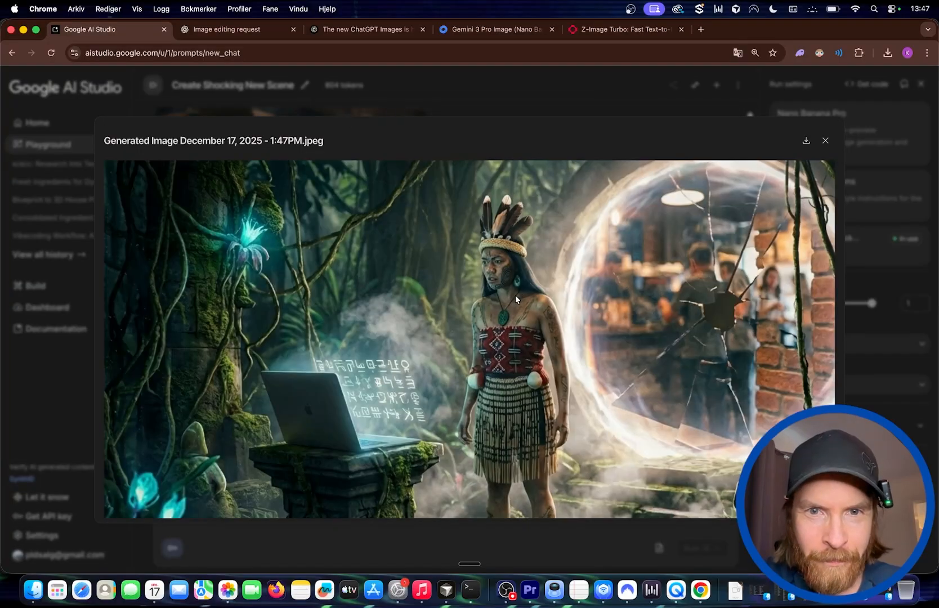
mouse_move(311, 414)
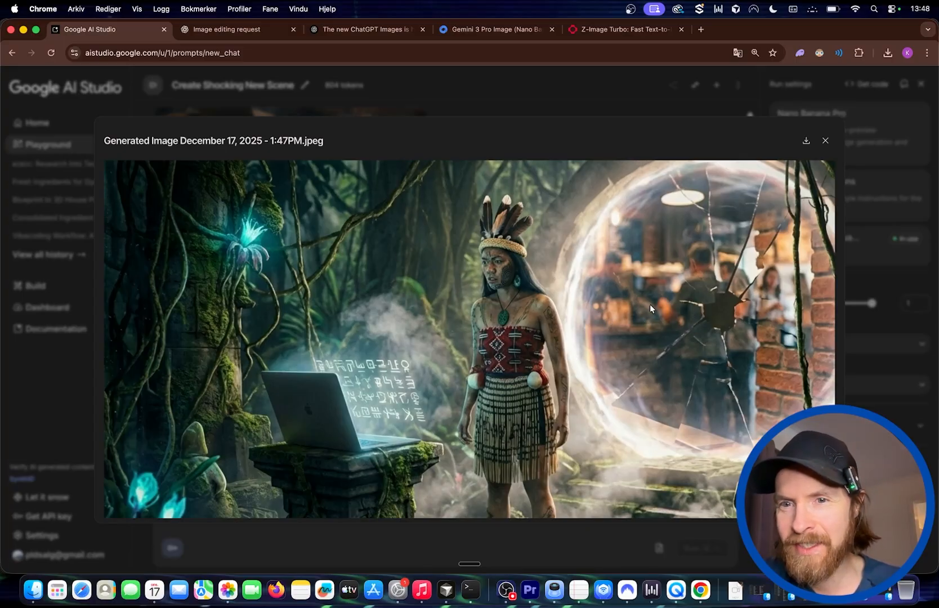
mouse_move(756, 308)
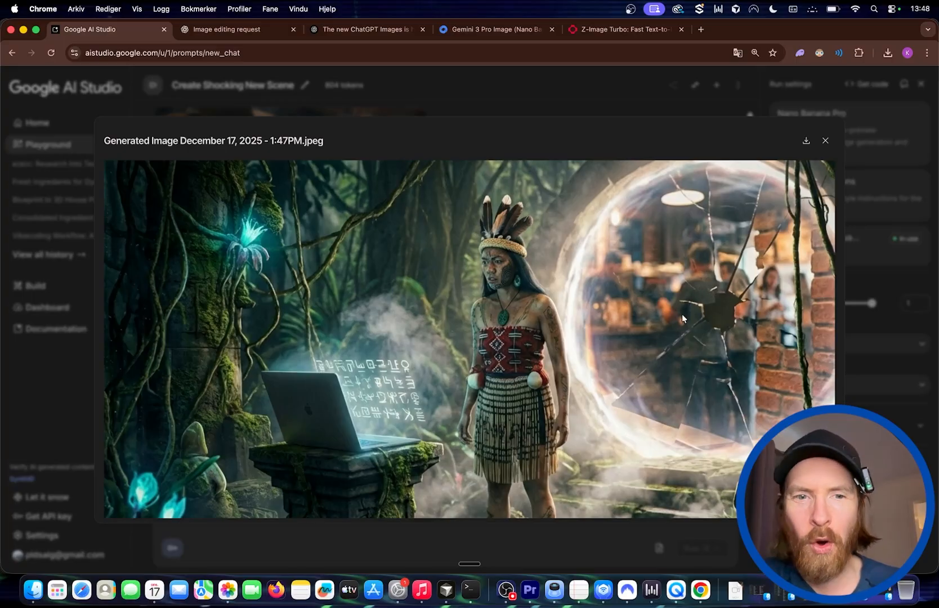
mouse_move(670, 307)
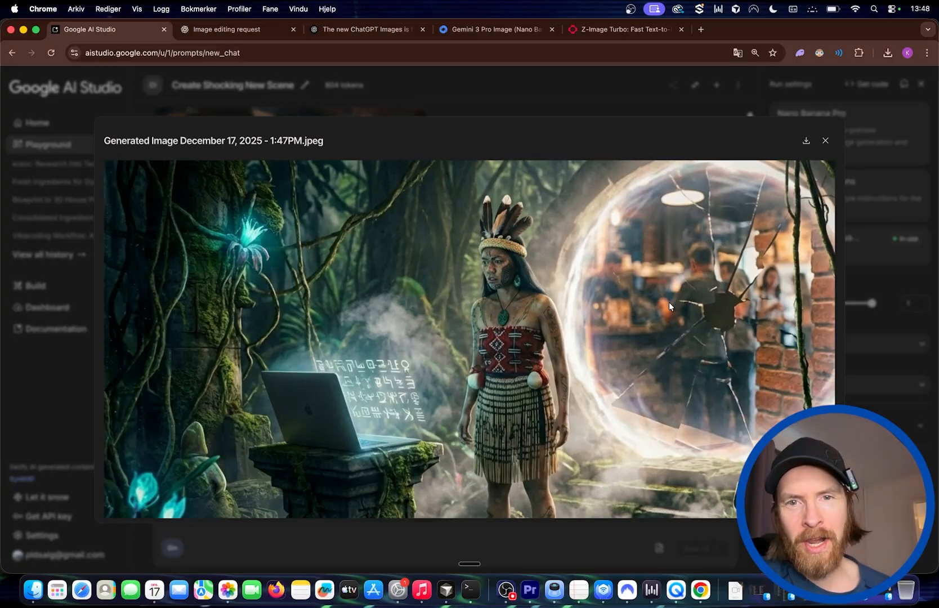
mouse_move(669, 243)
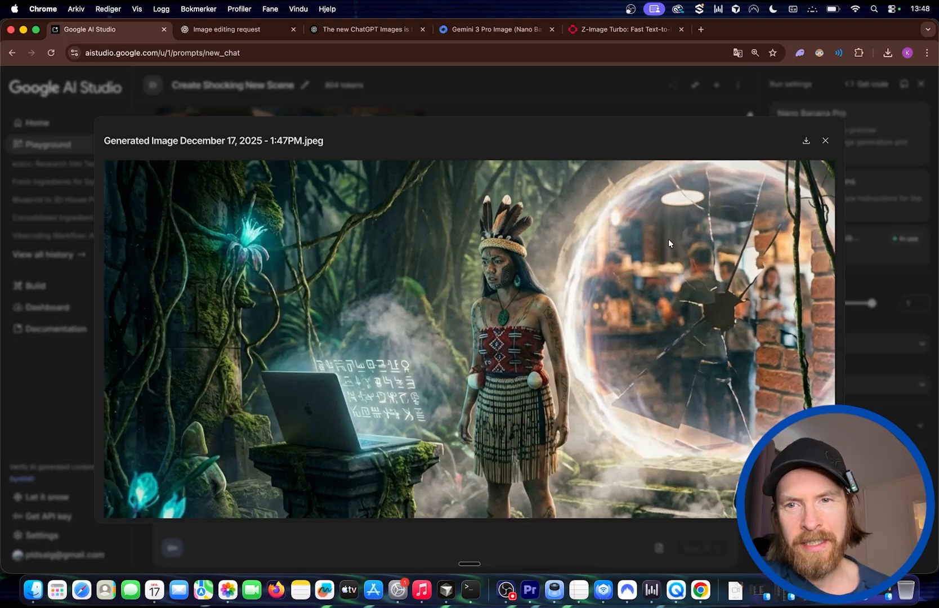
left_click(236, 28)
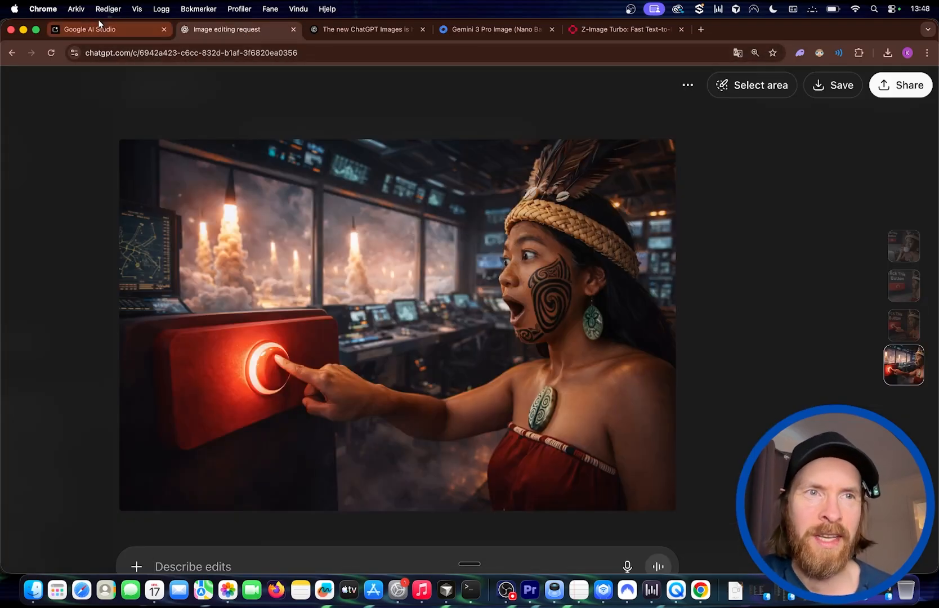
left_click(109, 28)
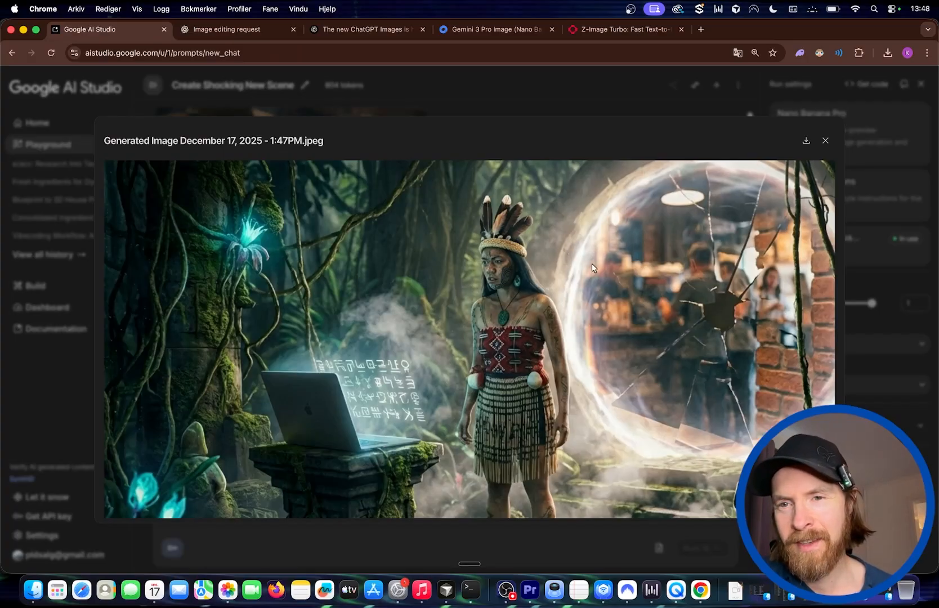
mouse_move(691, 296)
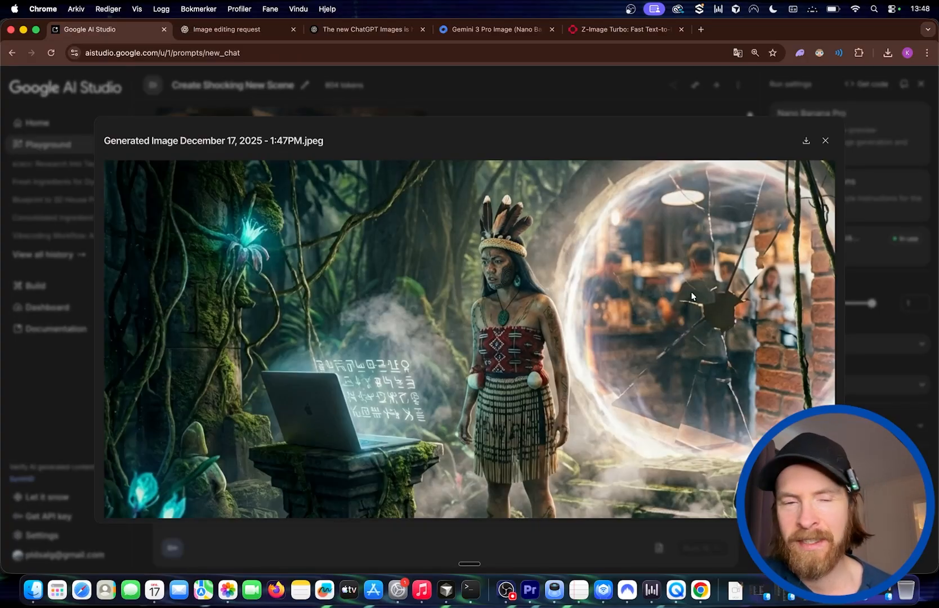
left_click(226, 30)
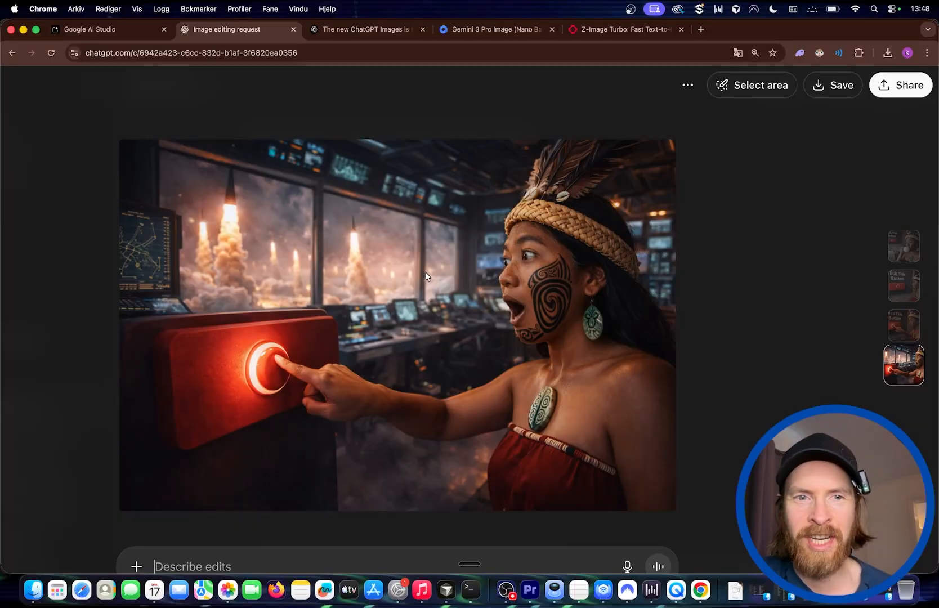
mouse_move(318, 224)
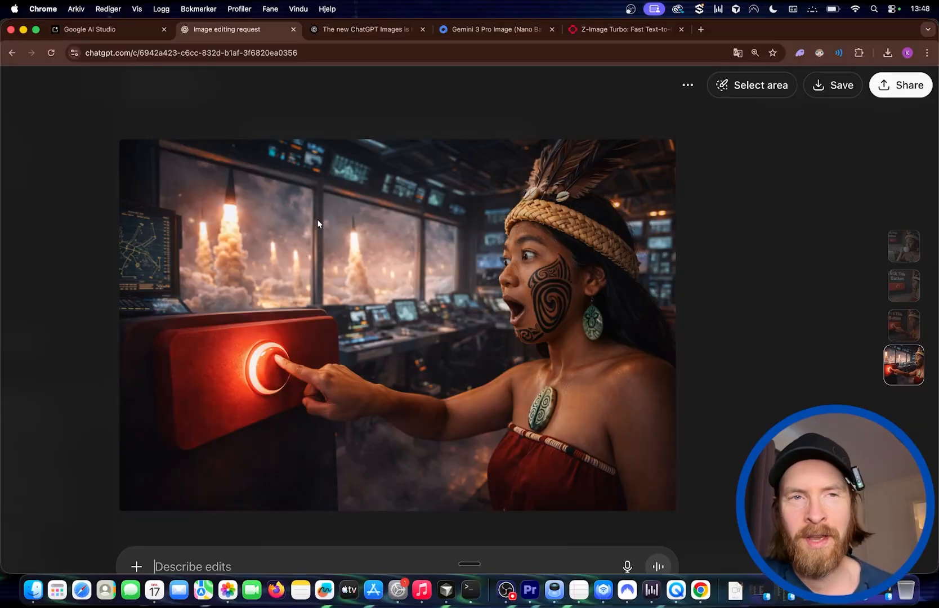
mouse_move(375, 438)
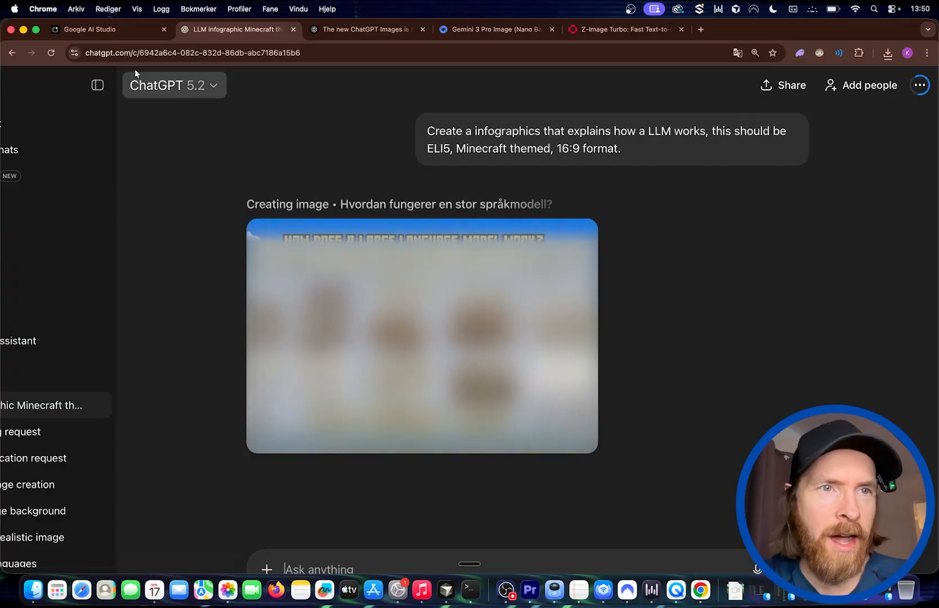
Step: Open Nano Banana Pro's finished 'How a Large Language Model Works' infographic in AI Studio
left_click(100, 29)
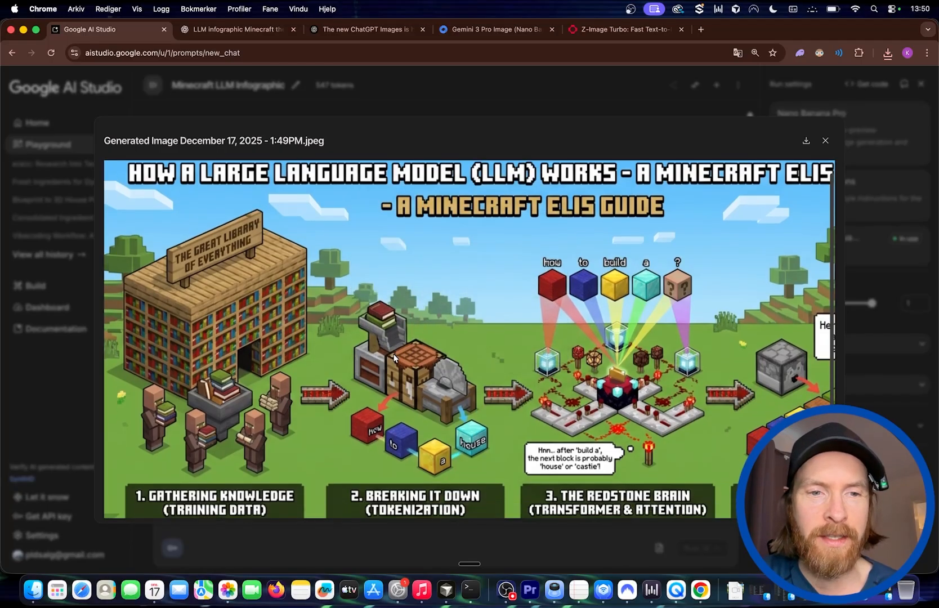
Step: Scroll through the enlarged four-step Minecraft LLM infographic, then close the viewer
scroll("down", 3)
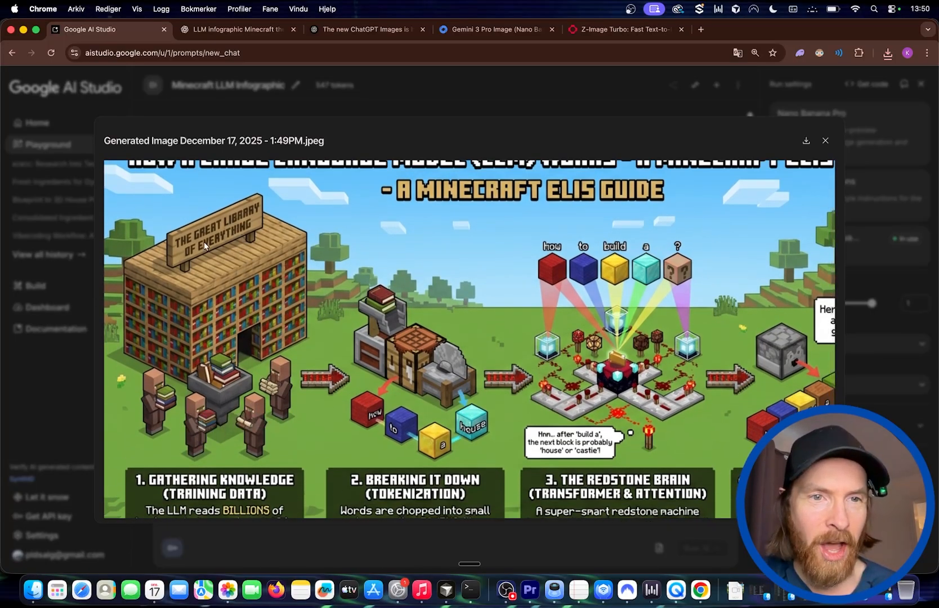
mouse_move(473, 388)
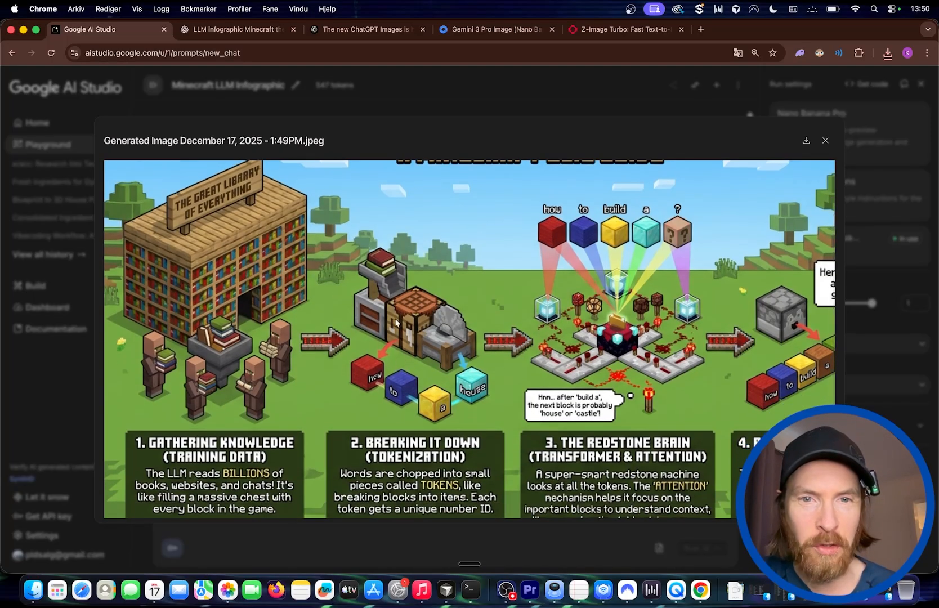
mouse_move(420, 369)
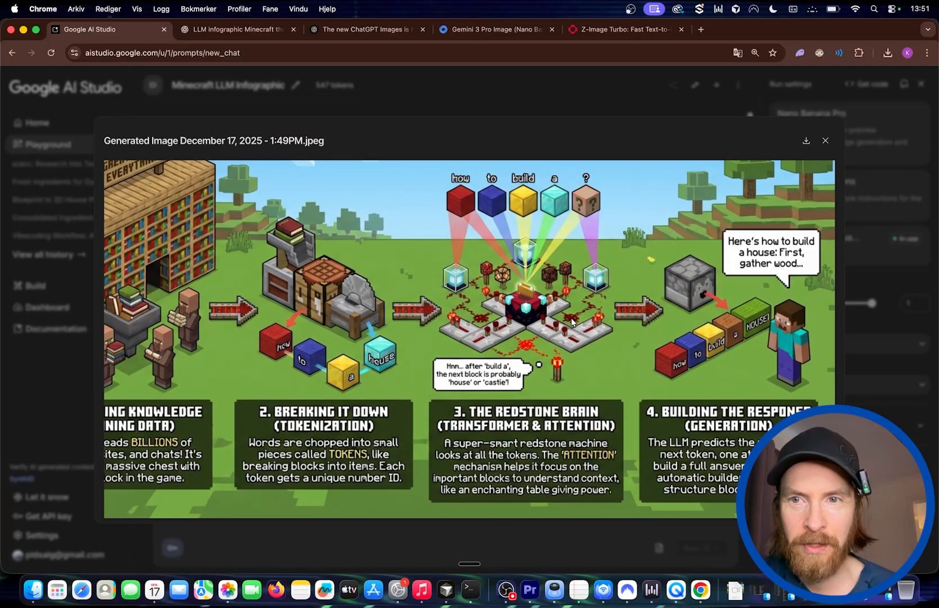
mouse_move(812, 262)
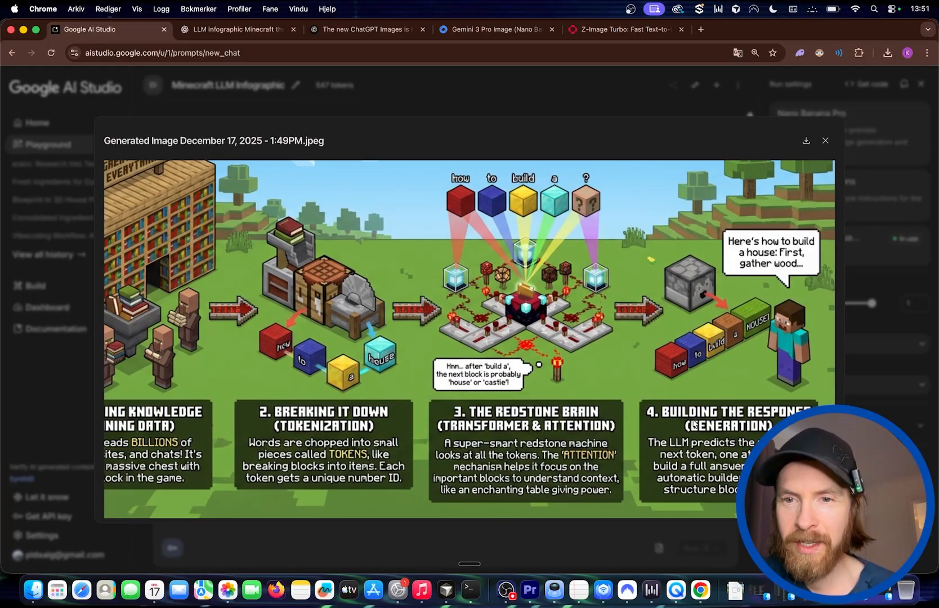
scroll("down", 3)
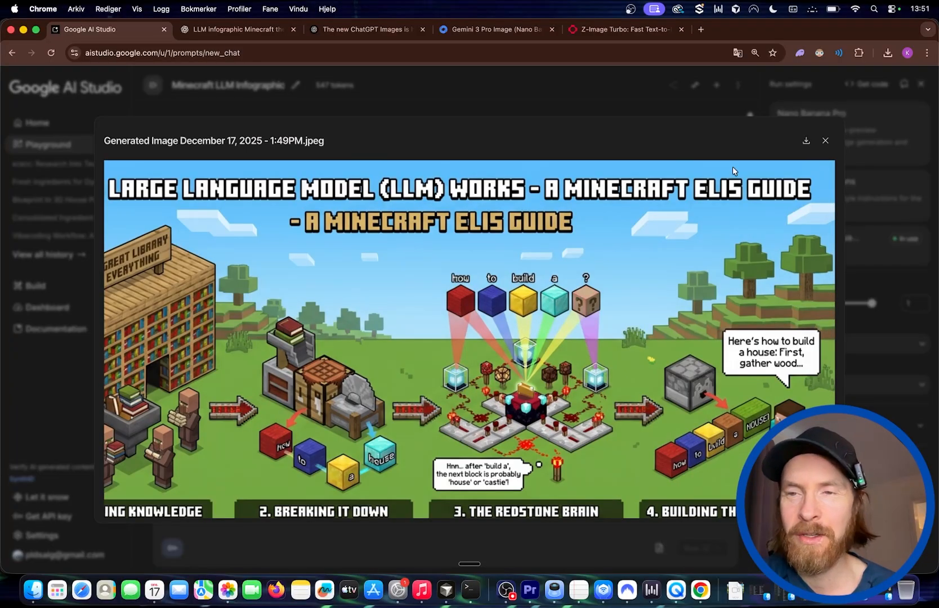
left_click(828, 141)
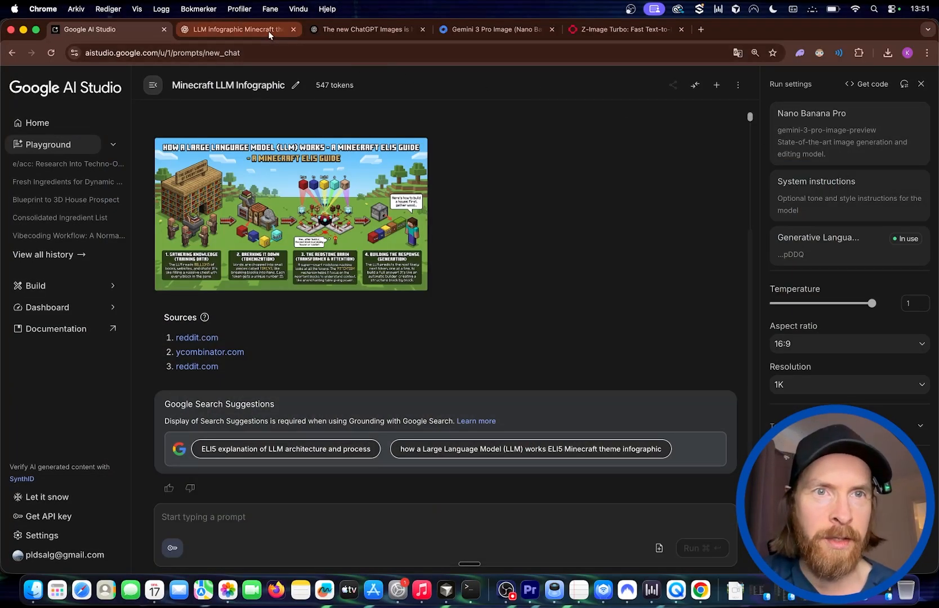
Step: Switch to the 'LLM infographic Minecraft' ChatGPT conversation to see its infographic
left_click(237, 30)
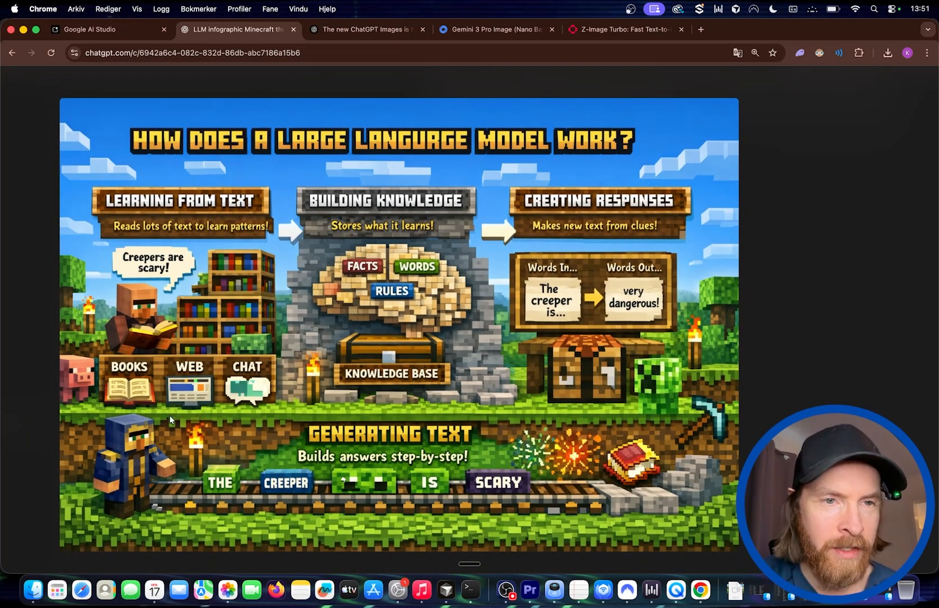
mouse_move(143, 383)
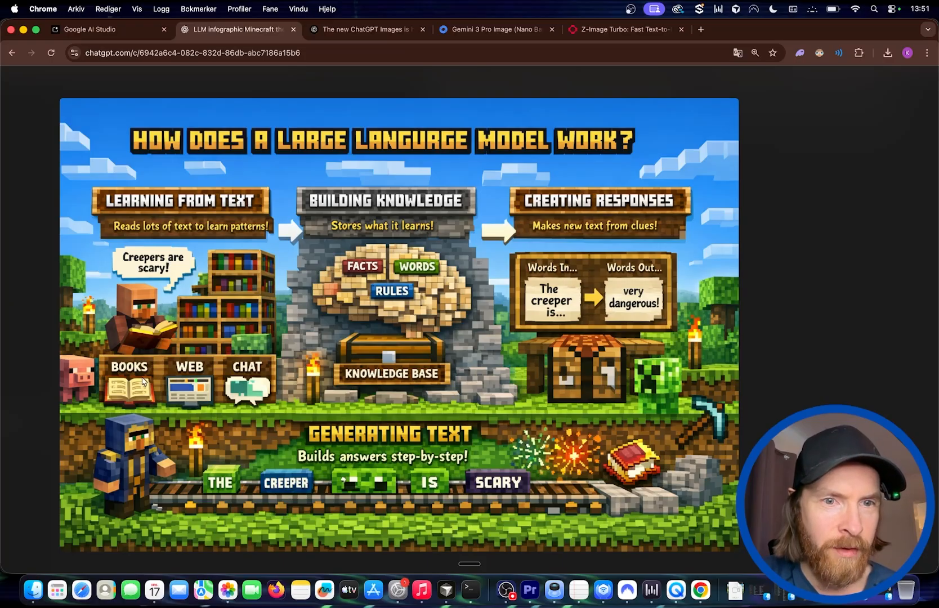
mouse_move(339, 213)
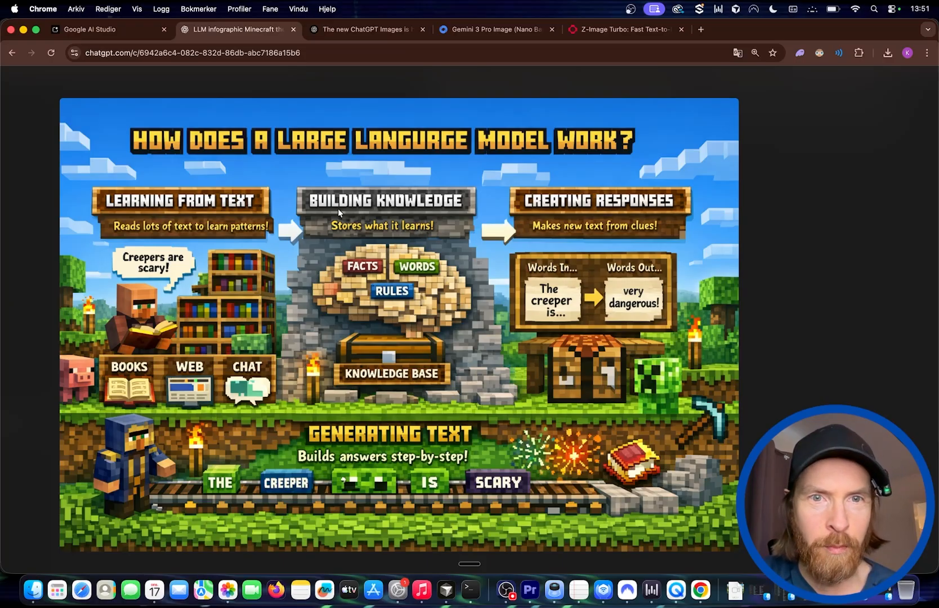
mouse_move(395, 345)
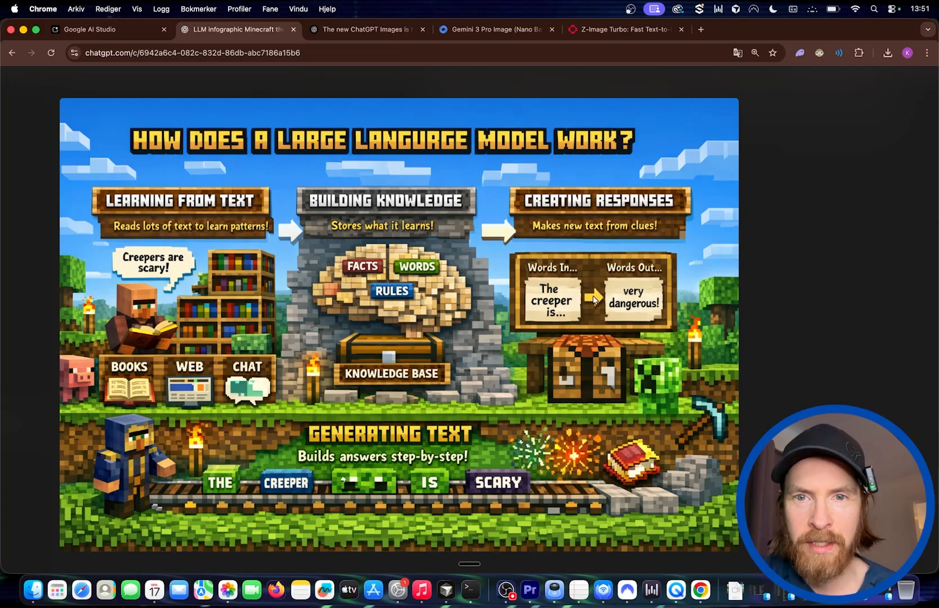
mouse_move(563, 320)
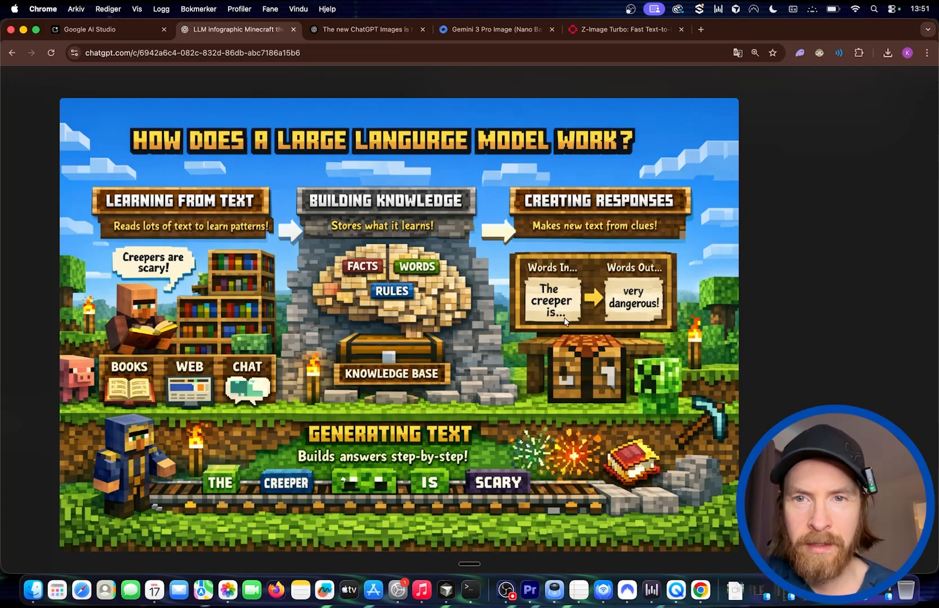
mouse_move(596, 386)
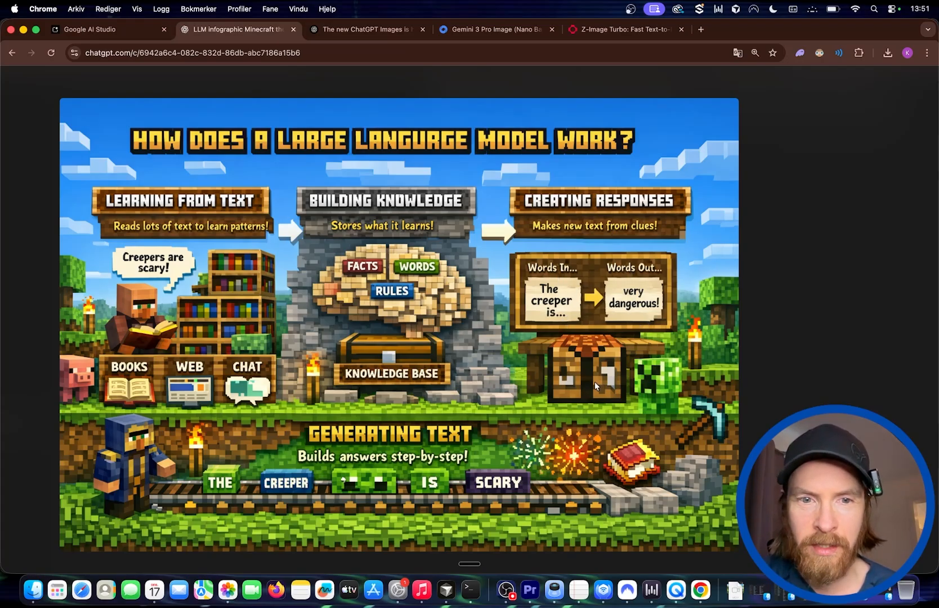
mouse_move(513, 459)
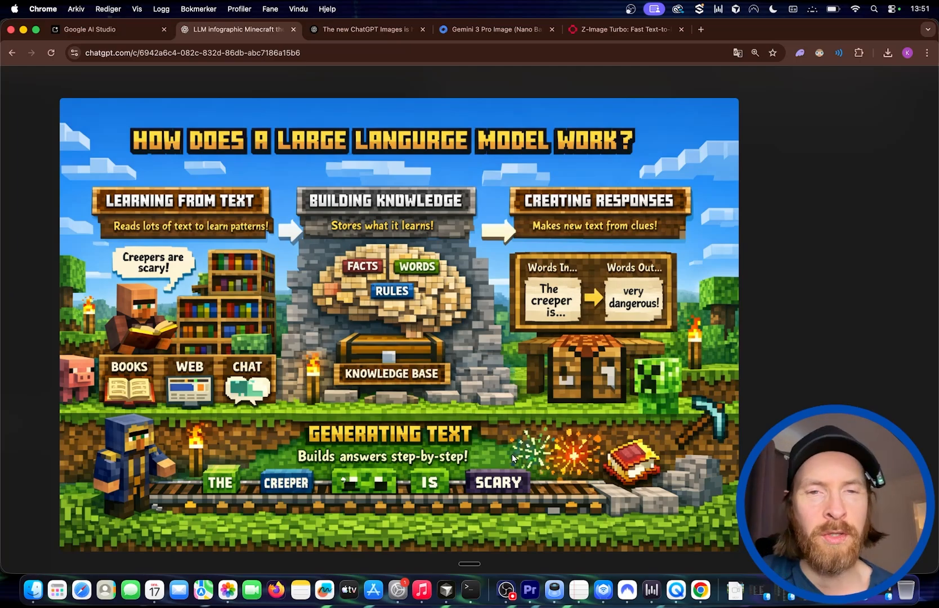
mouse_move(435, 215)
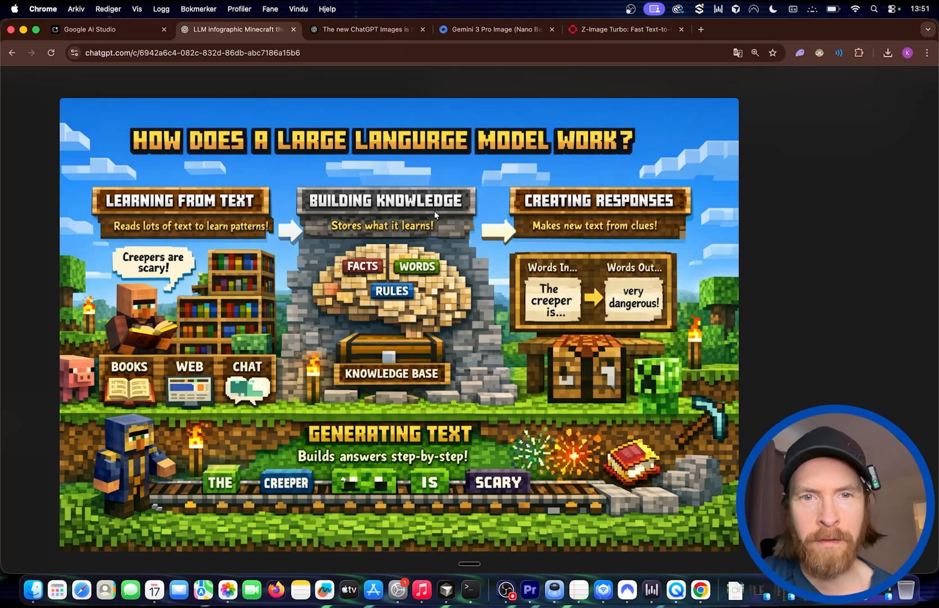
mouse_move(417, 269)
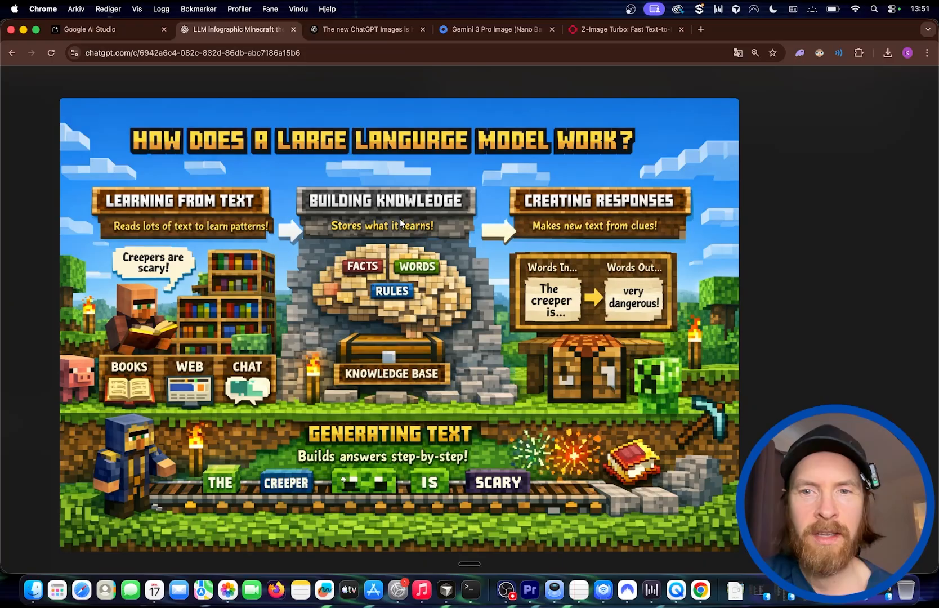
mouse_move(447, 308)
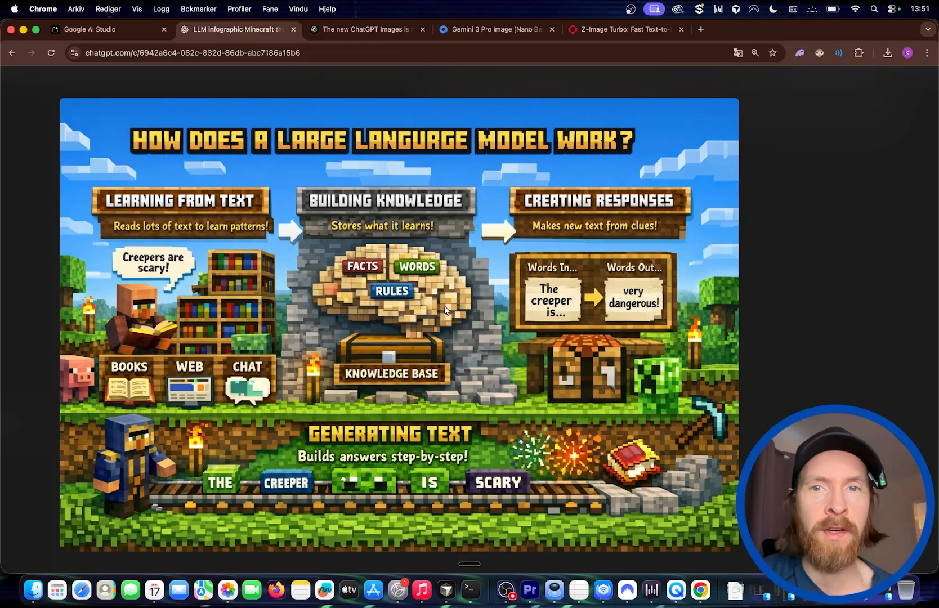
mouse_move(491, 187)
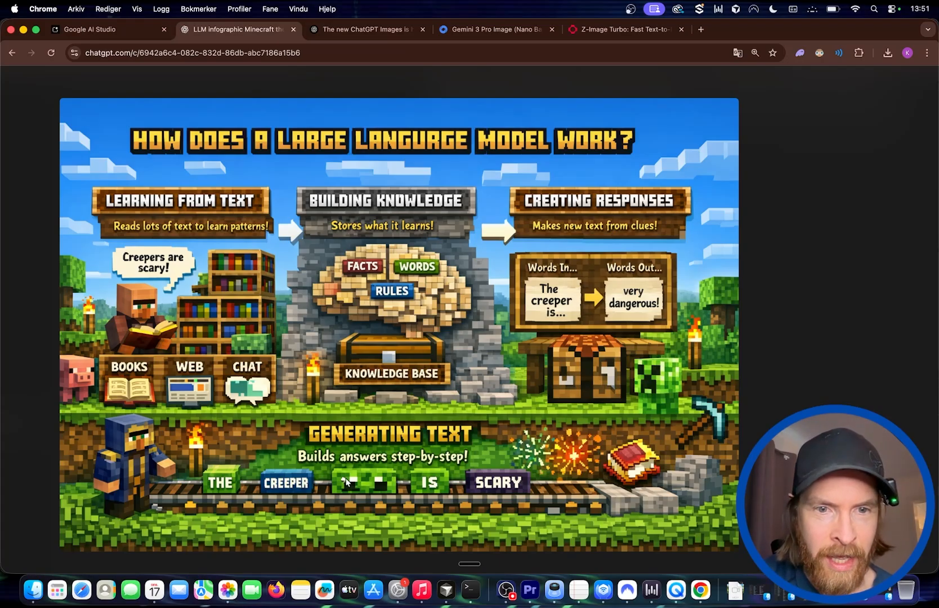
mouse_move(621, 245)
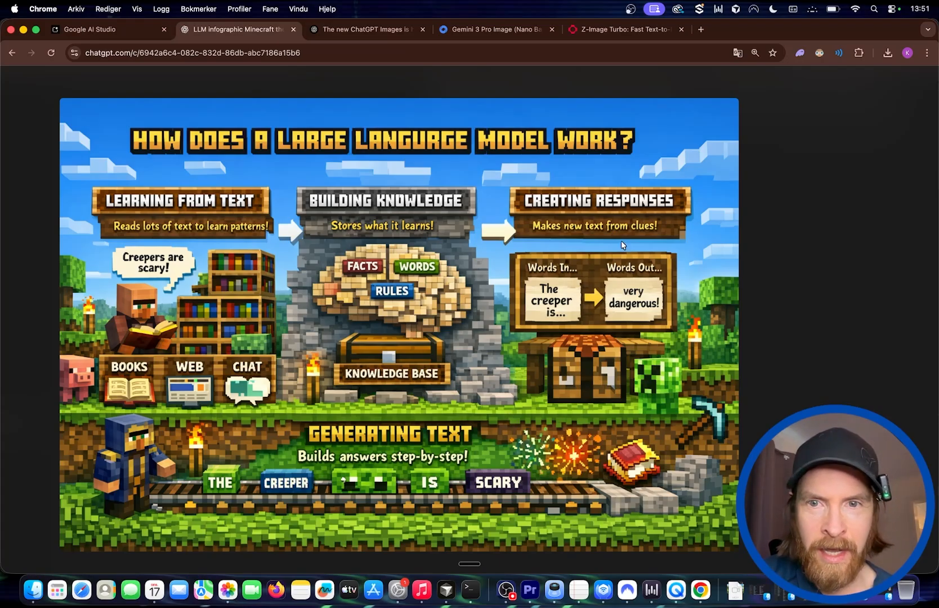
mouse_move(812, 236)
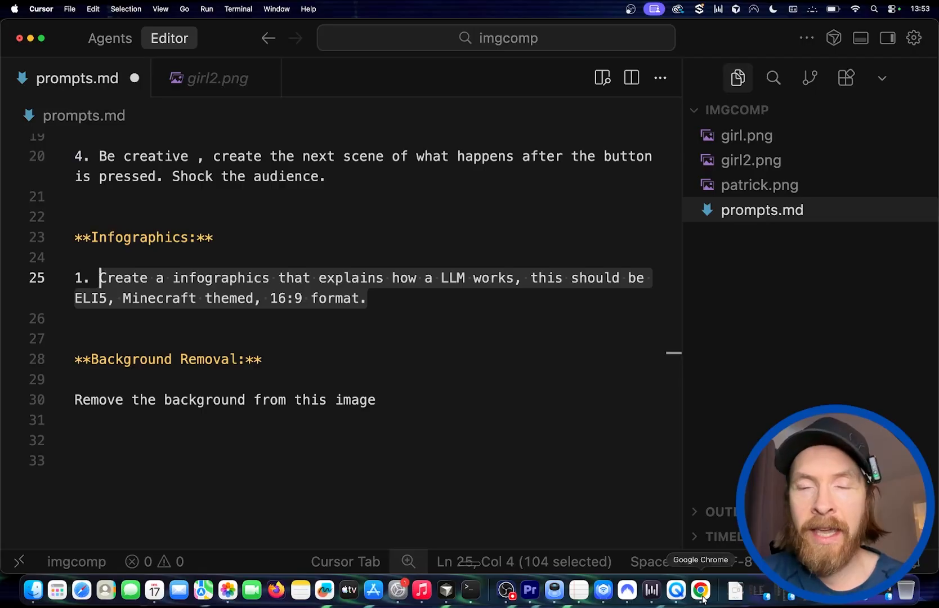
Step: Run the girl2 background-removal prompt in AI Studio and send it in ChatGPT Images
left_click(700, 591)
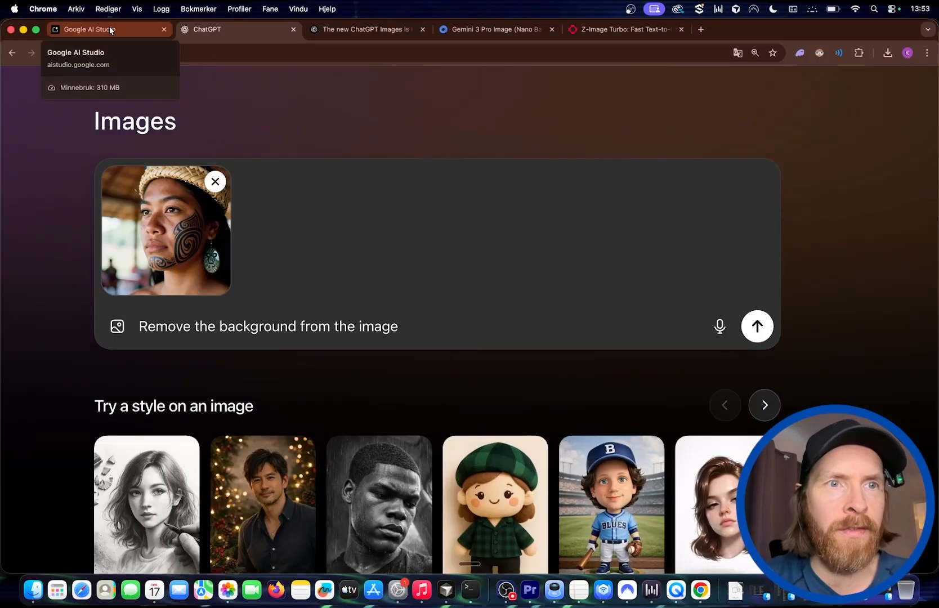
left_click(108, 29)
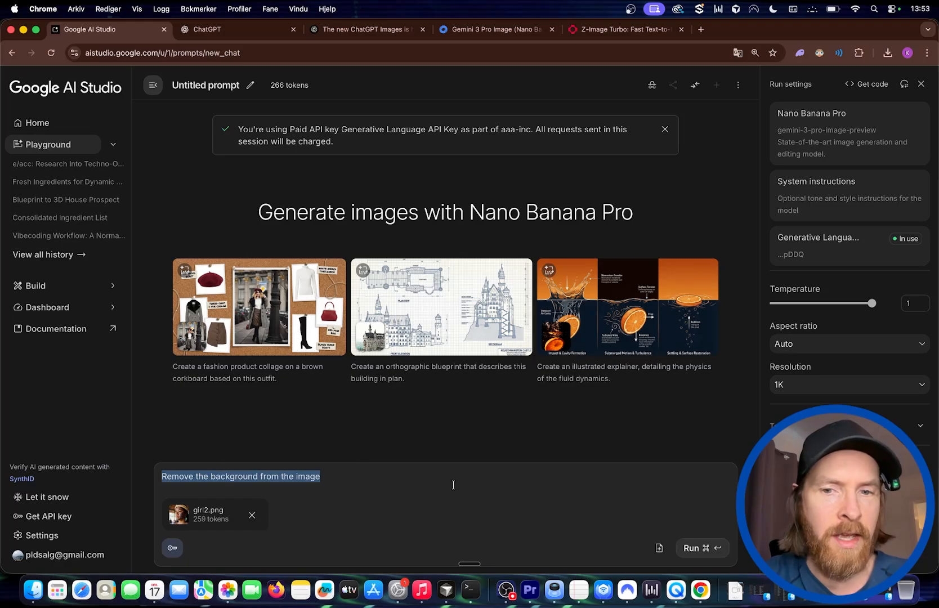
left_click(699, 553)
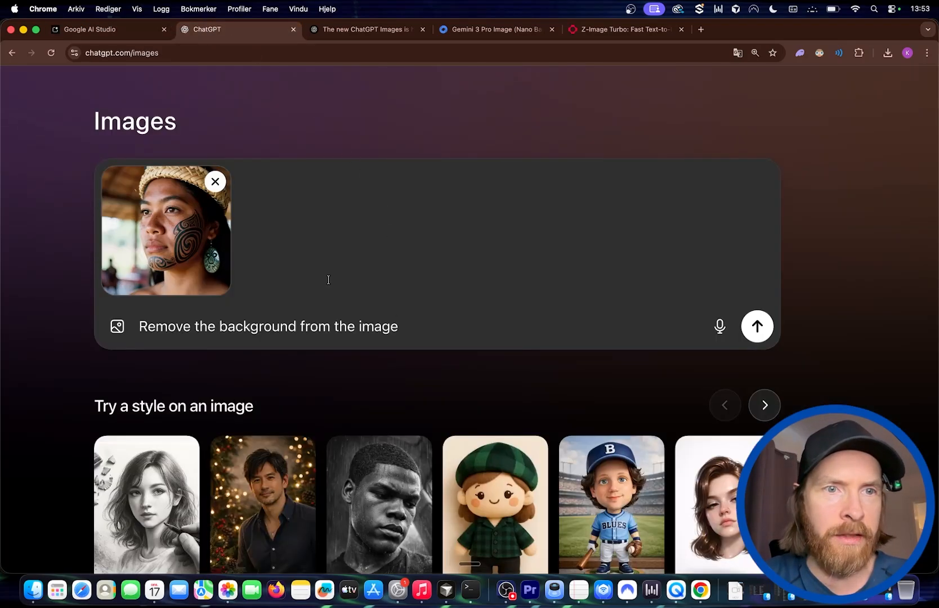
left_click(758, 326)
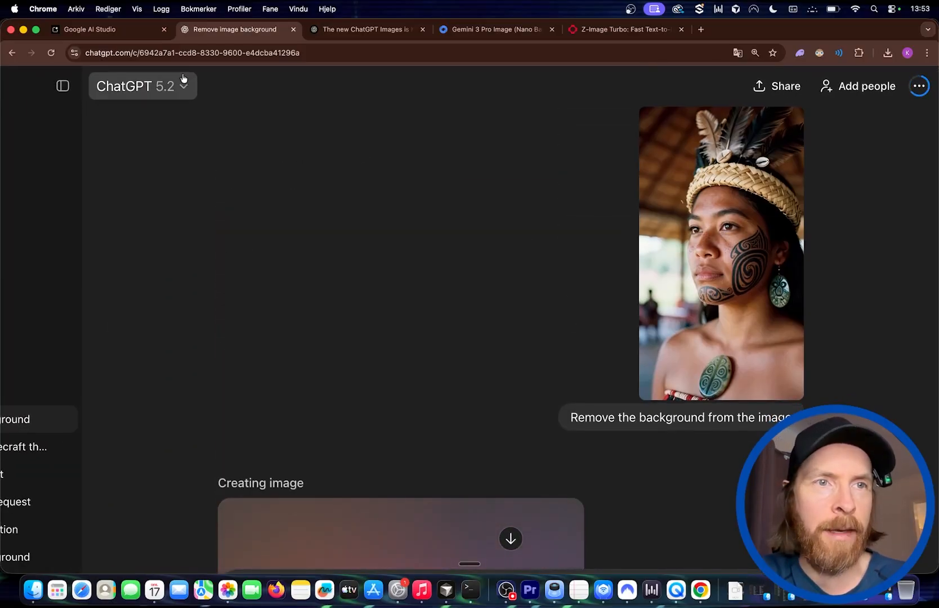
Step: View Nano Banana Pro's transparent portrait cutout full size, close it, then switch to ChatGPT
left_click(100, 29)
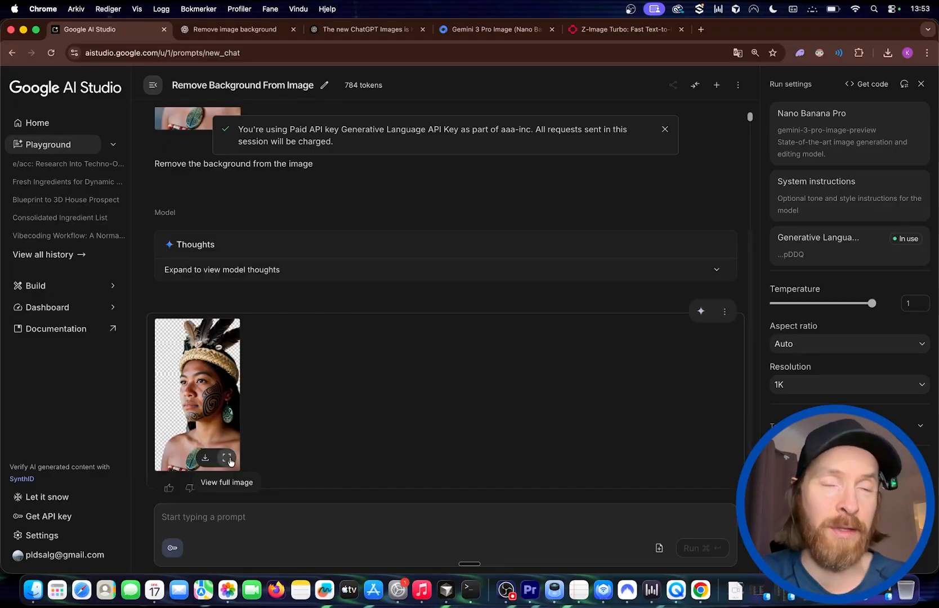
left_click(237, 29)
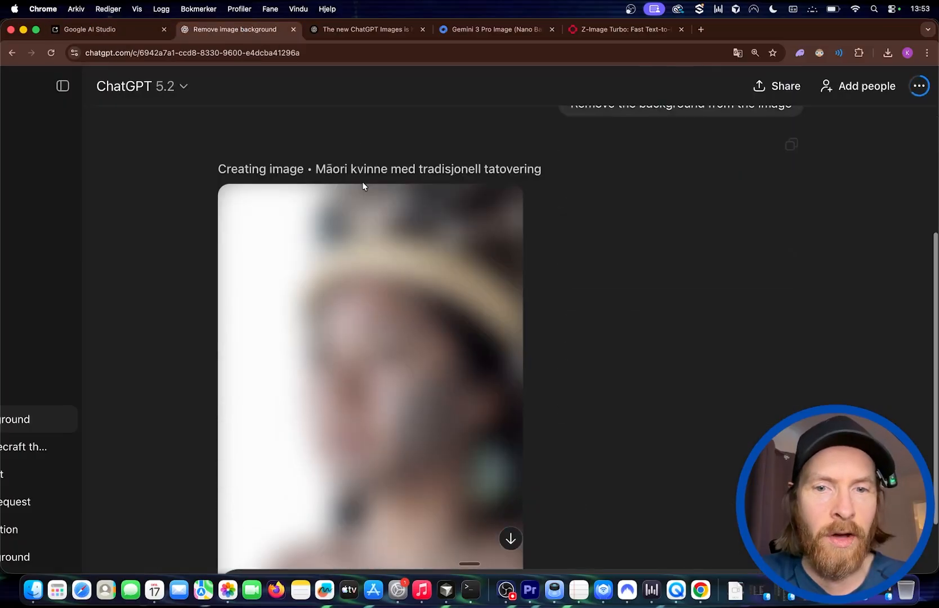
left_click(106, 29)
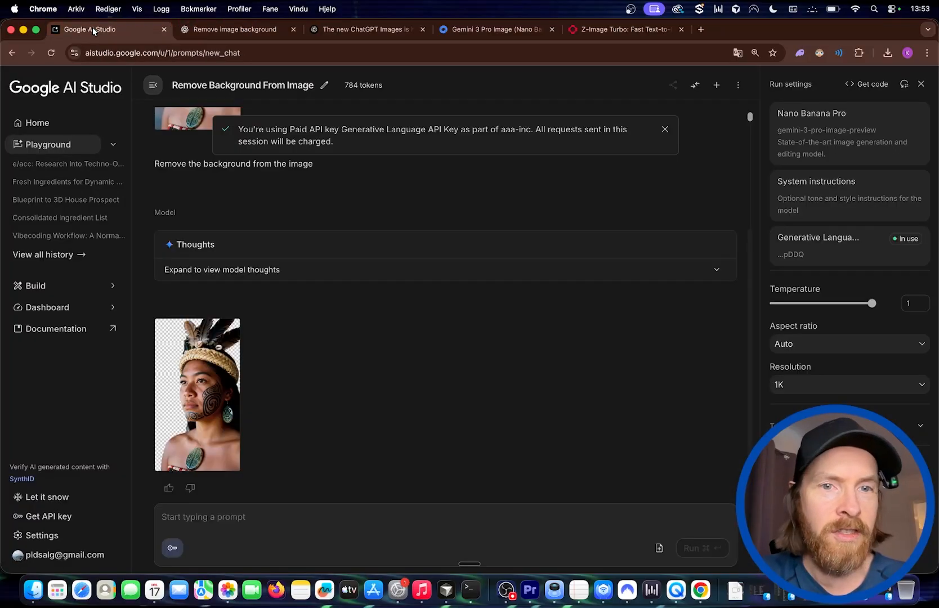
left_click(198, 395)
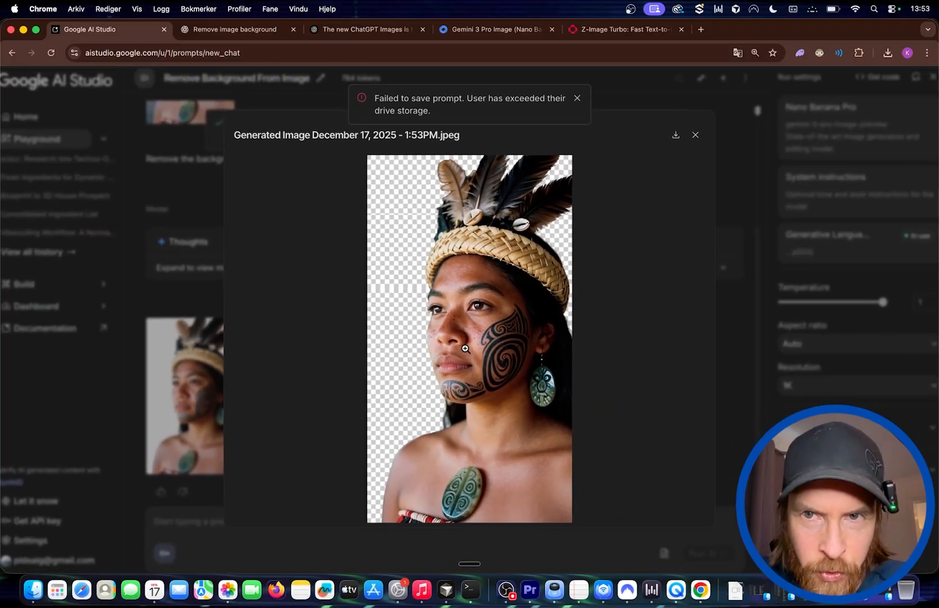
left_click(889, 53)
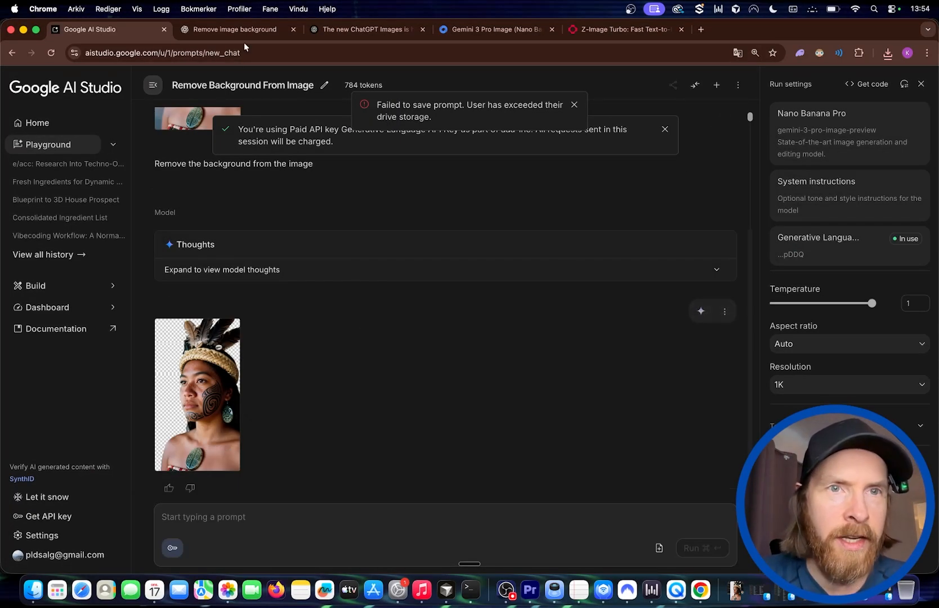
left_click(234, 30)
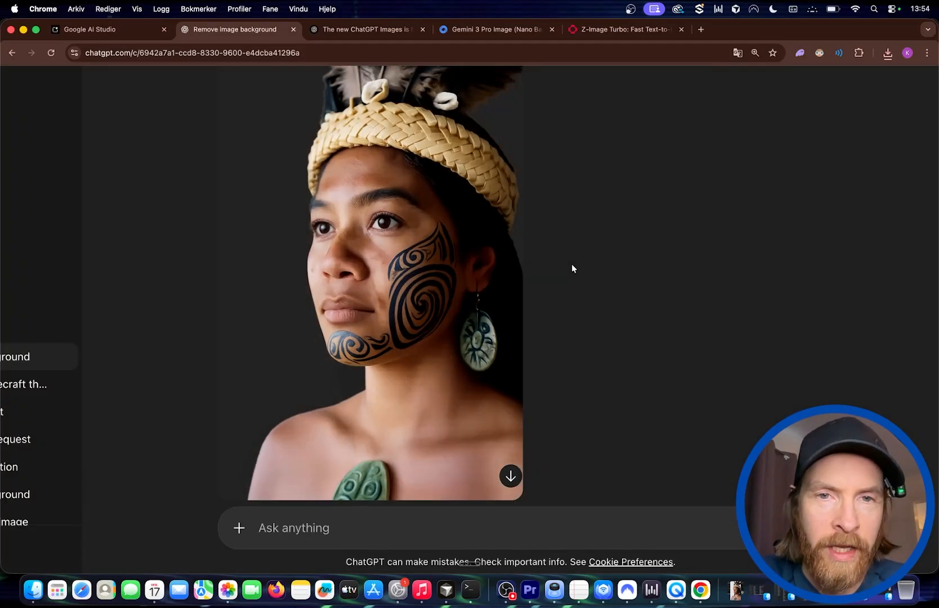
Step: Switch between AI Studio and ChatGPT tabs to compare the checkerboard-transparent portraits
left_click(105, 29)
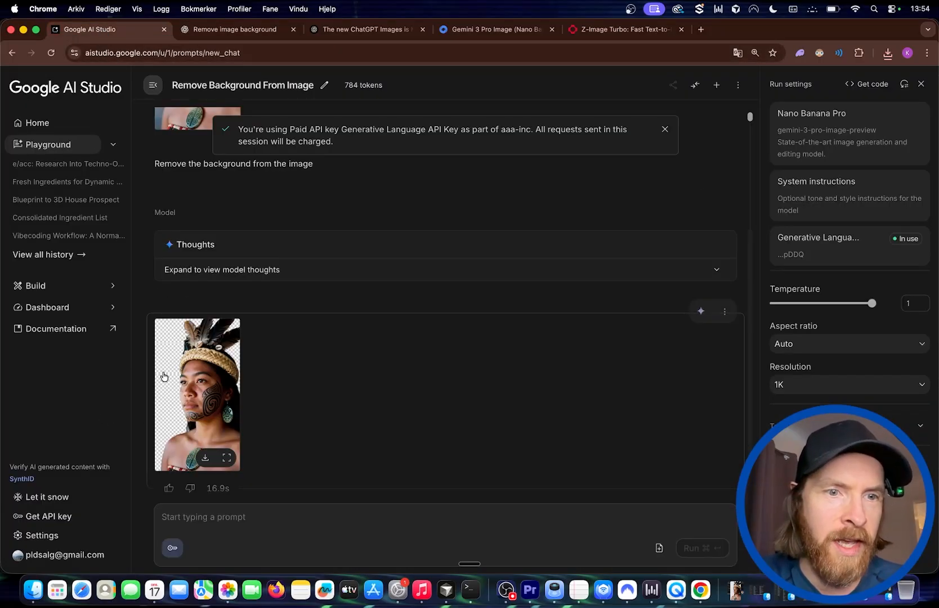
left_click(233, 29)
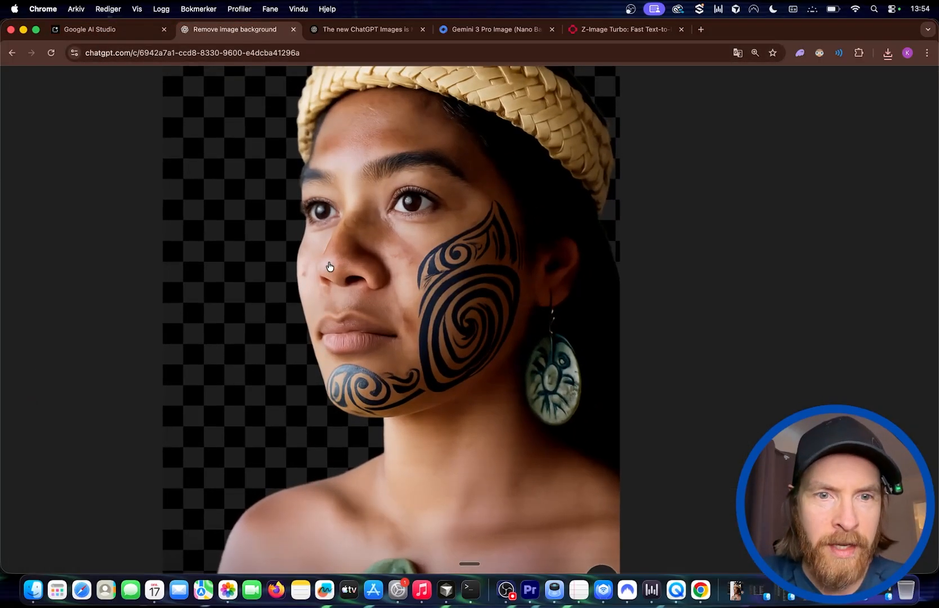
left_click(159, 83)
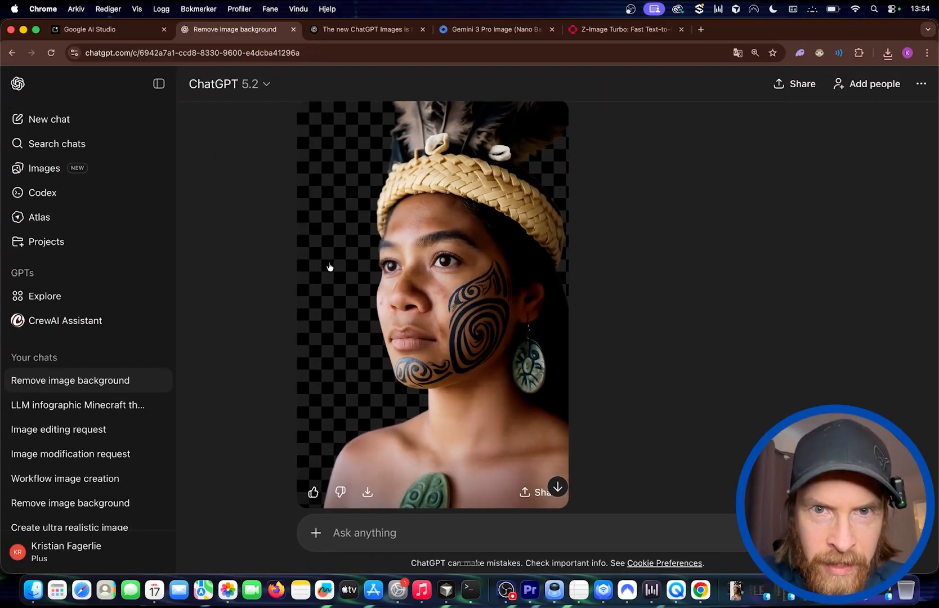